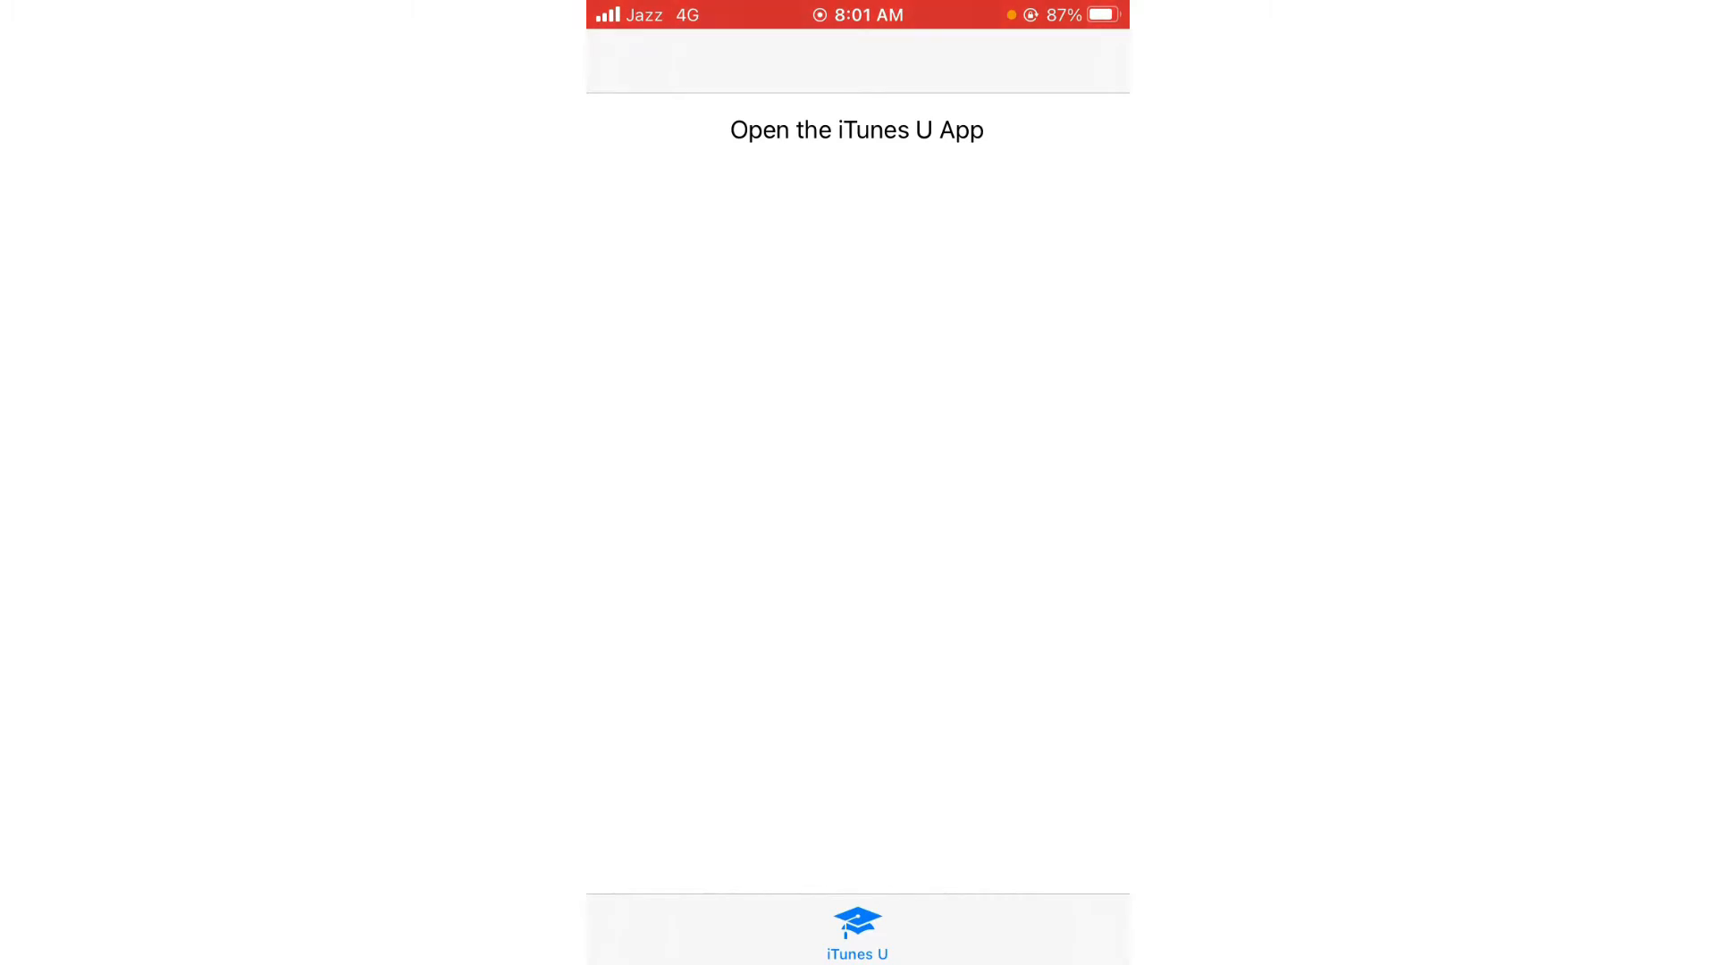
Exit the iTunes Store and swipe back to the first Home Screen page
click(858, 936)
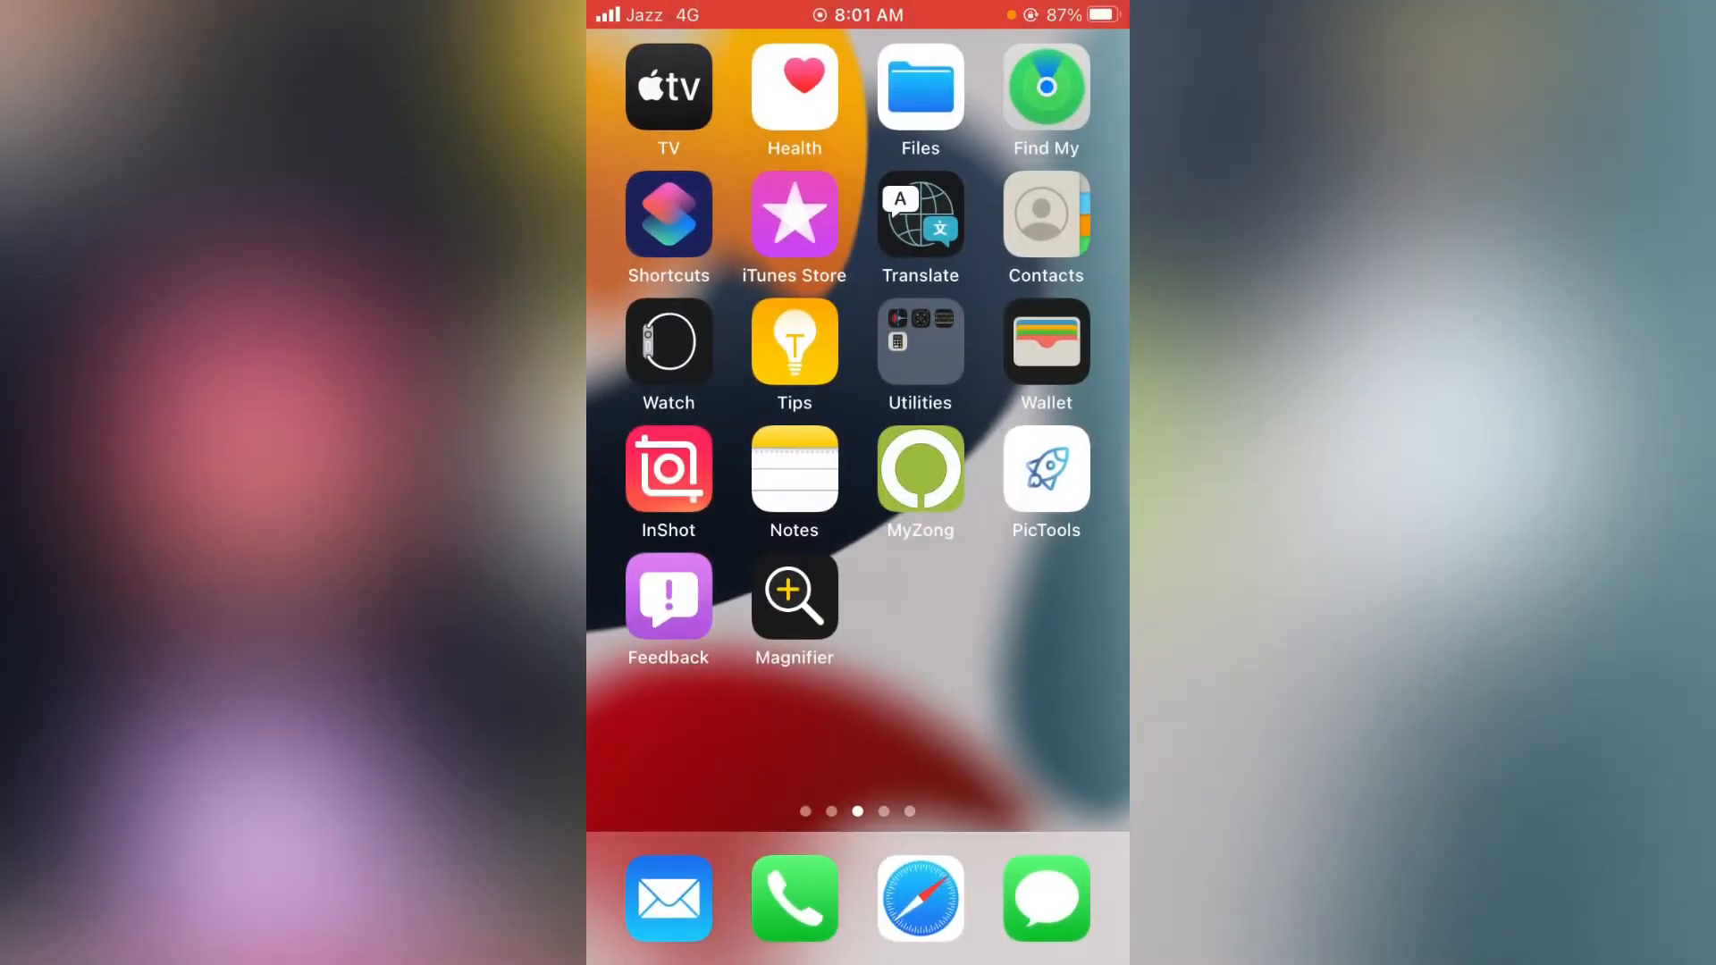
scroll(right, 3)
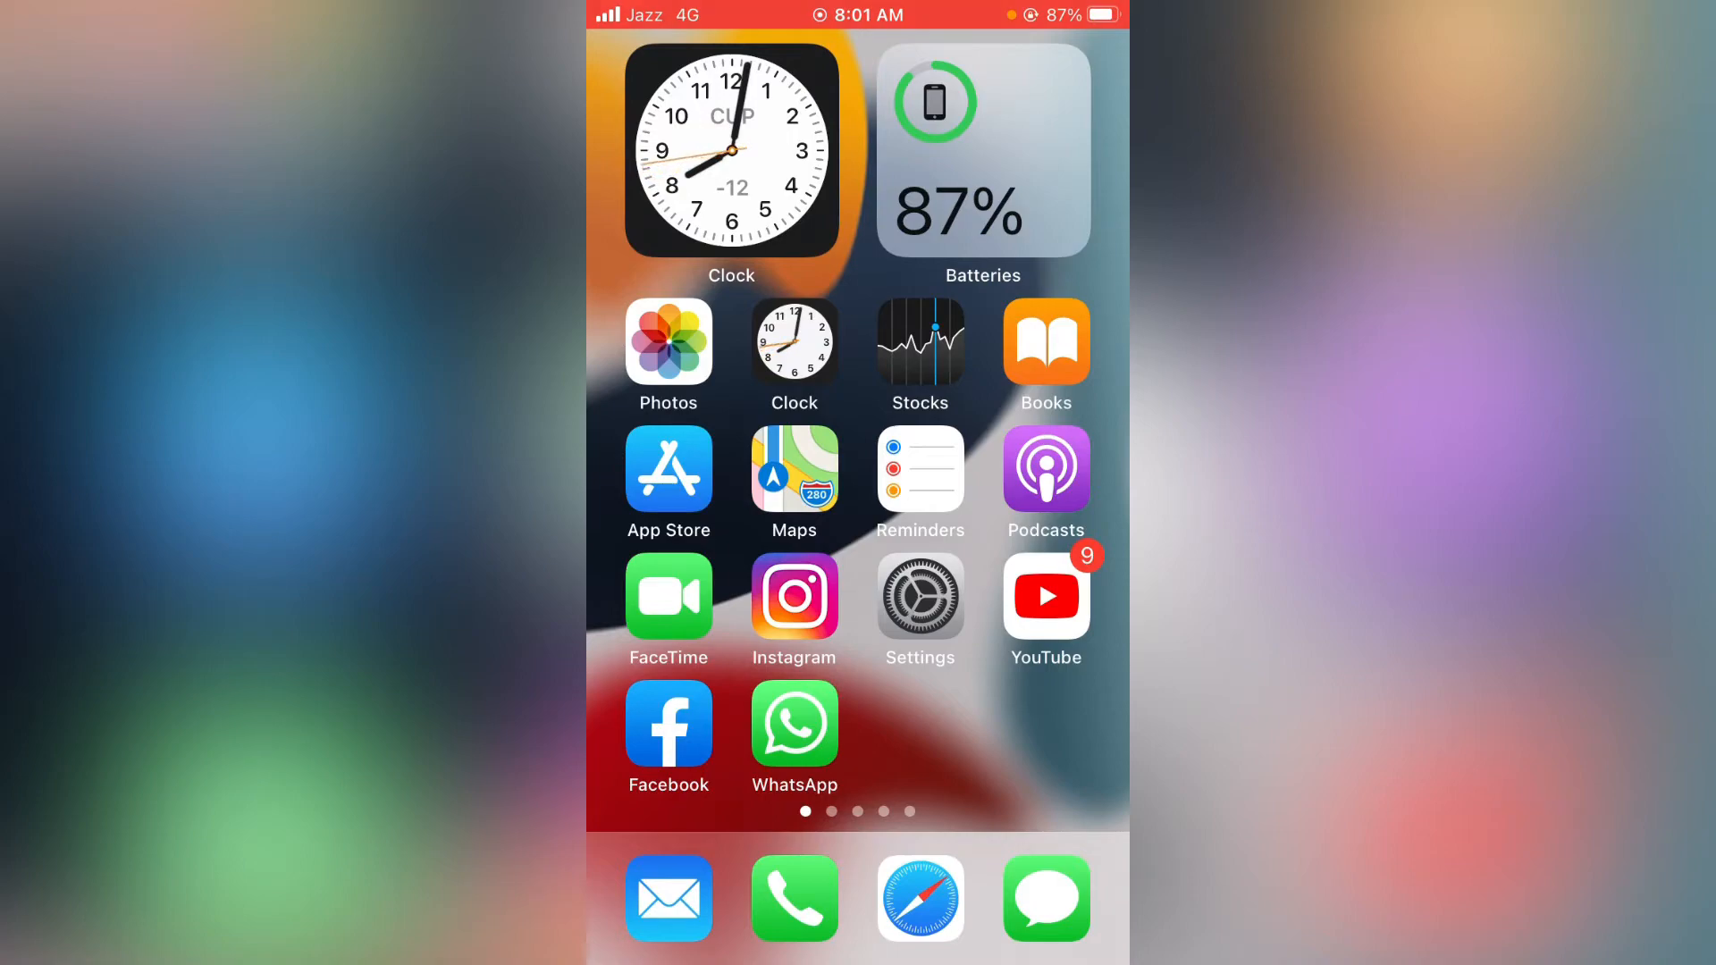
Switch Mobile Data off and back on, check Wi-Fi, then return Home
click(919, 596)
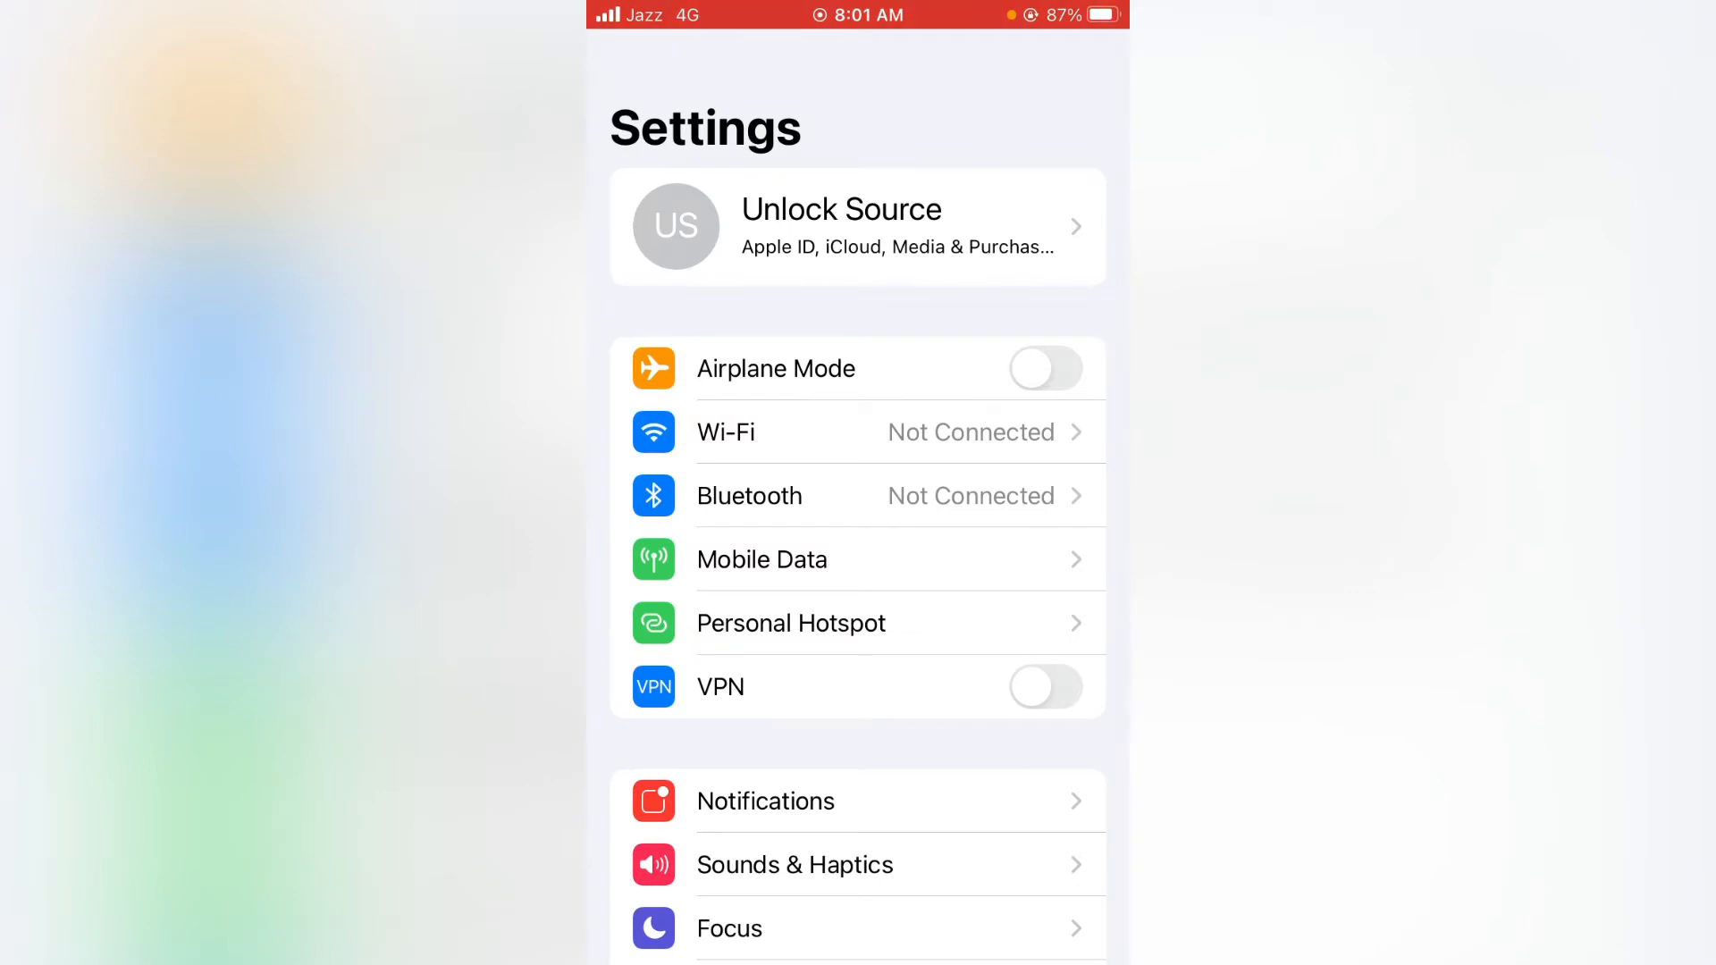
click(761, 559)
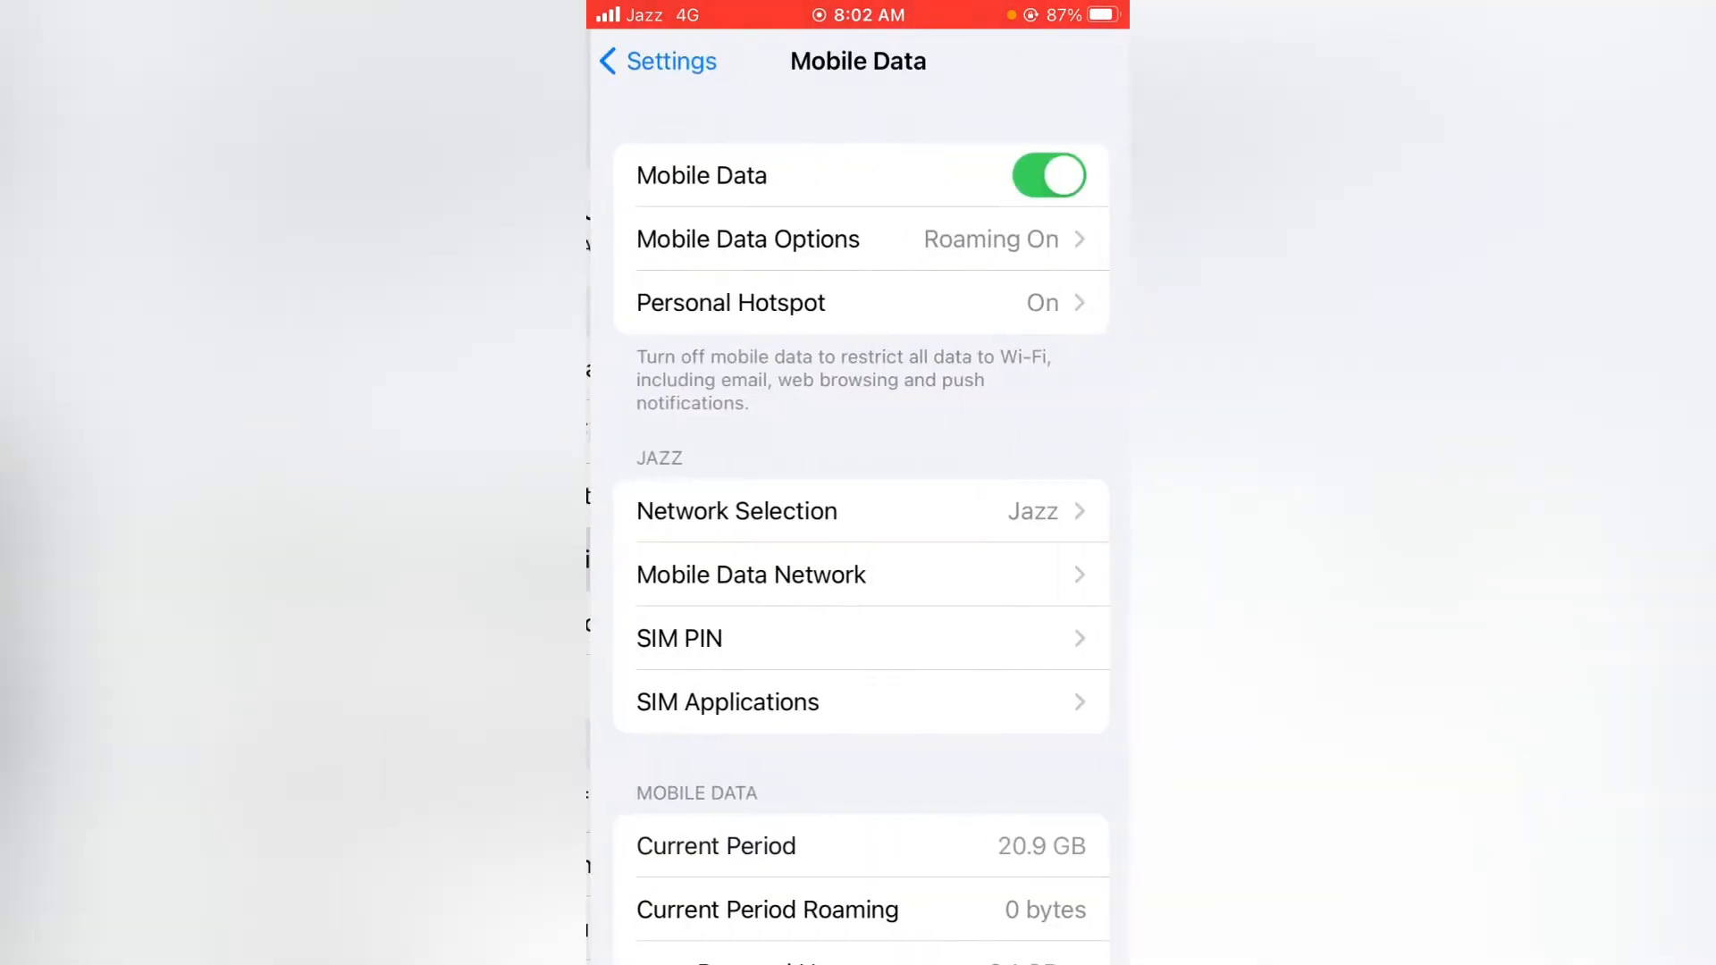
click(1048, 175)
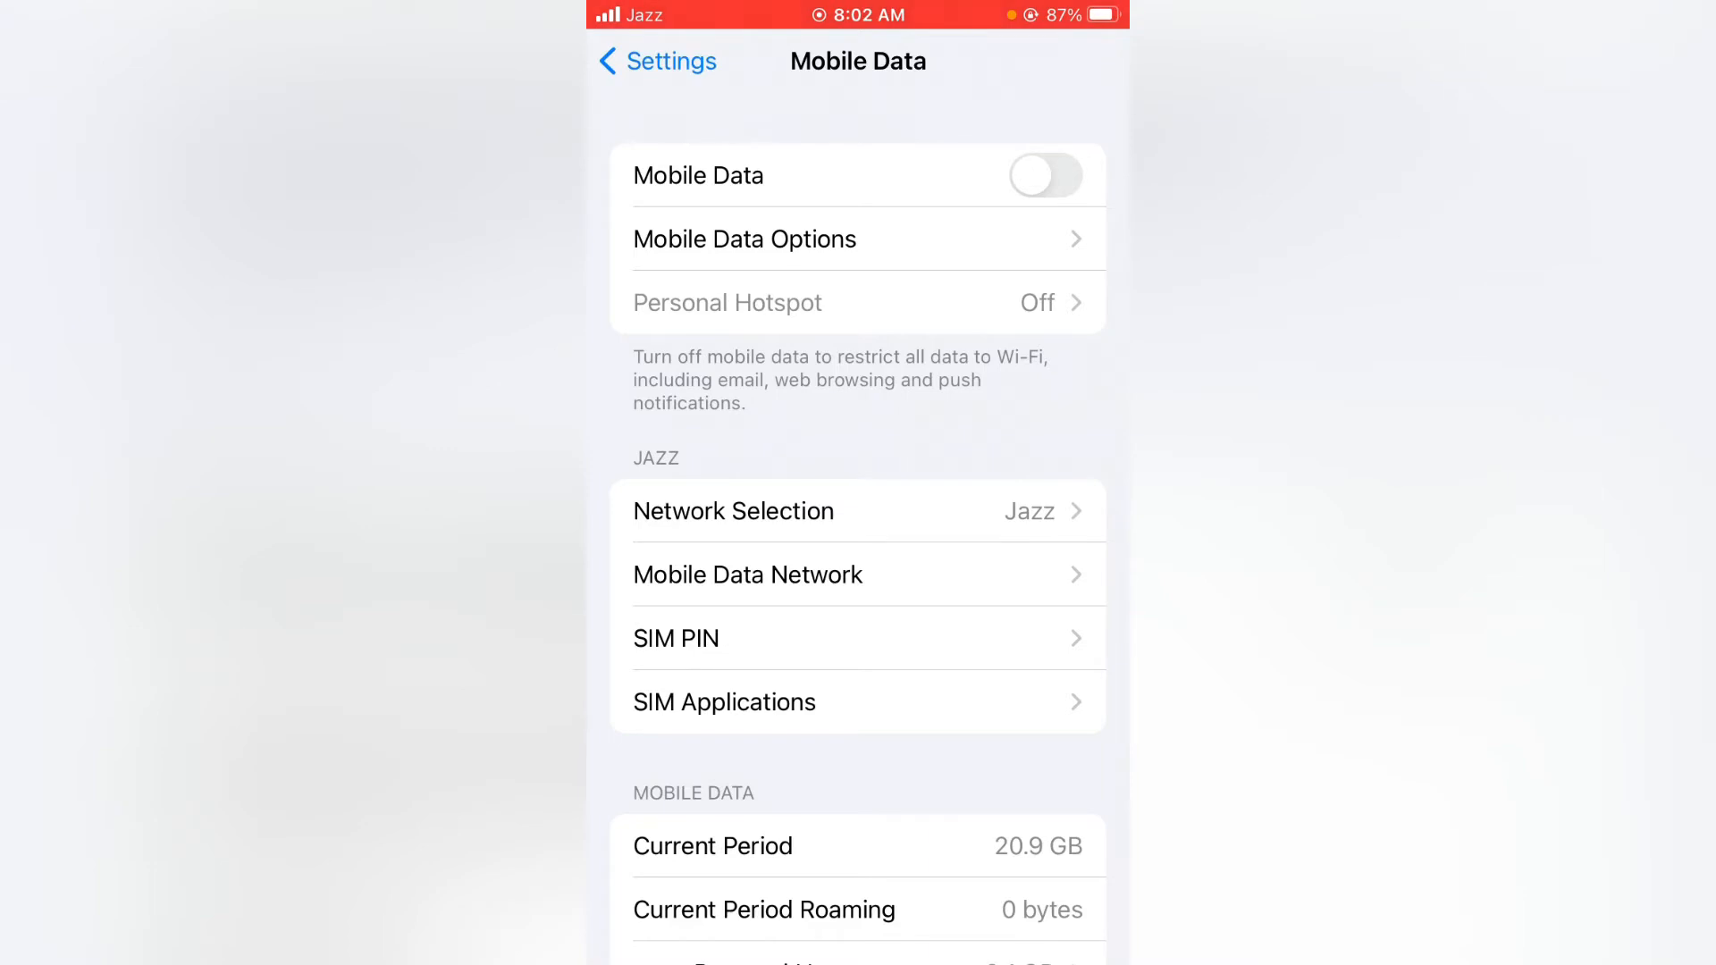
click(1043, 176)
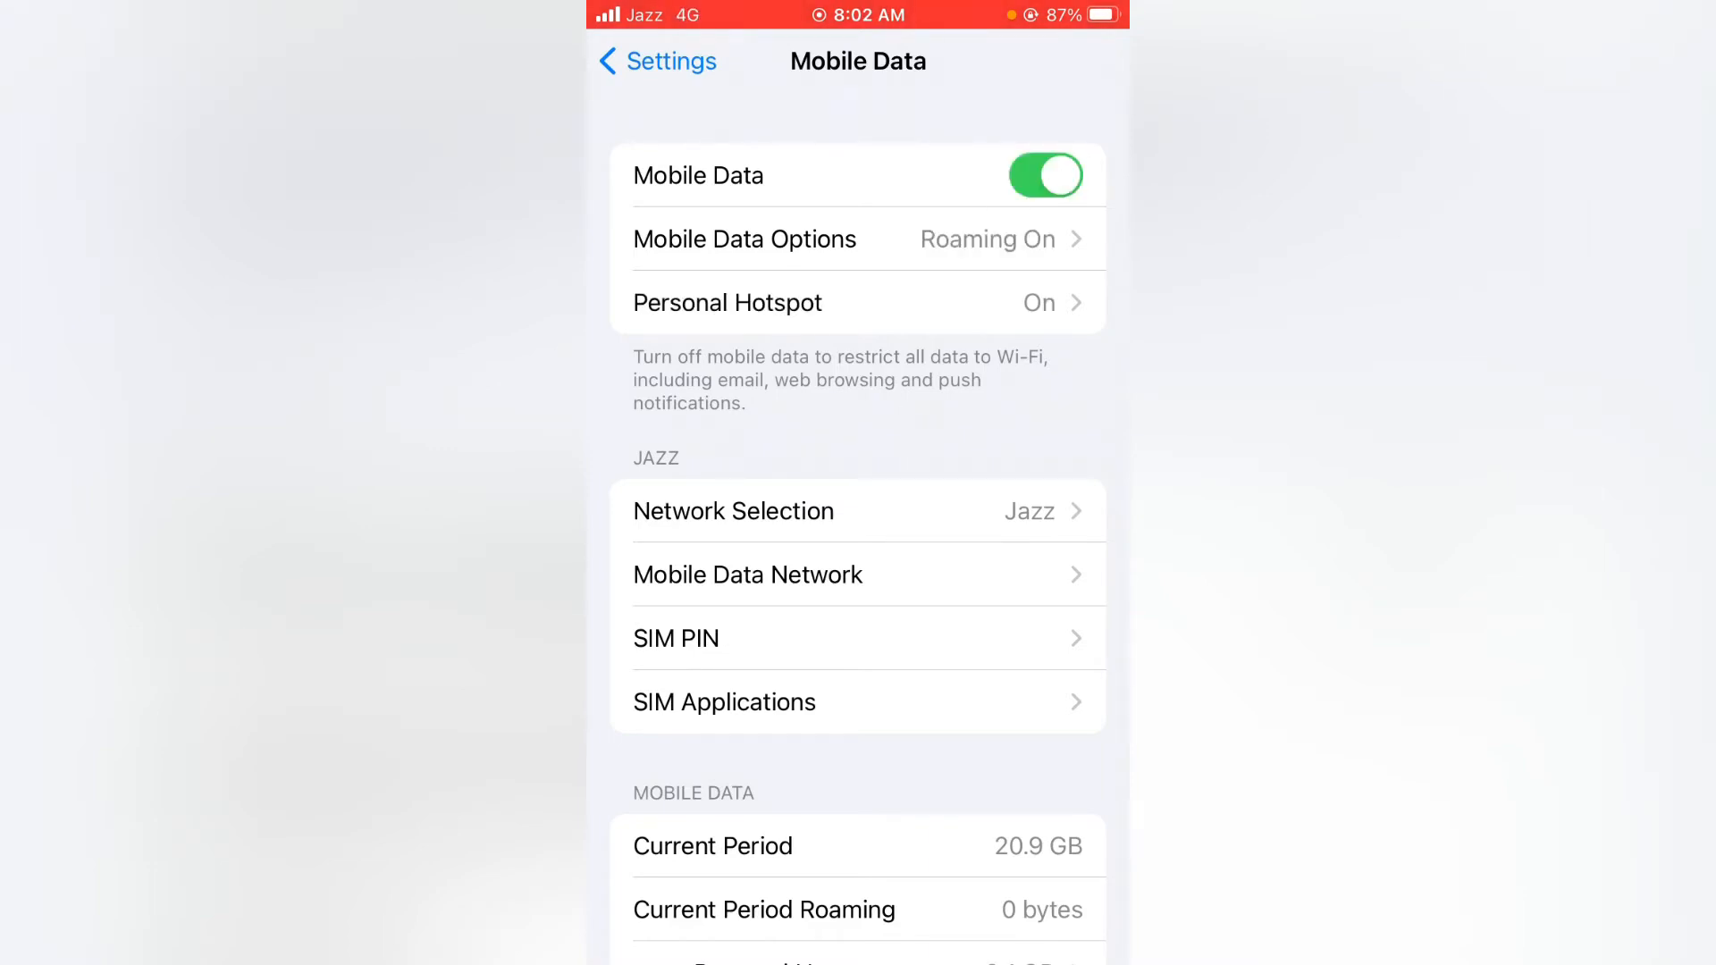
click(655, 60)
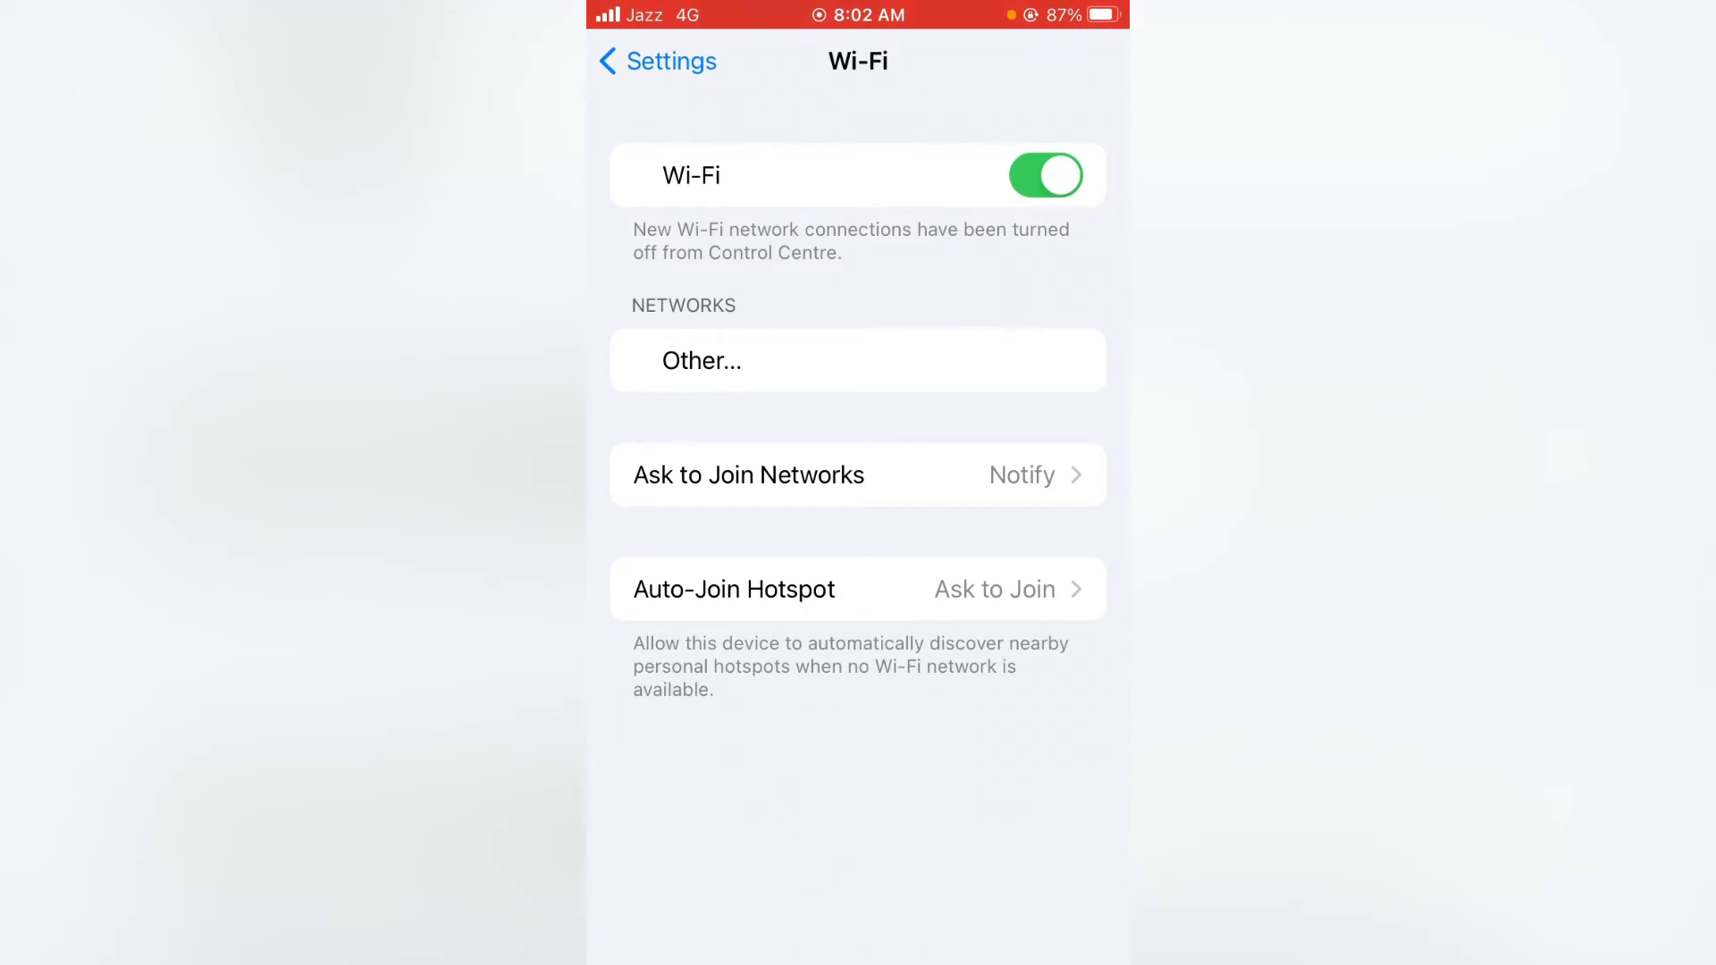
click(655, 60)
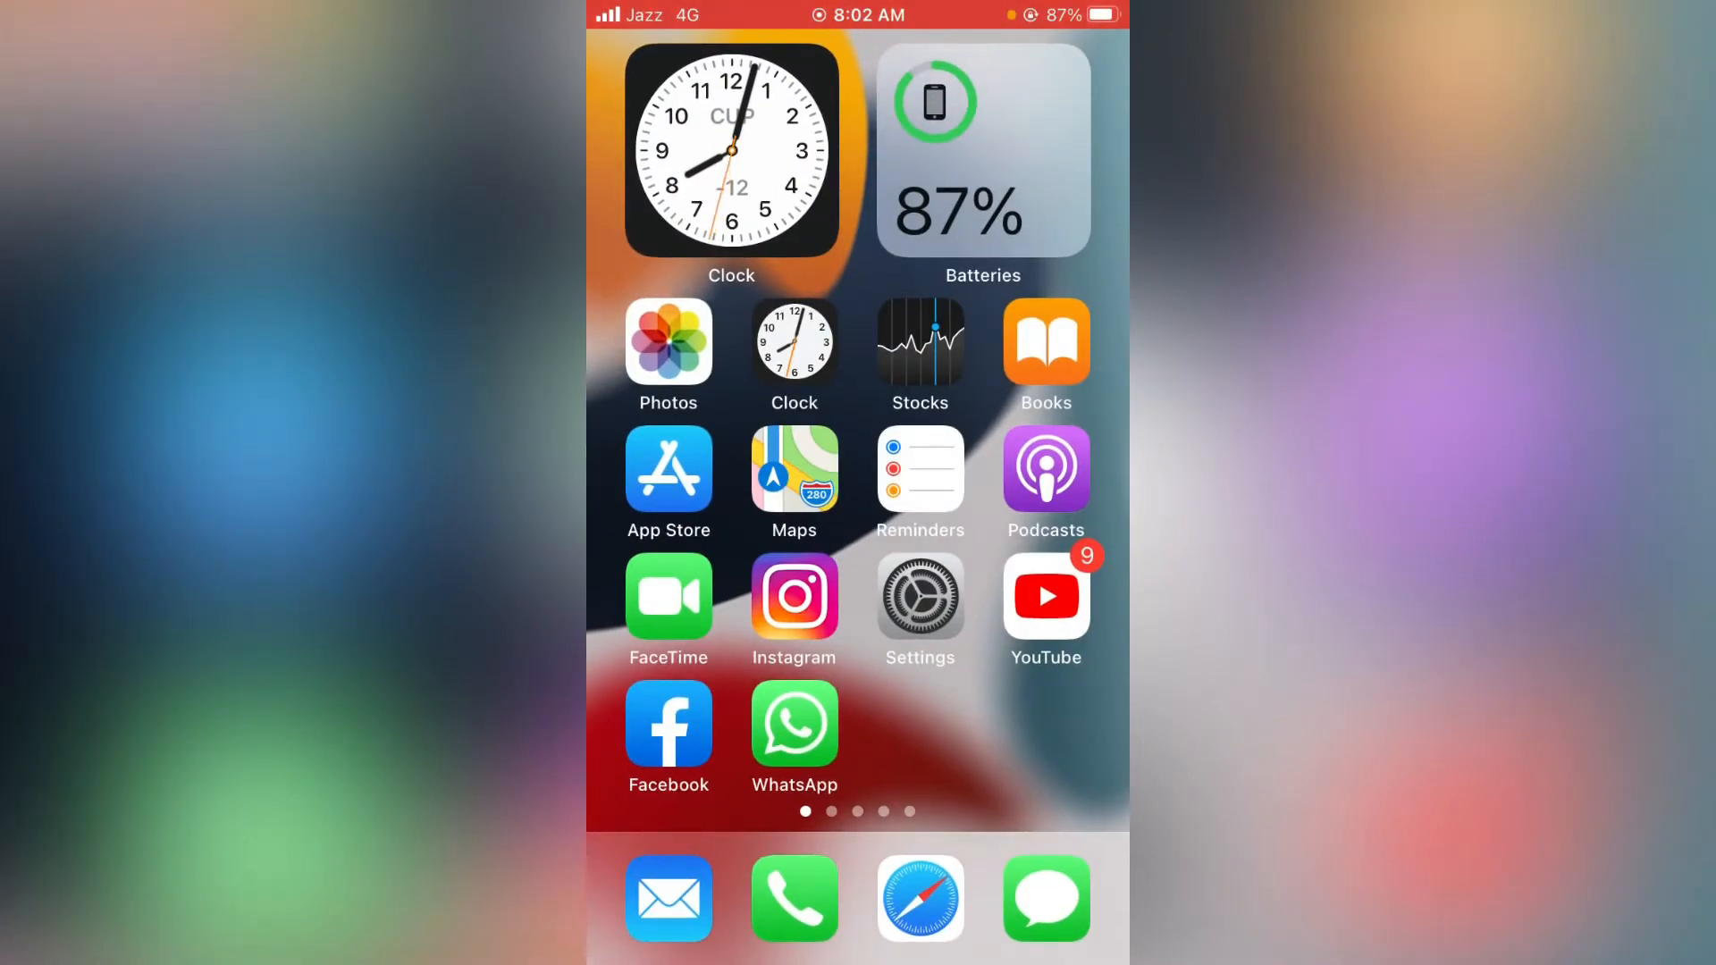
Confirm General > Date & Time has Set Automatically on, then return Home
click(920, 596)
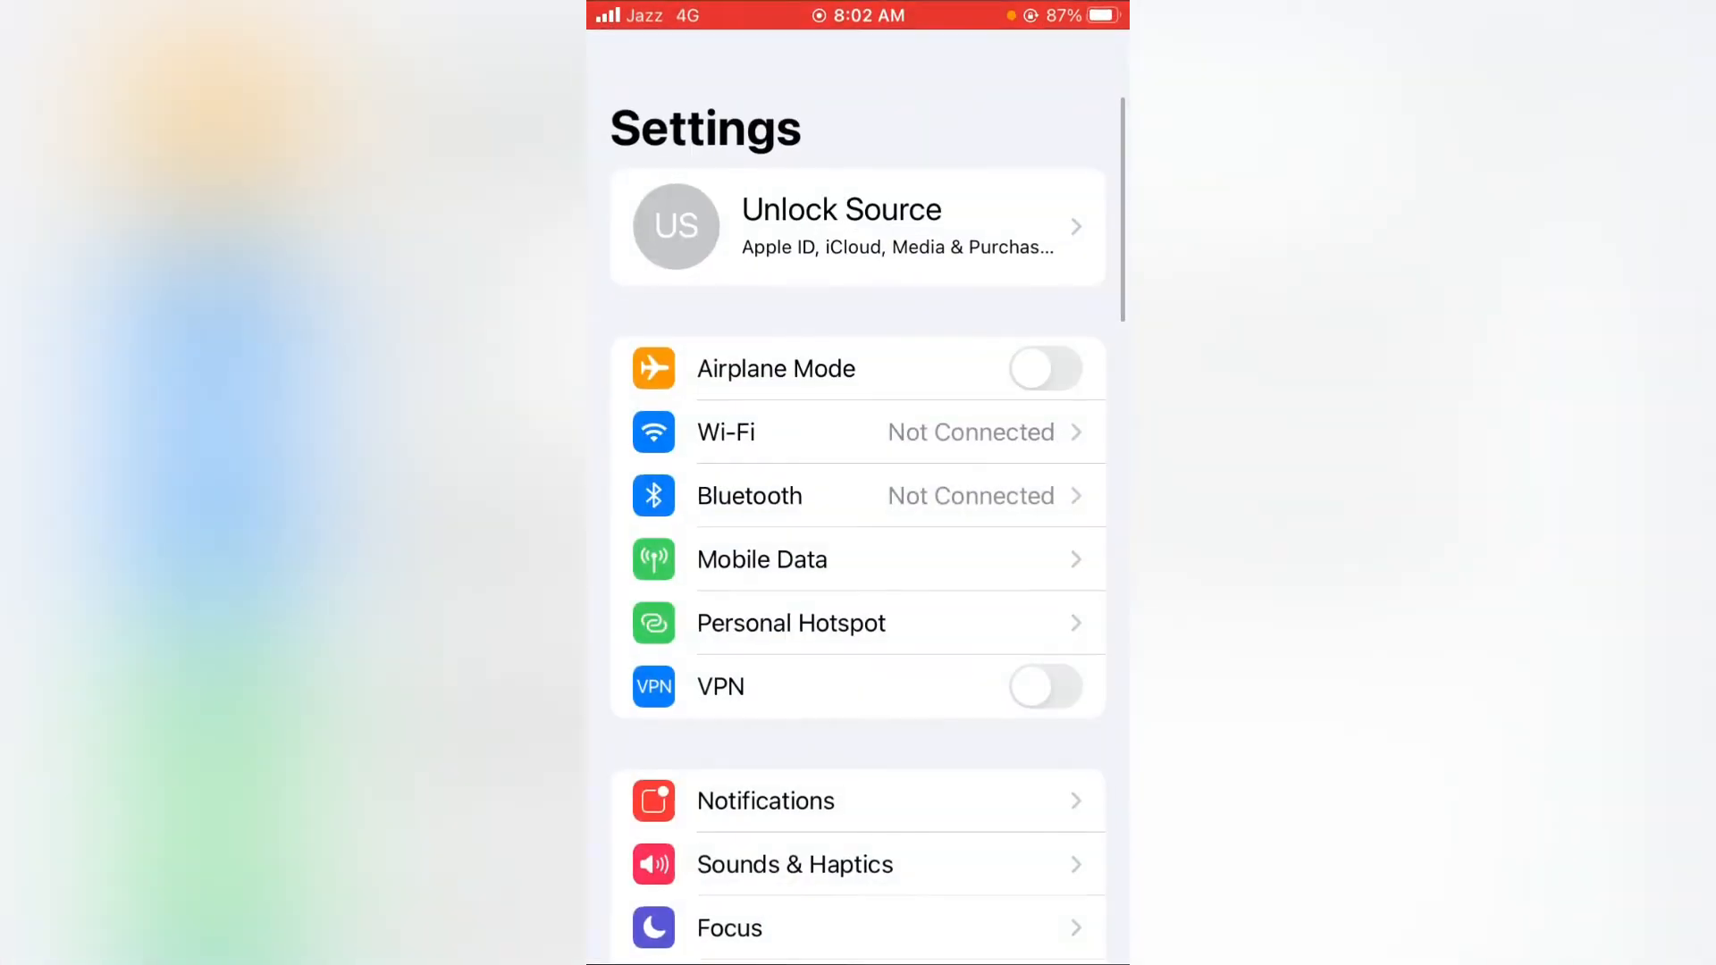
scroll(down, 3)
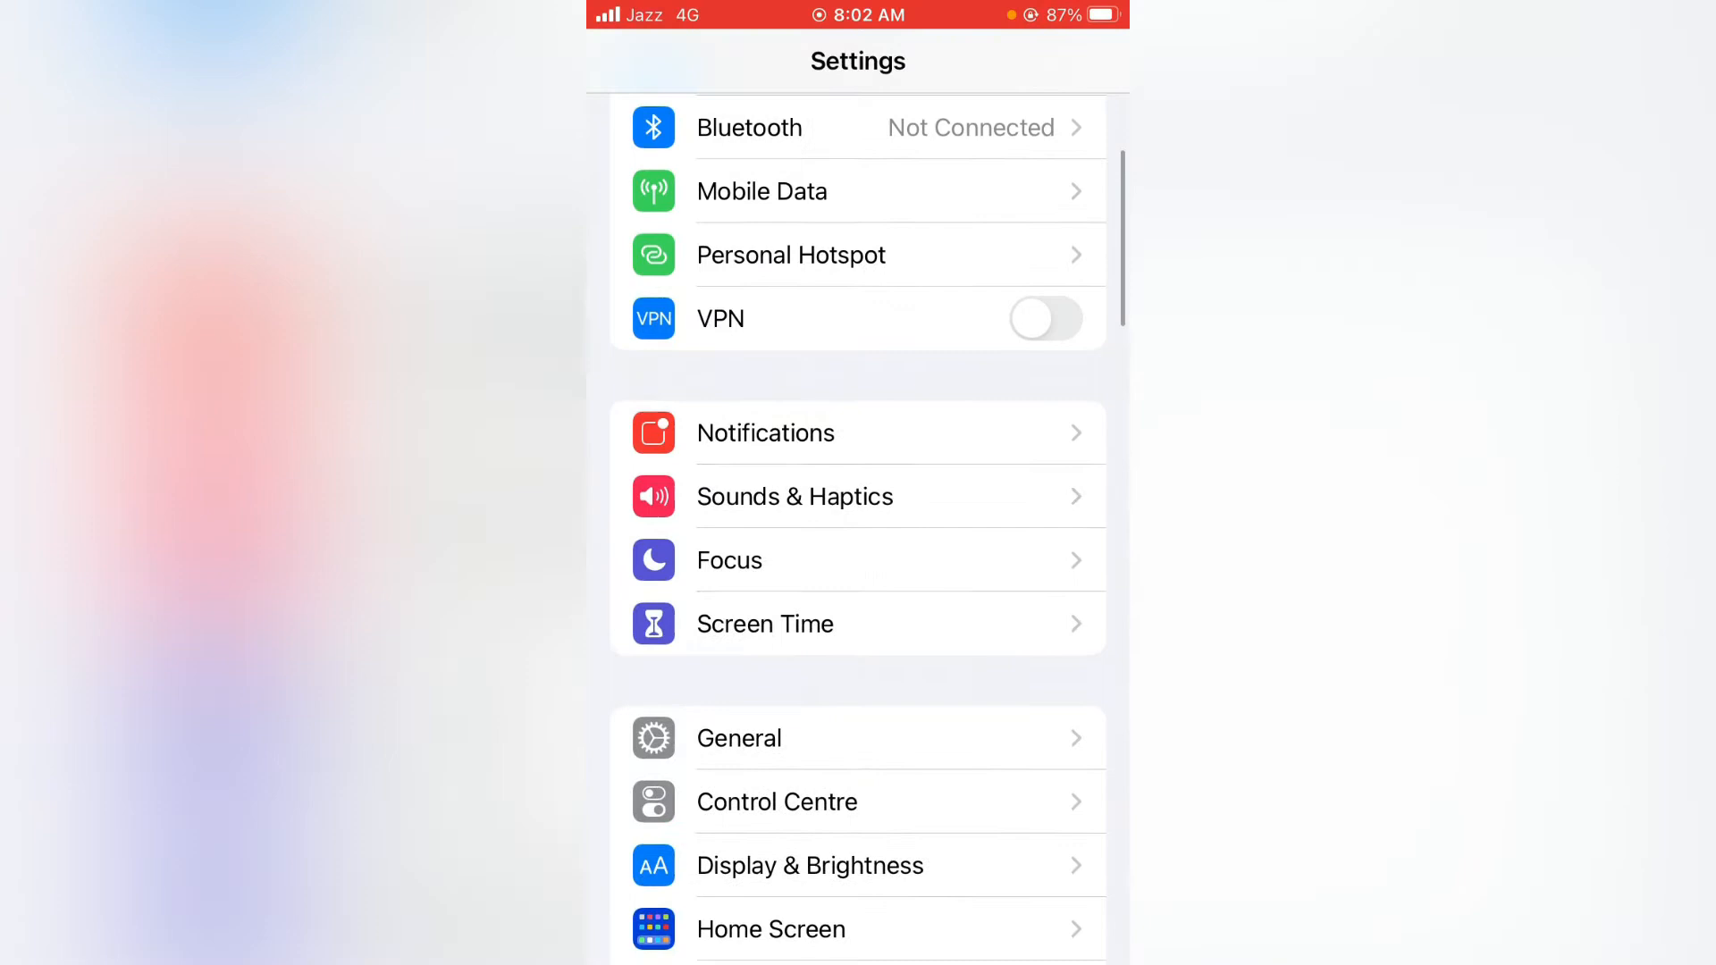
scroll(down, 3)
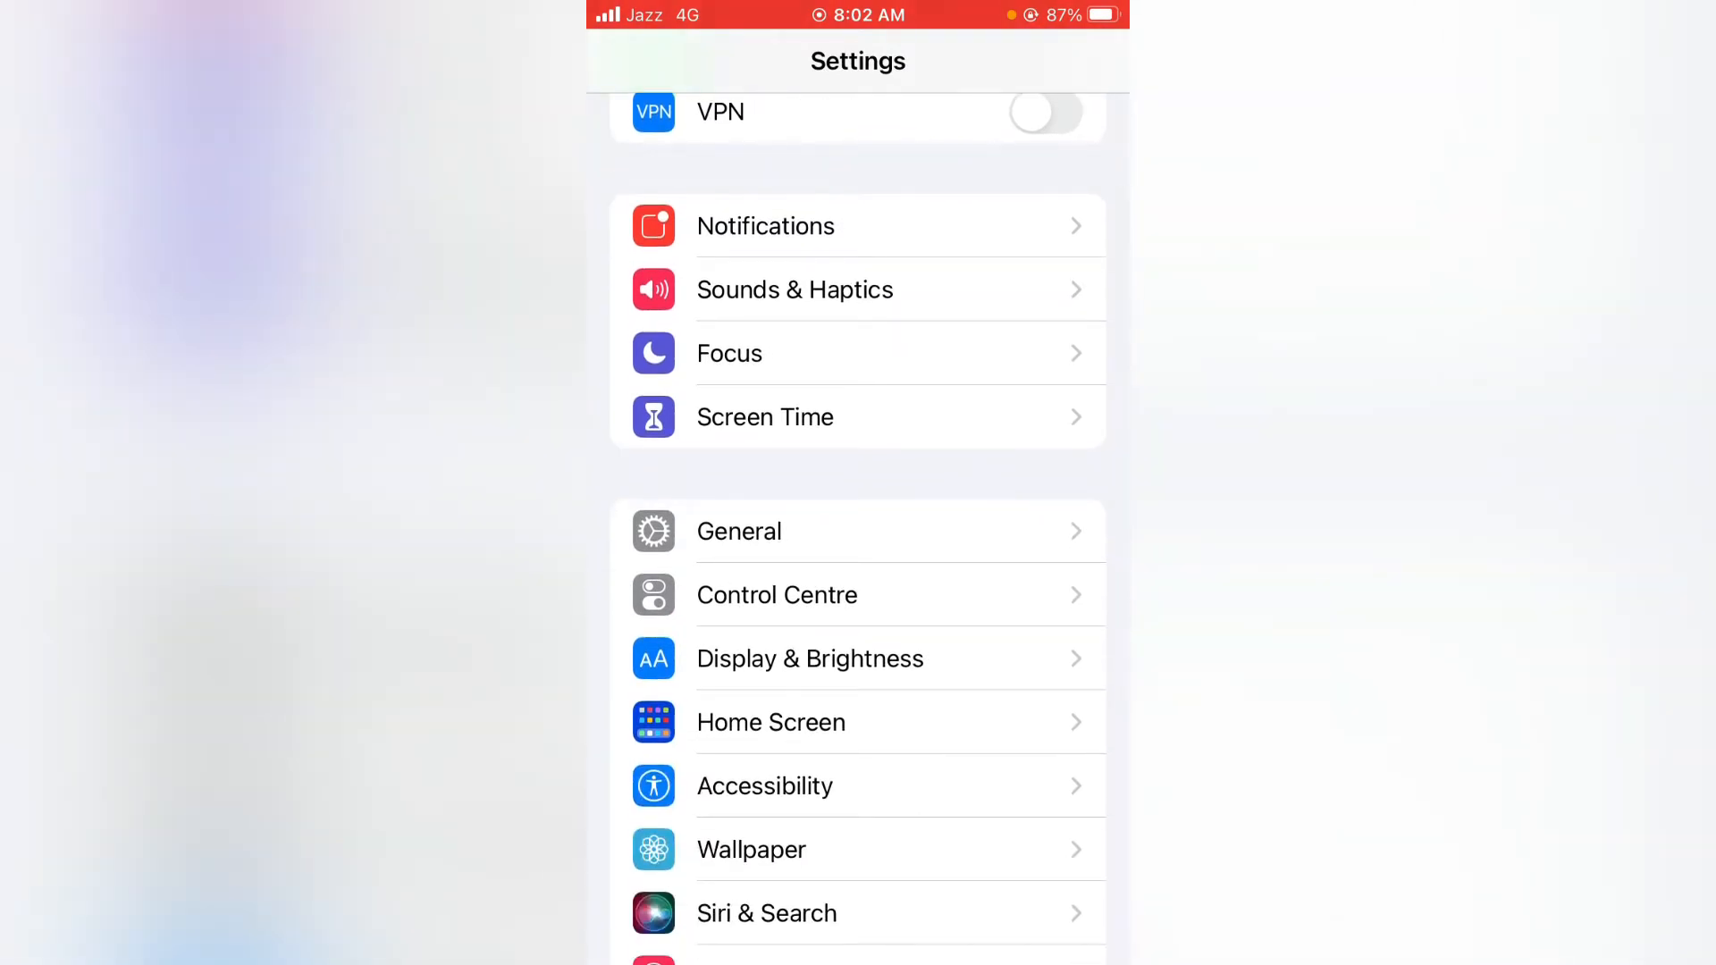
click(740, 531)
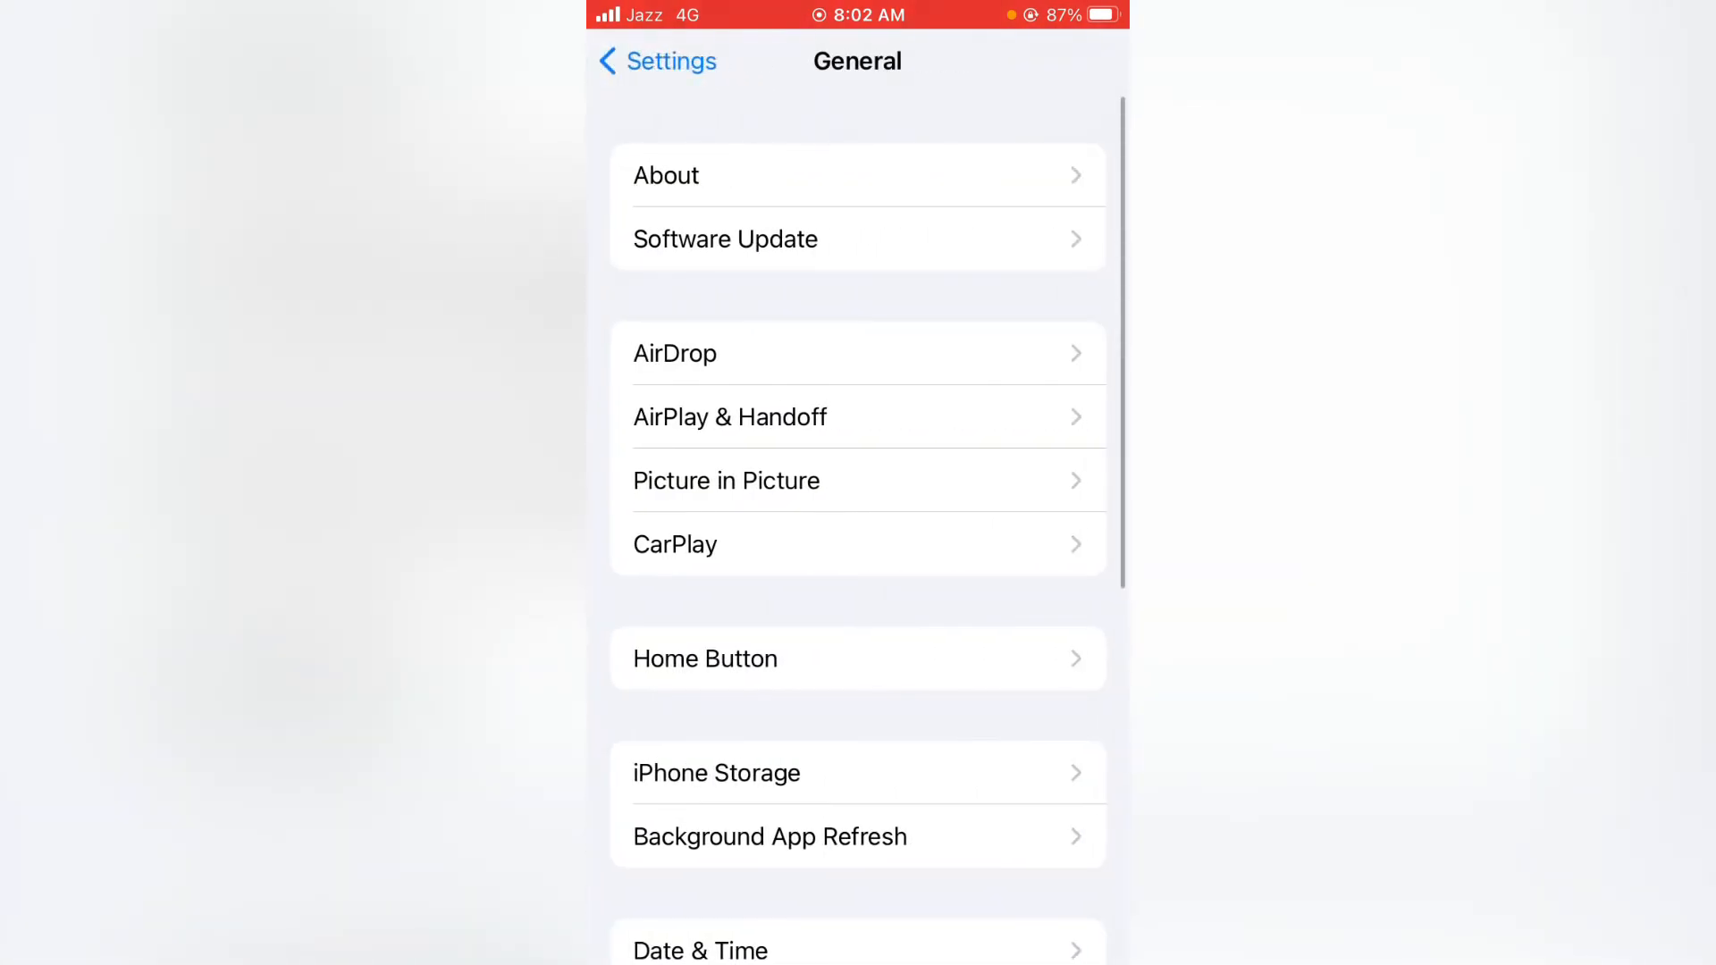
scroll(down, 3)
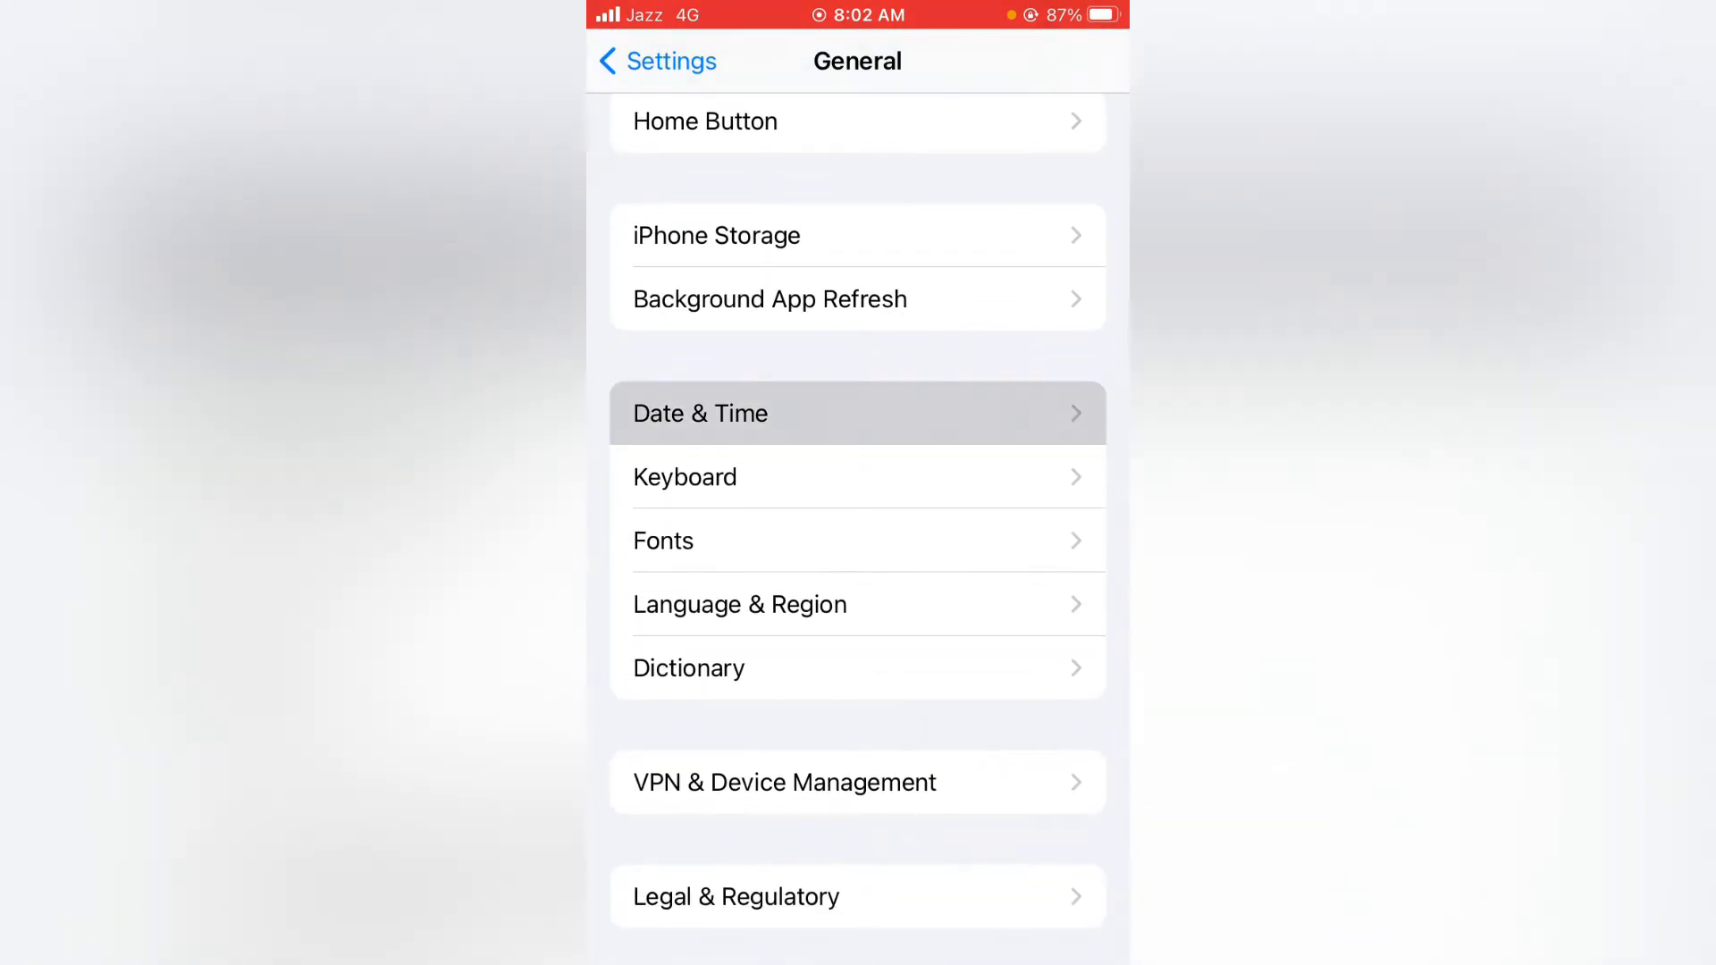
click(858, 413)
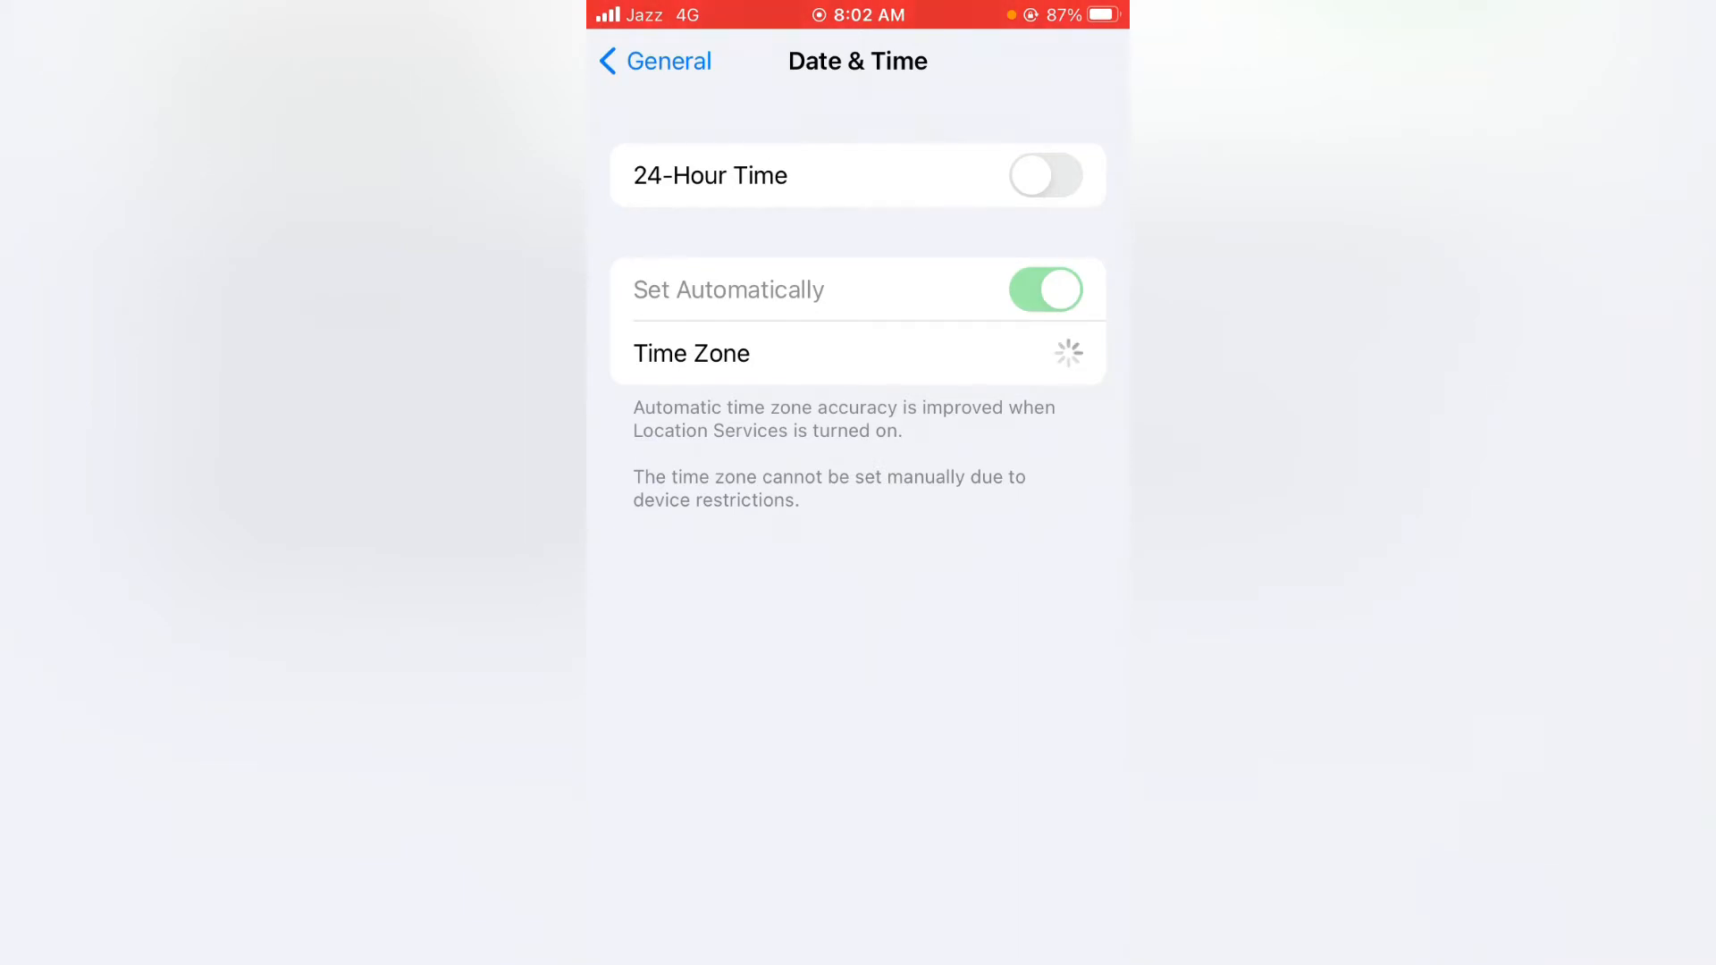
click(653, 60)
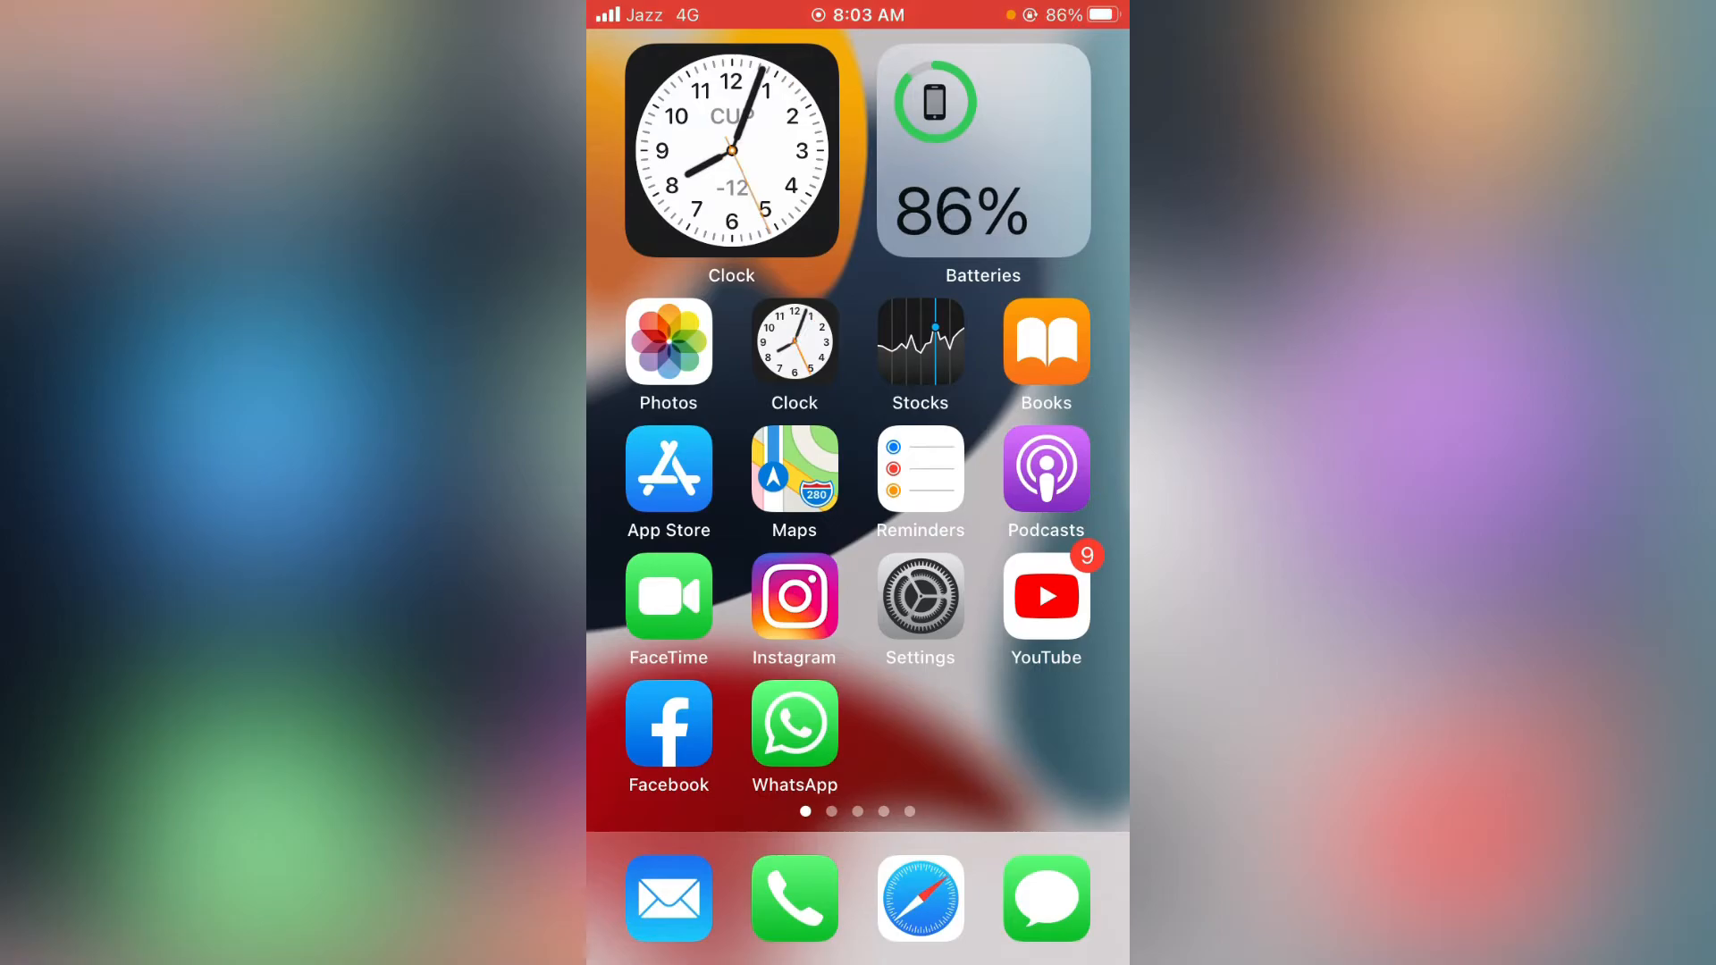
Choose View Account under Apple ID Media & Purchases and start entering the sign-in password
click(920, 596)
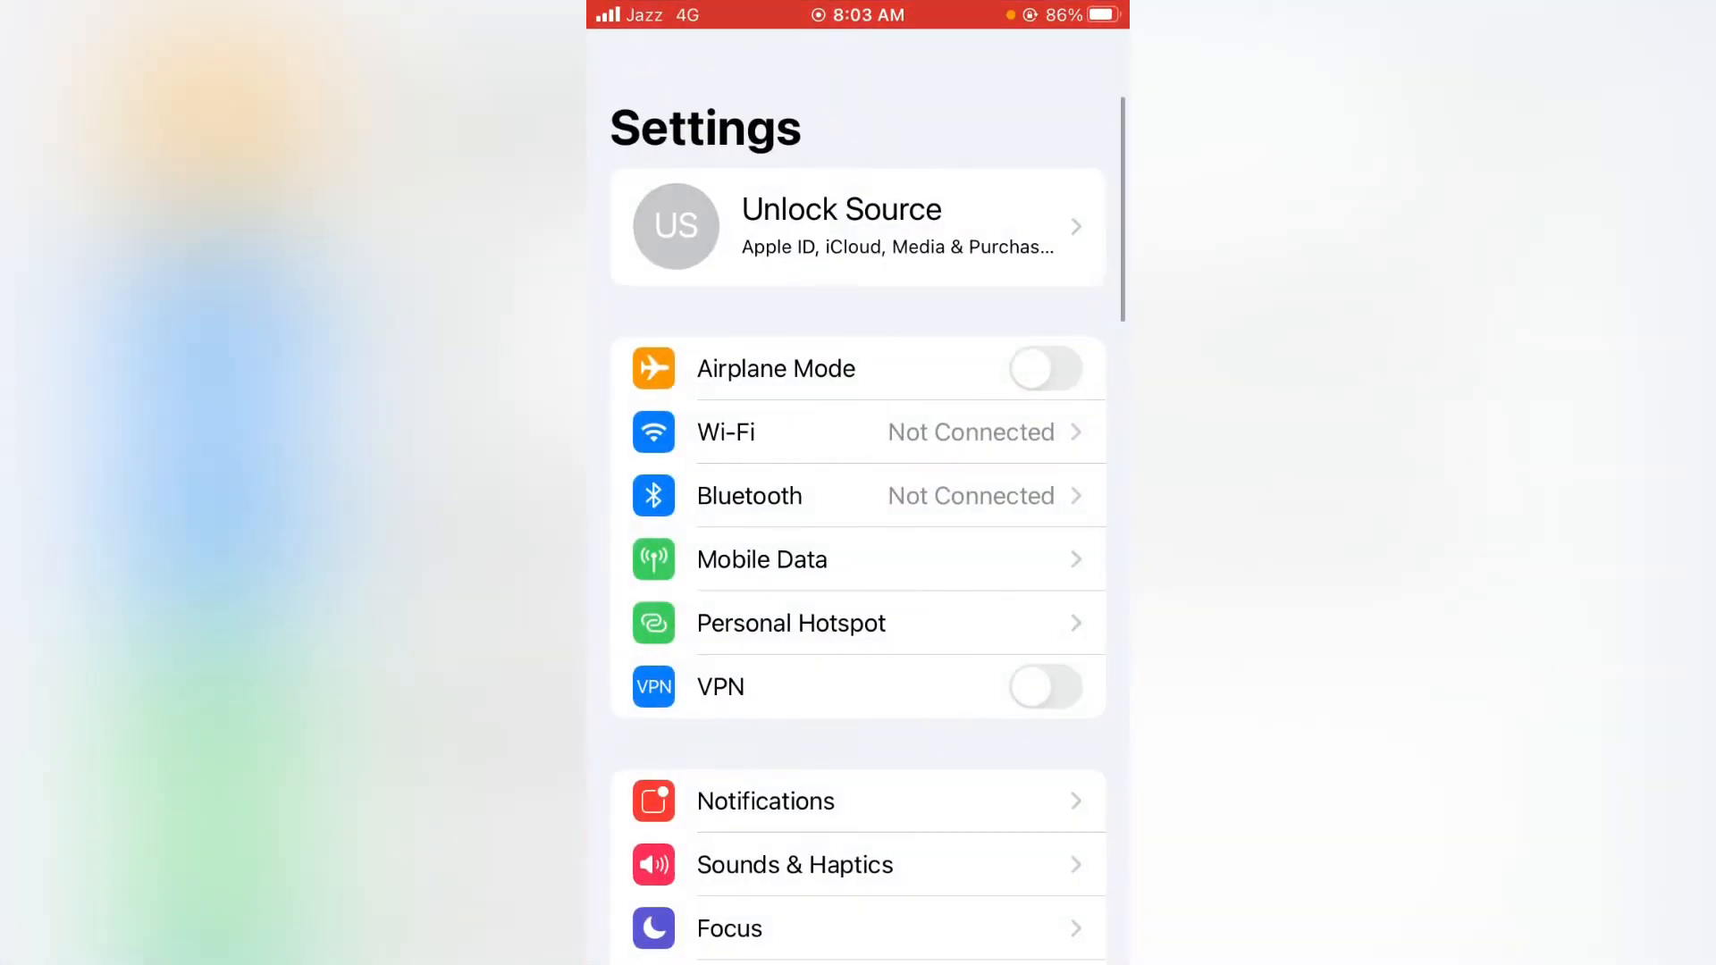
click(857, 226)
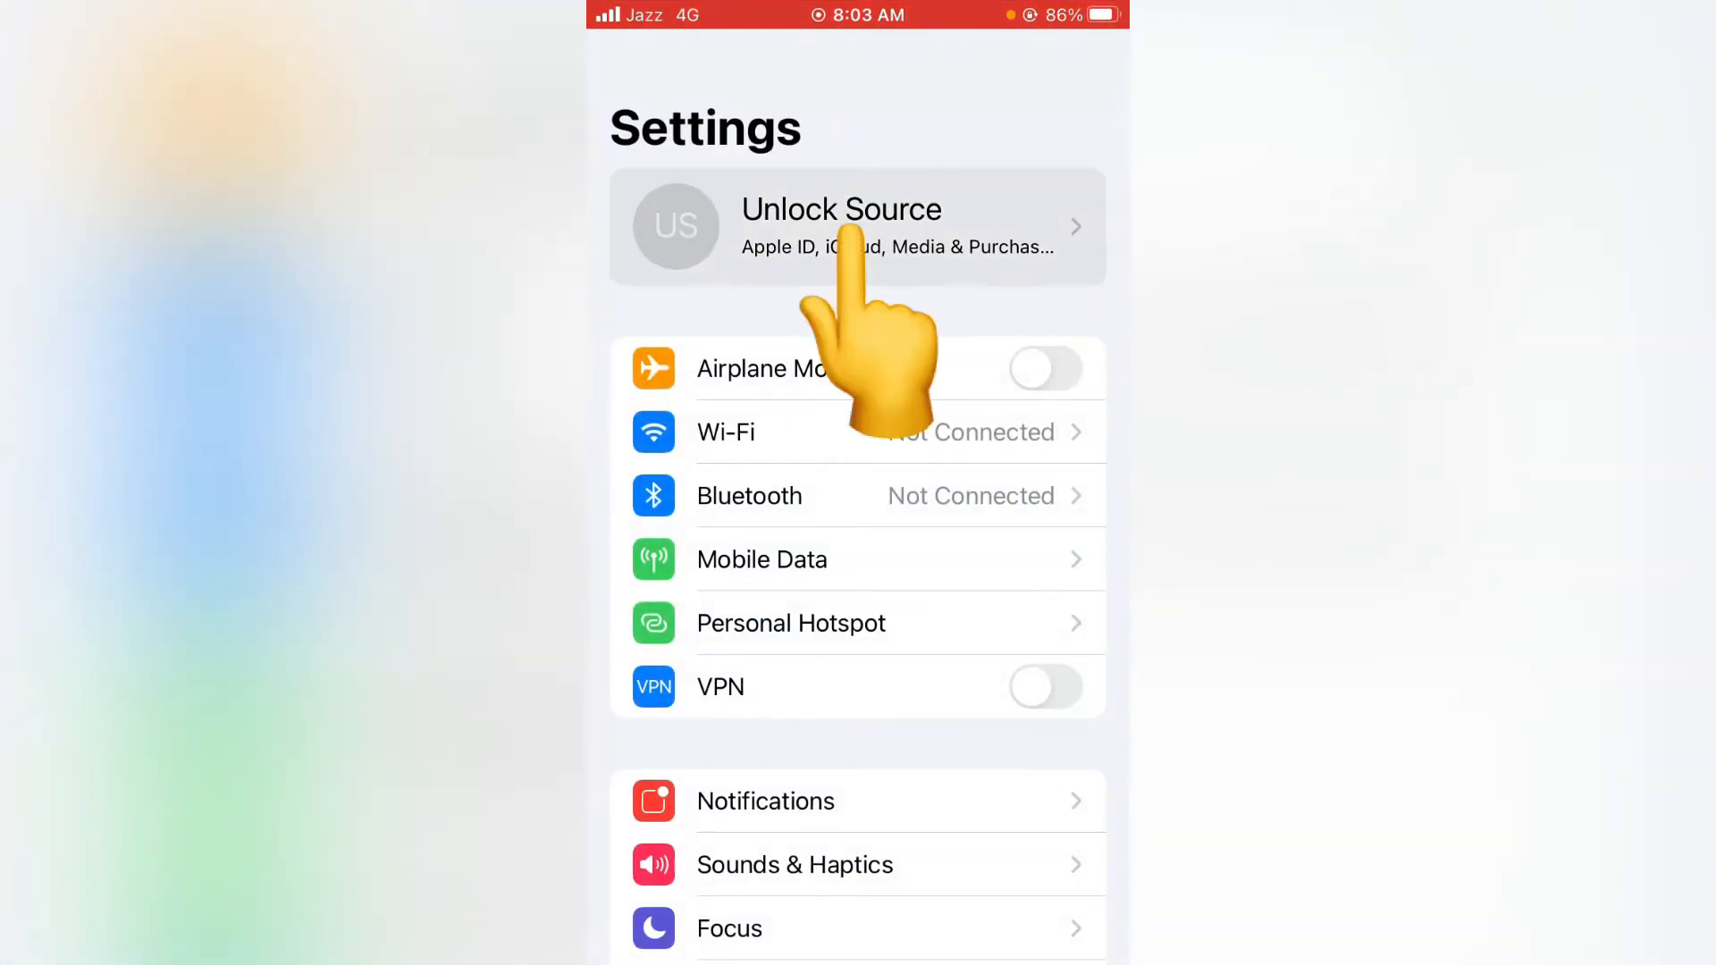
click(858, 226)
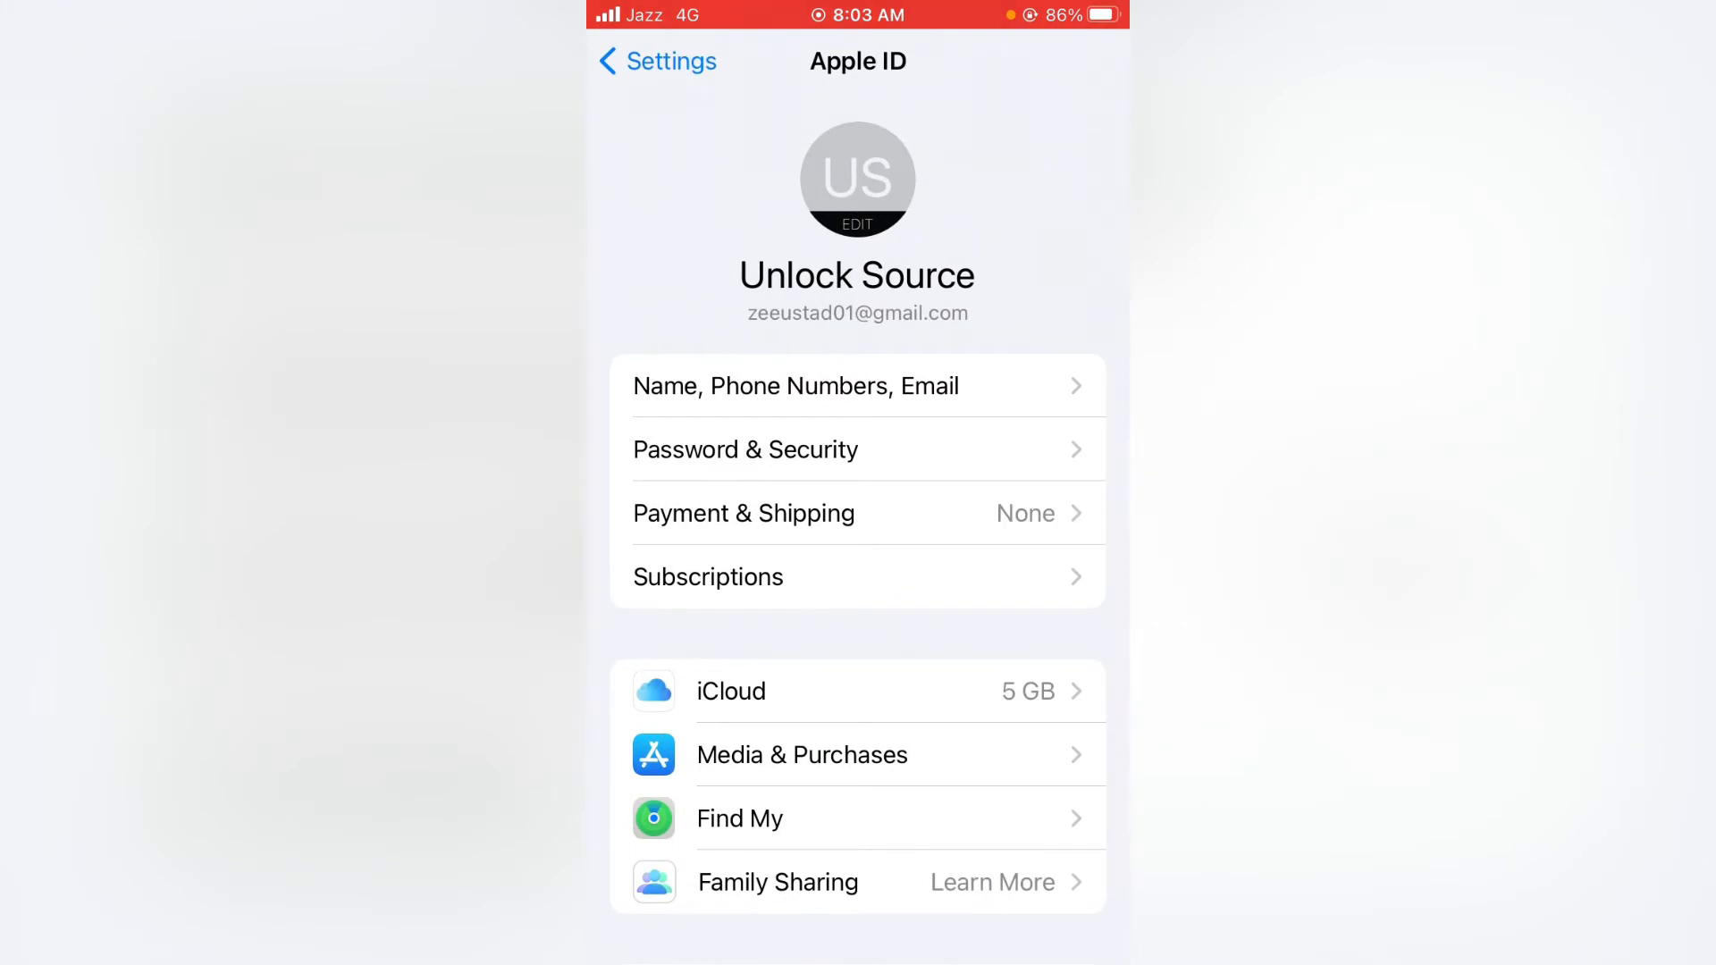
click(859, 754)
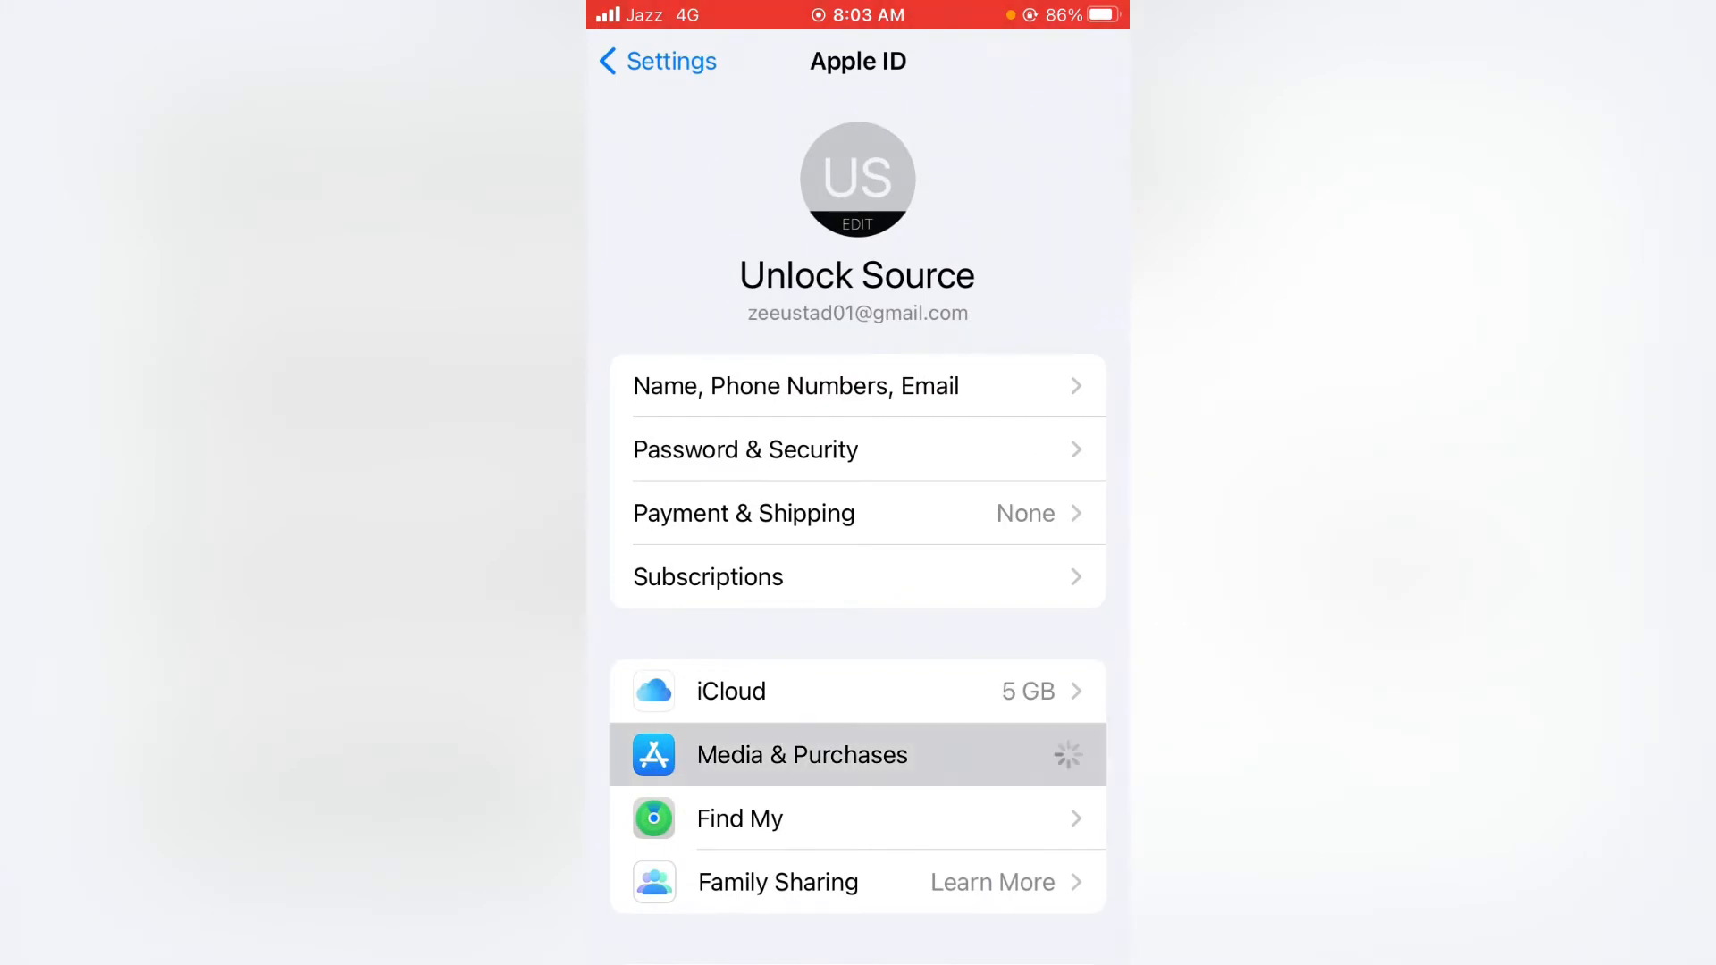
click(858, 755)
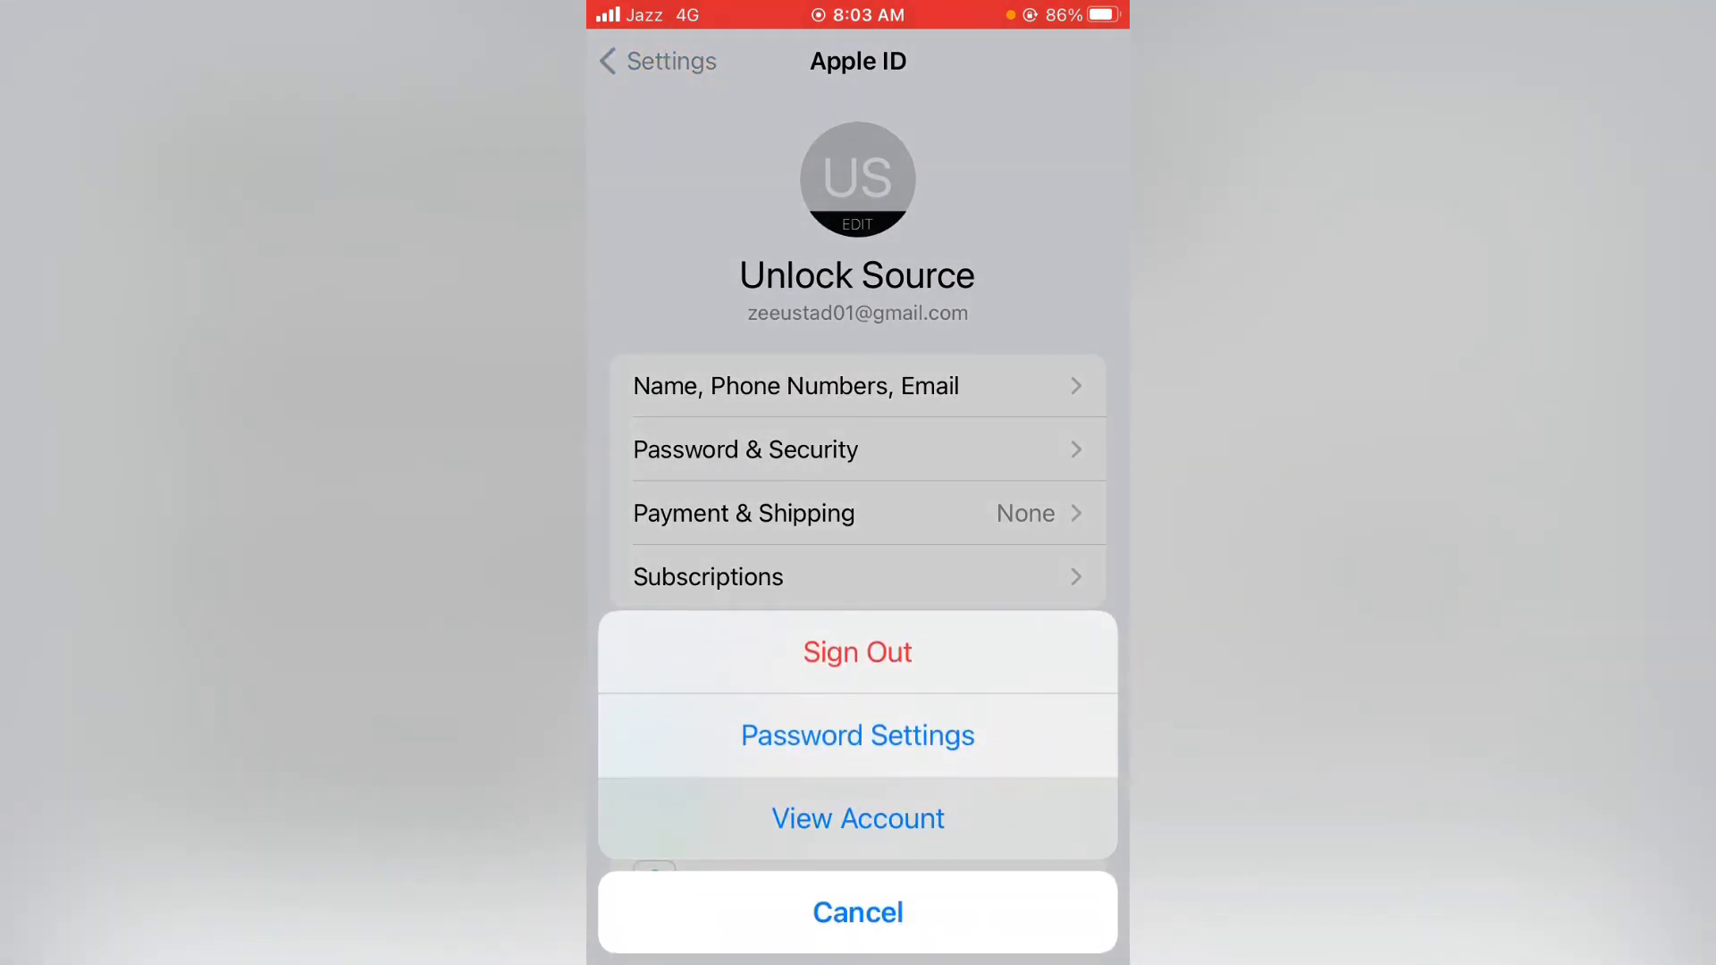
click(857, 818)
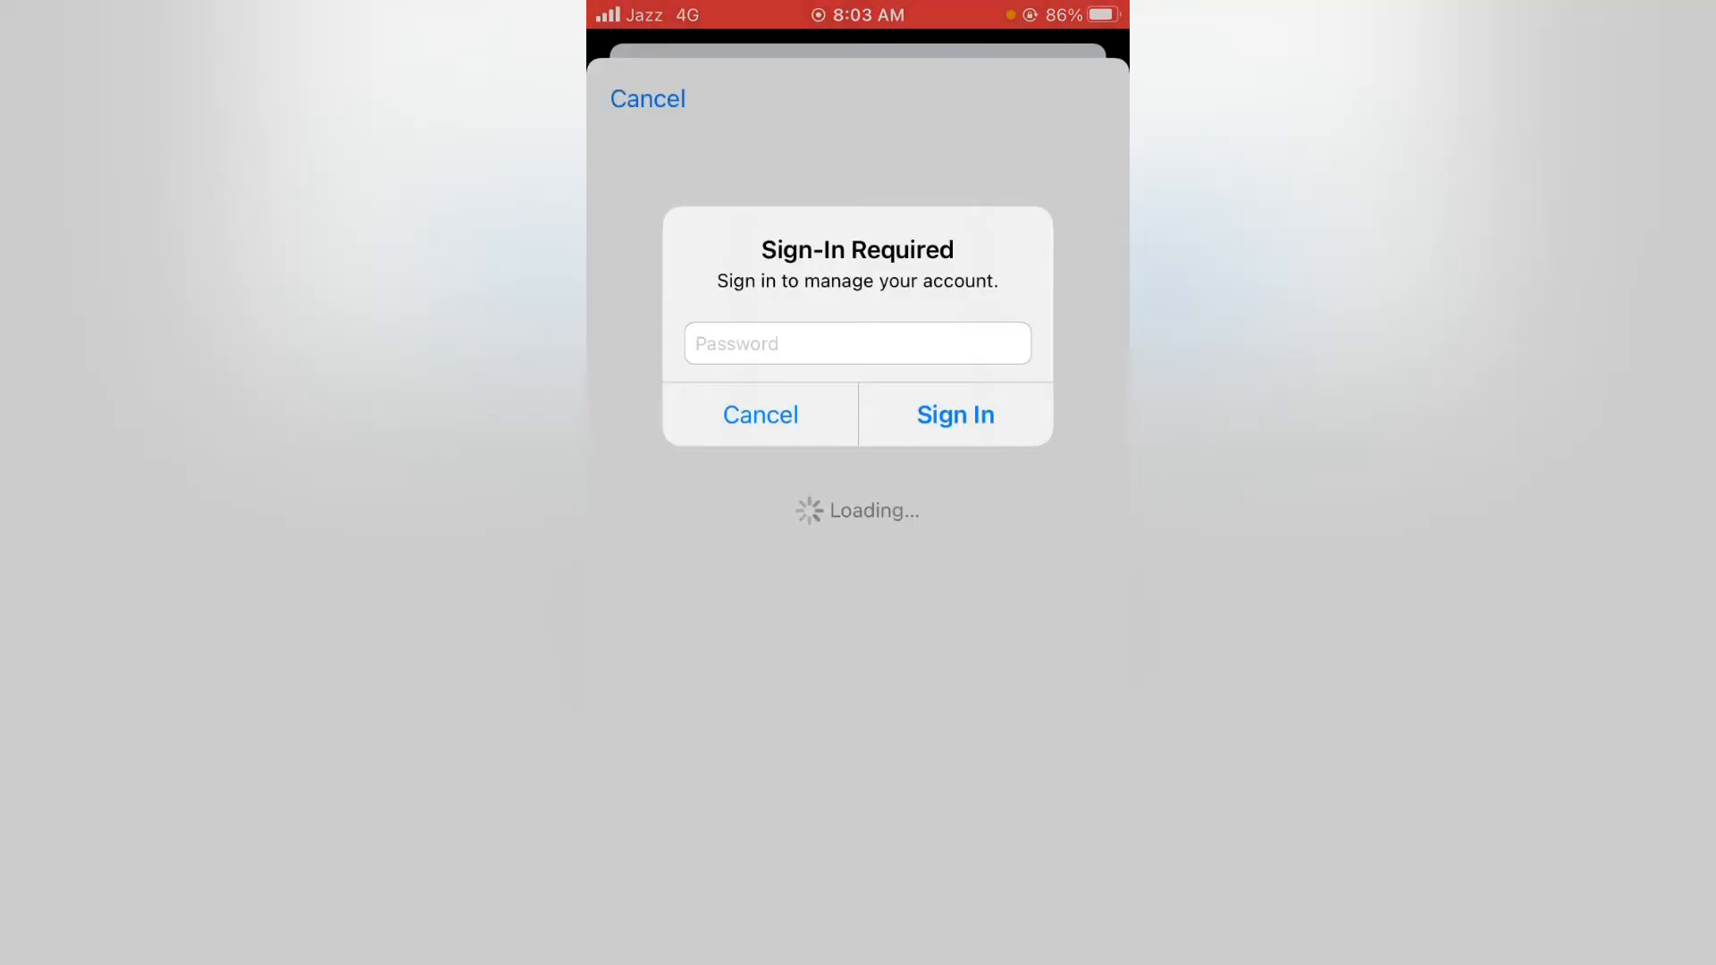
click(857, 343)
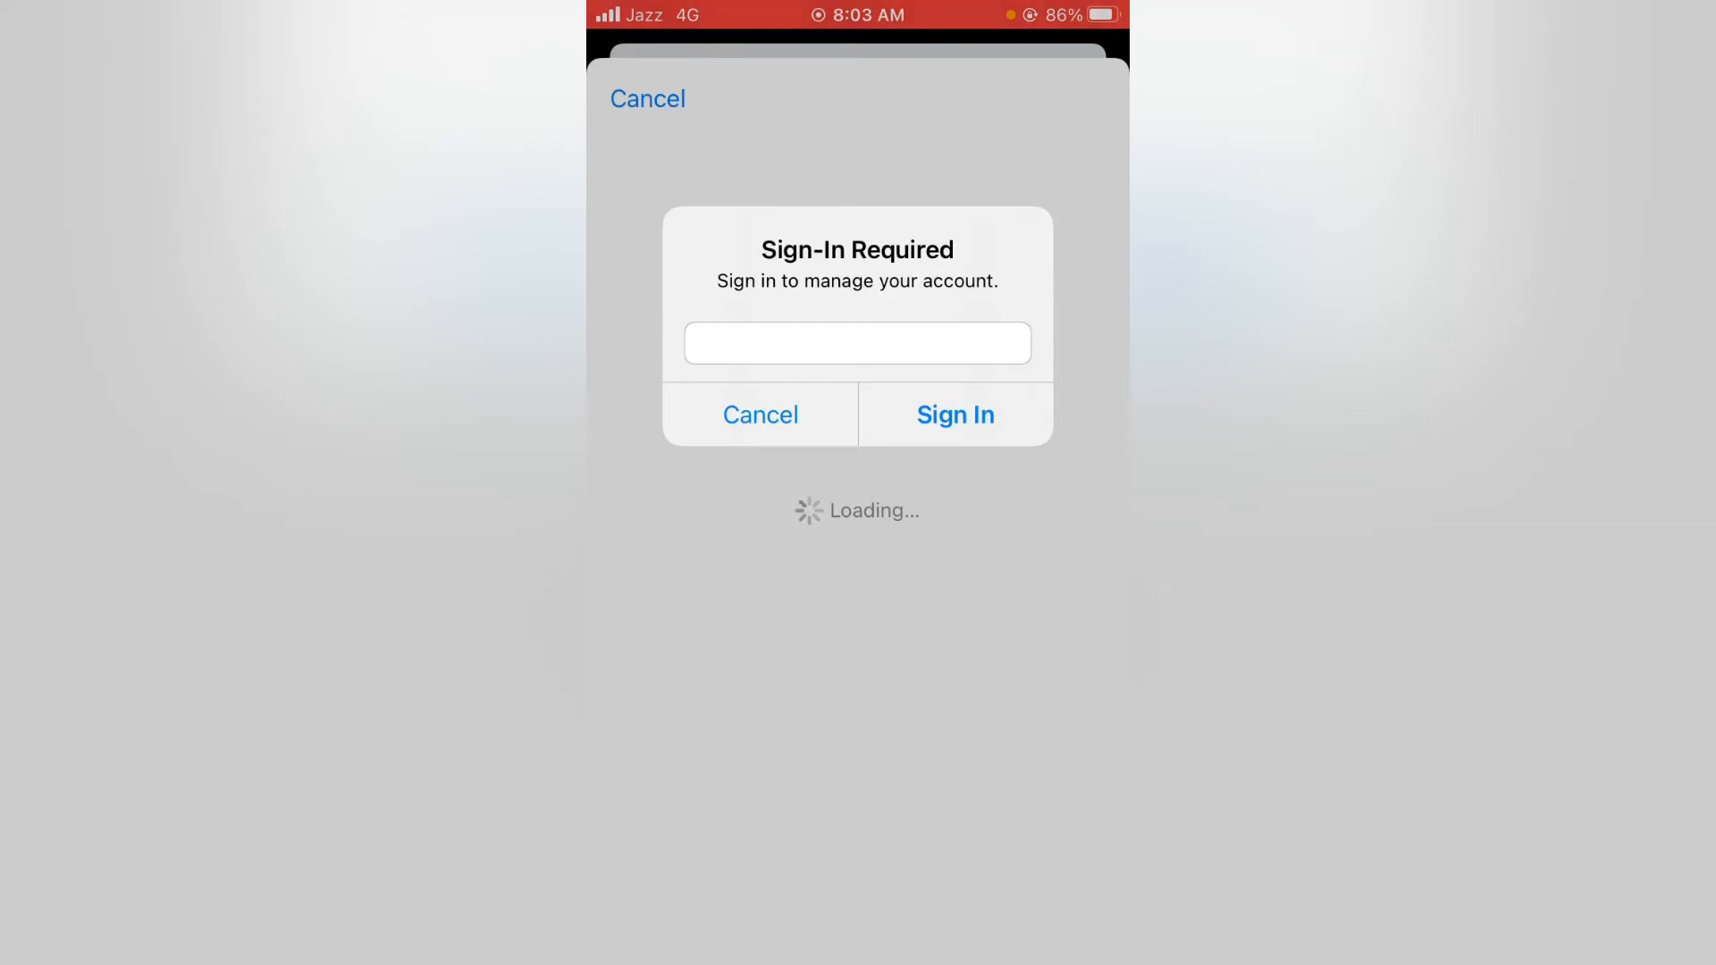
click(760, 415)
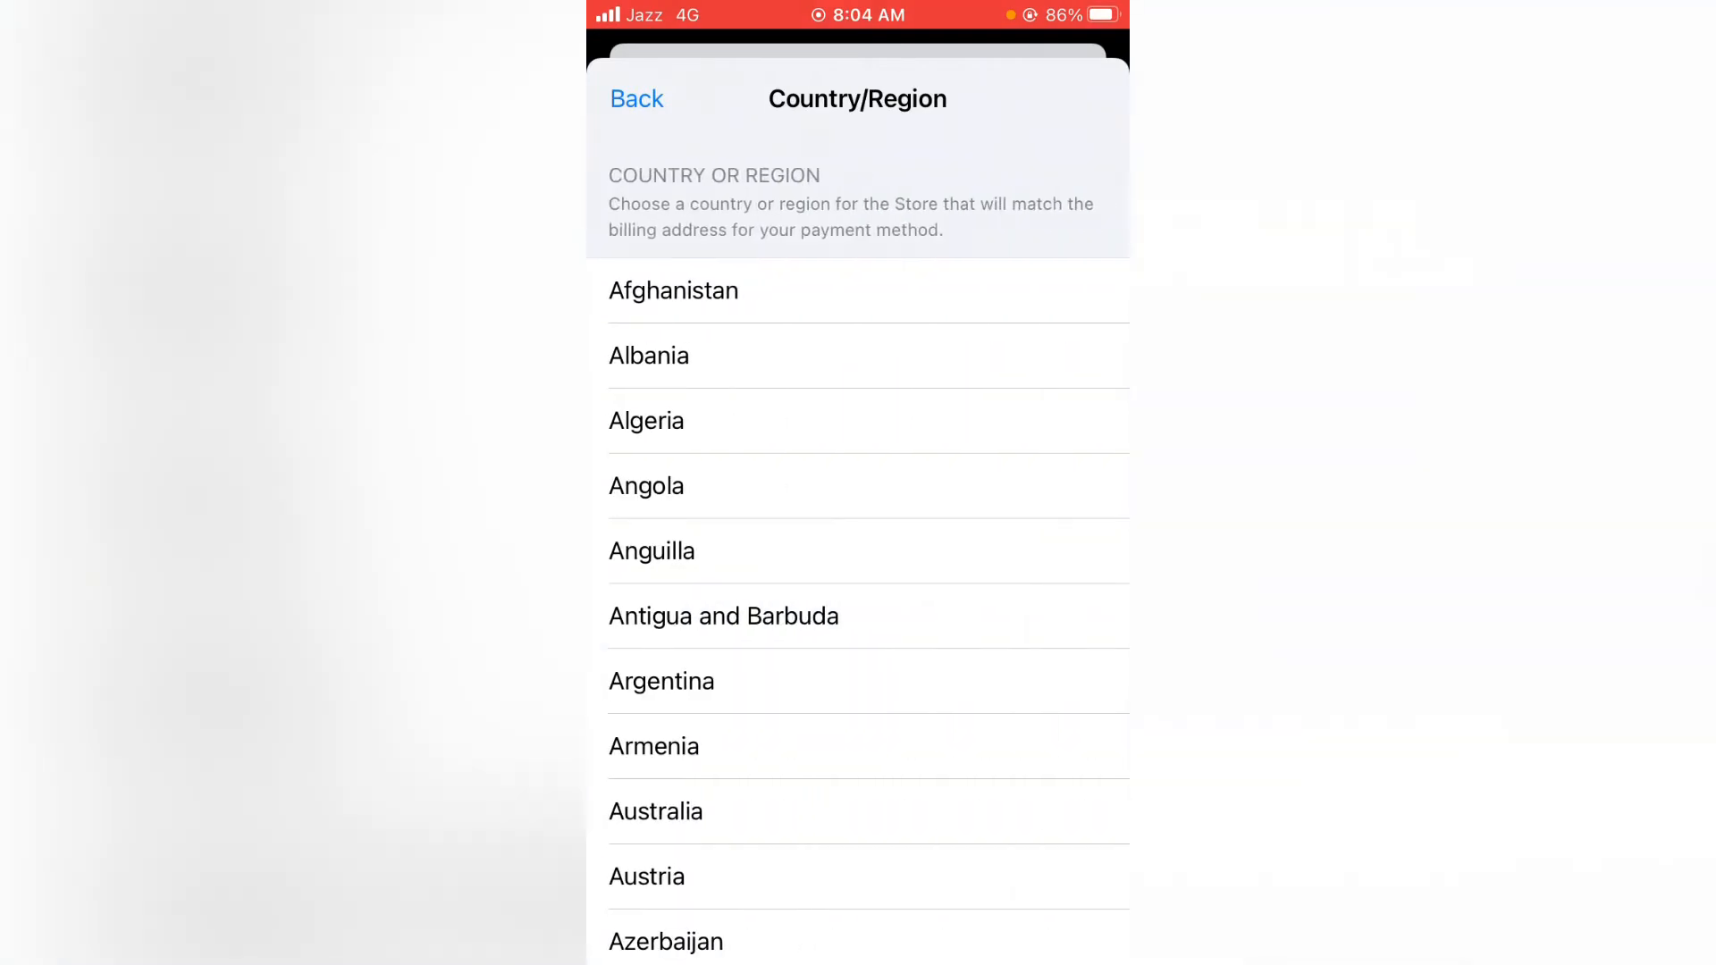
Scroll through the Country/Region list to reach the new country
scroll(down, 3)
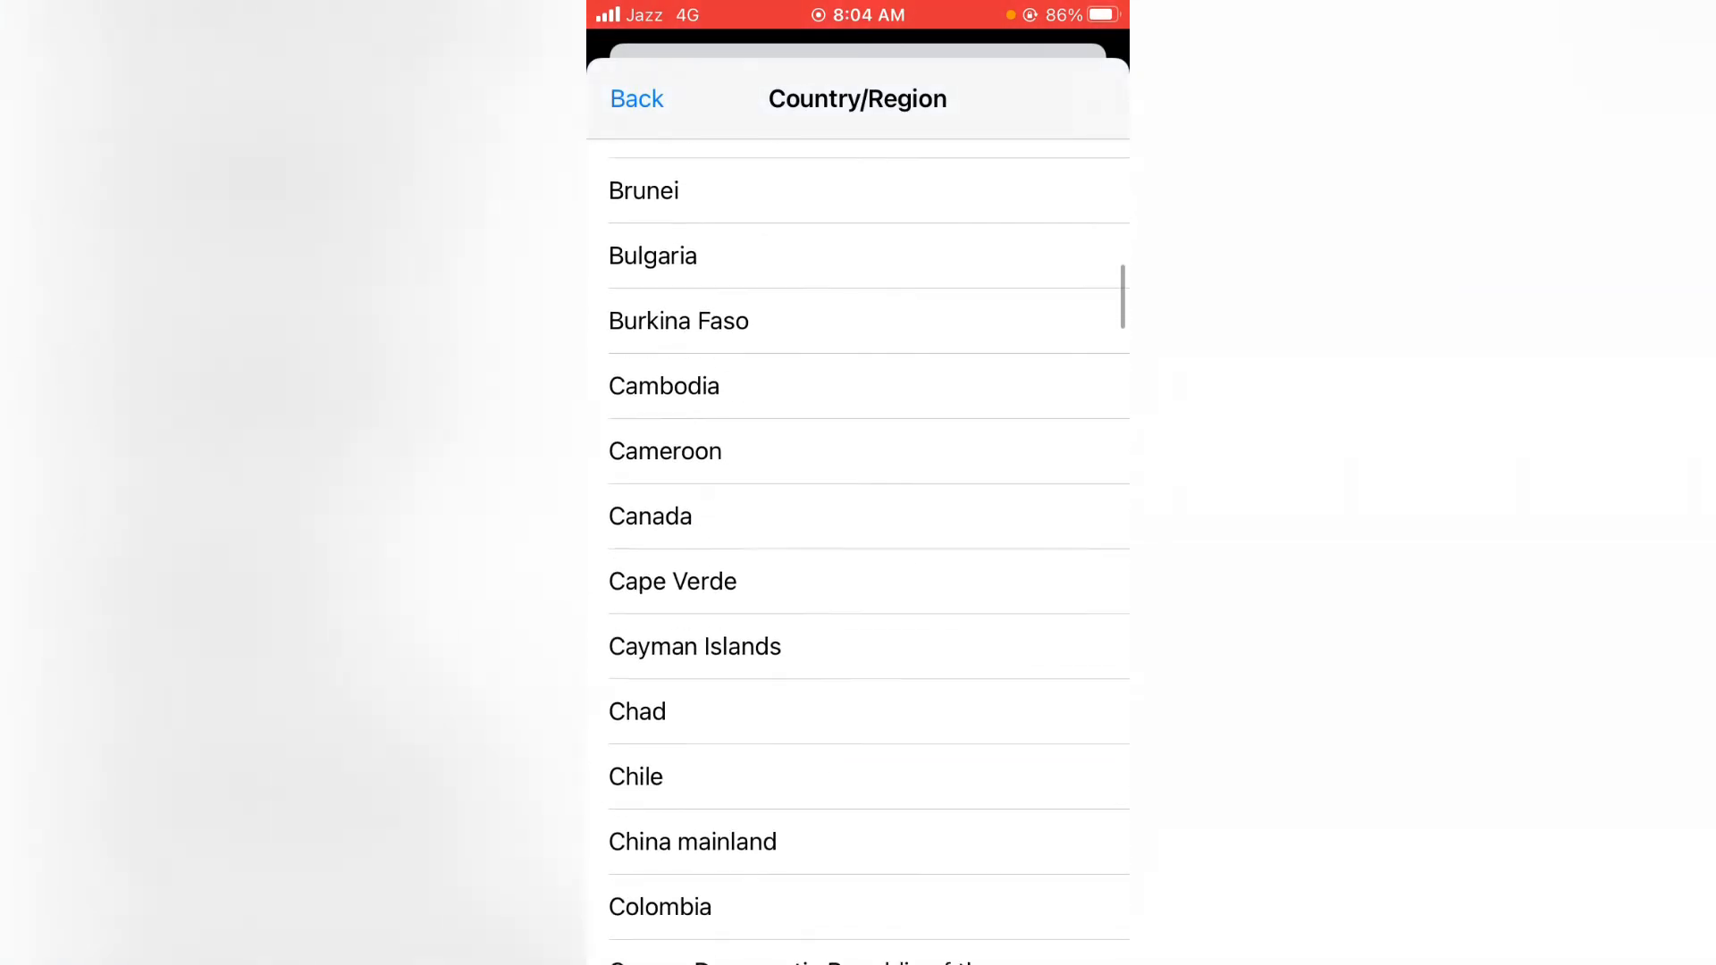
scroll(down, 3)
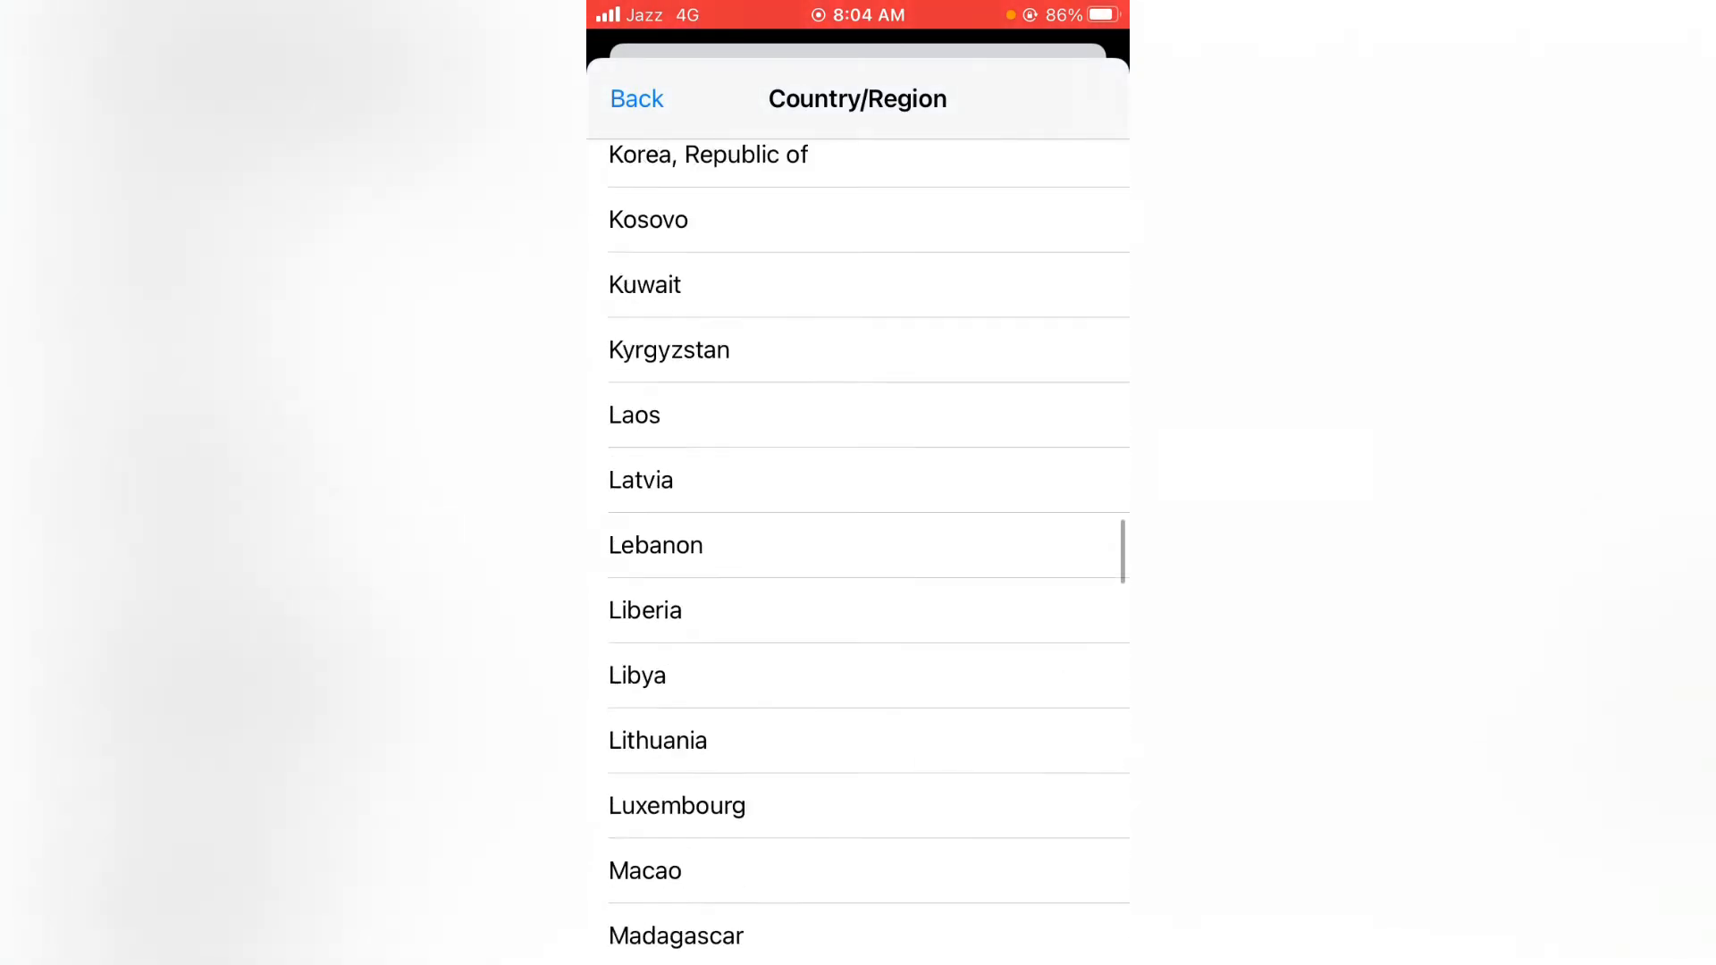
scroll(down, 3)
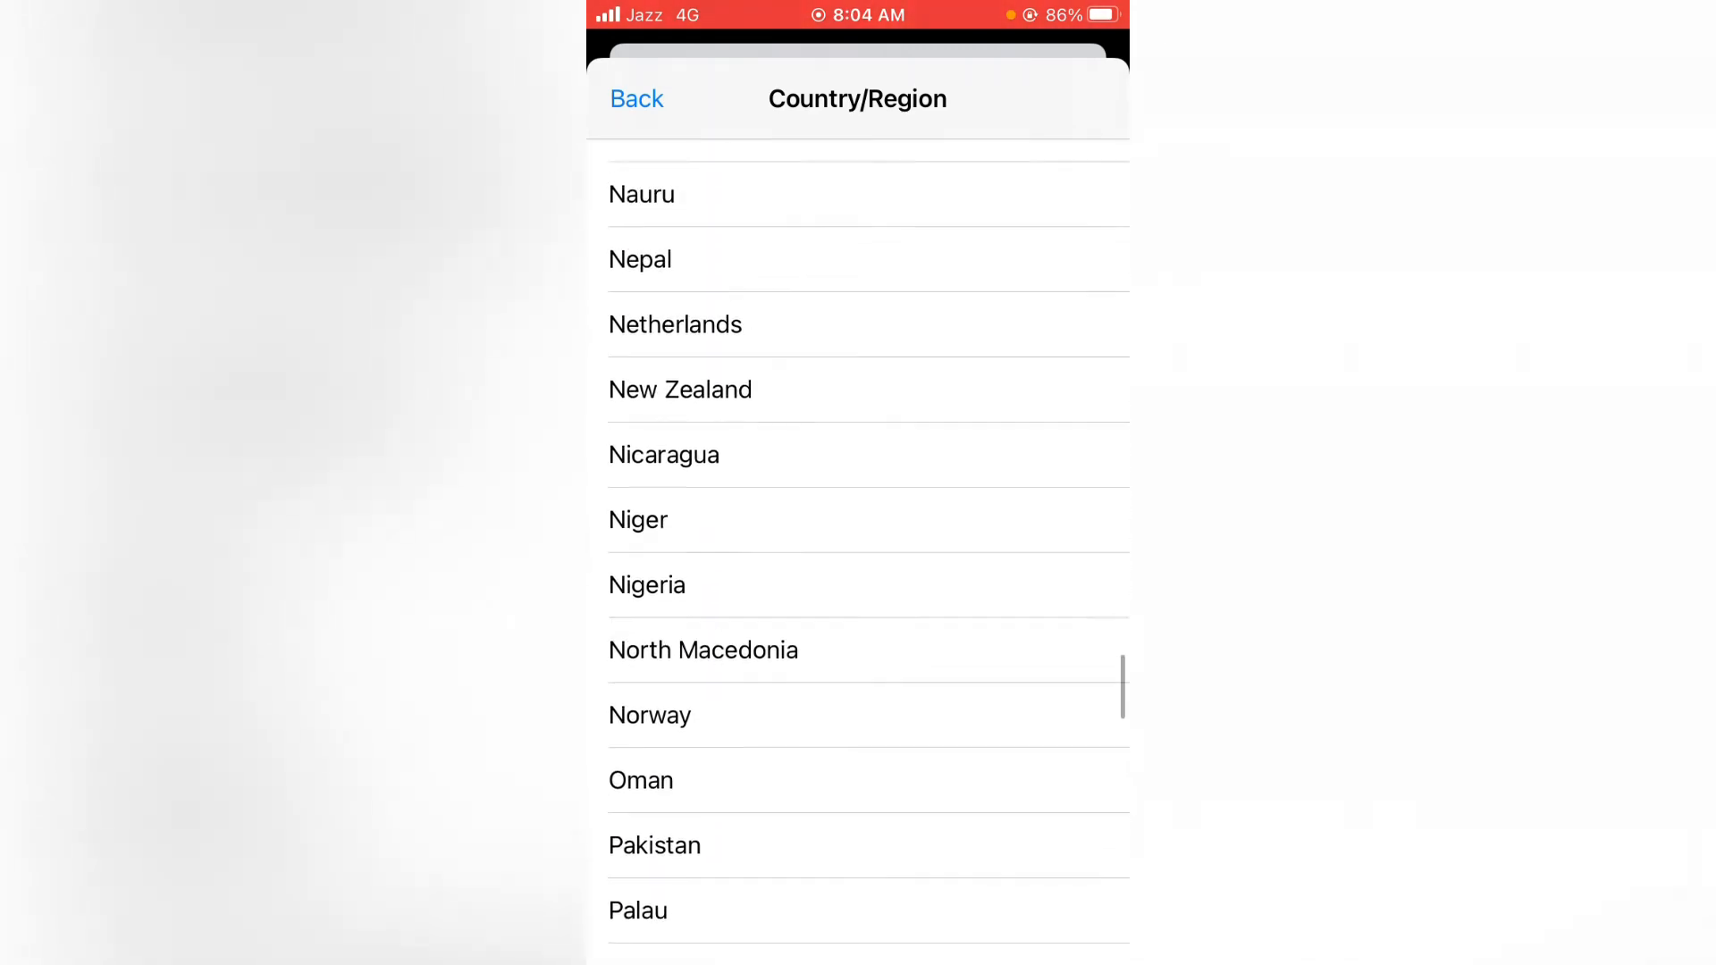
scroll(down, 3)
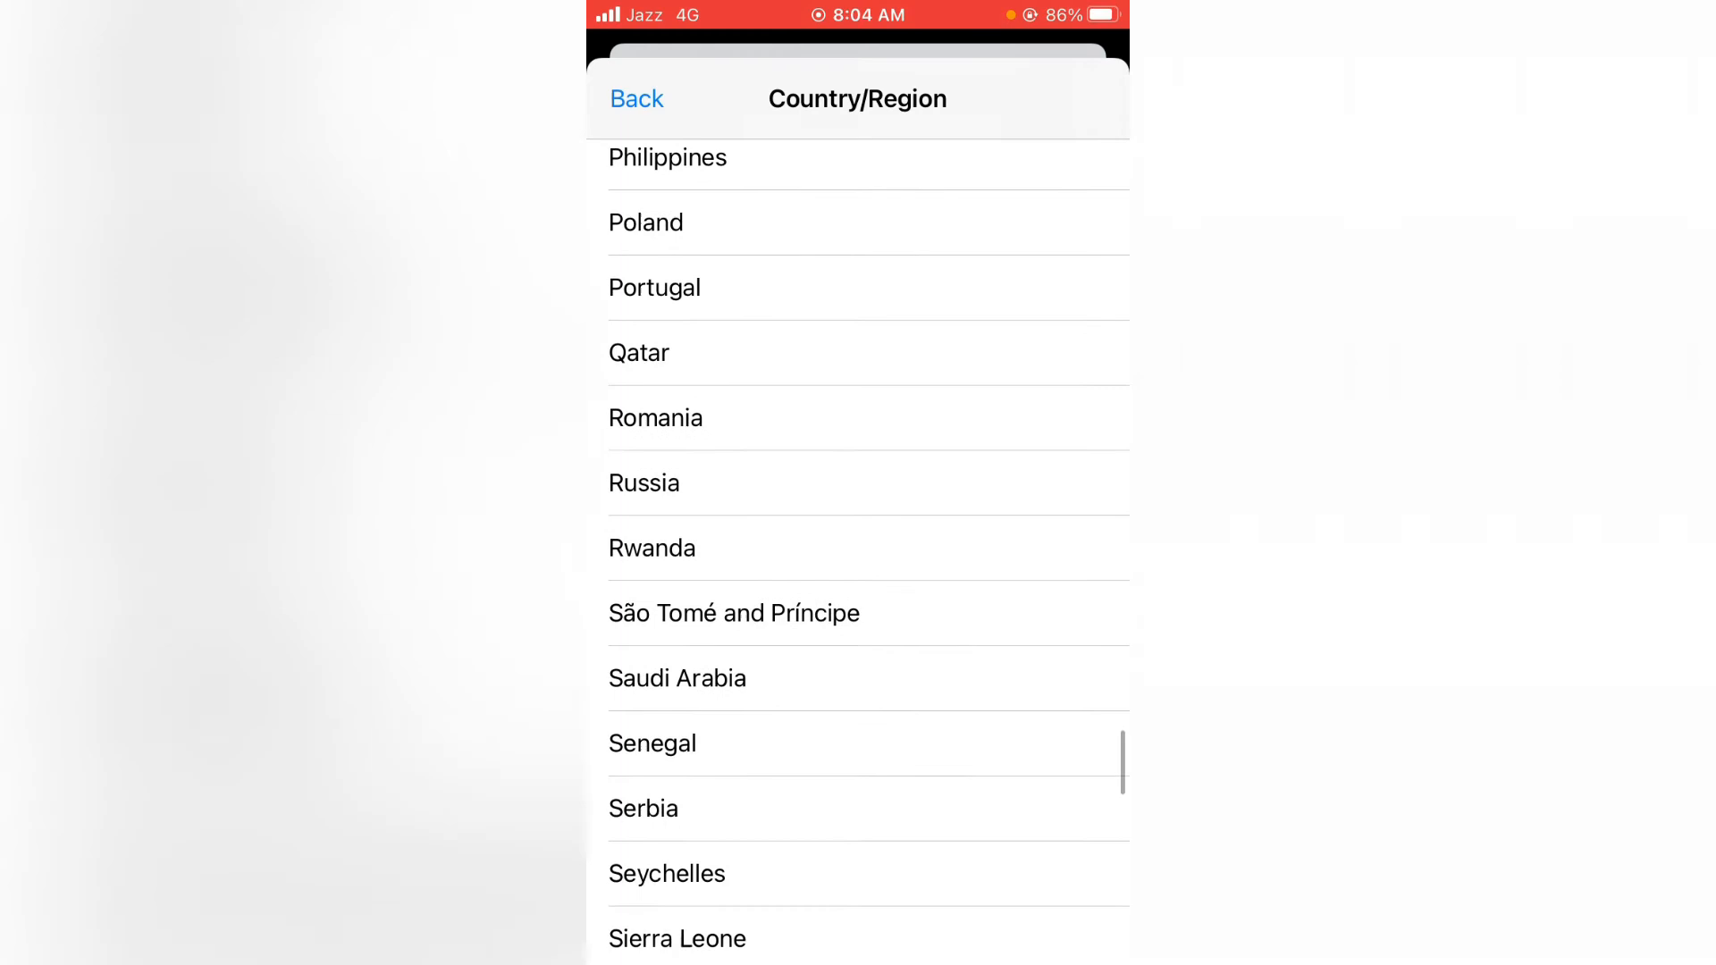
scroll(down, 3)
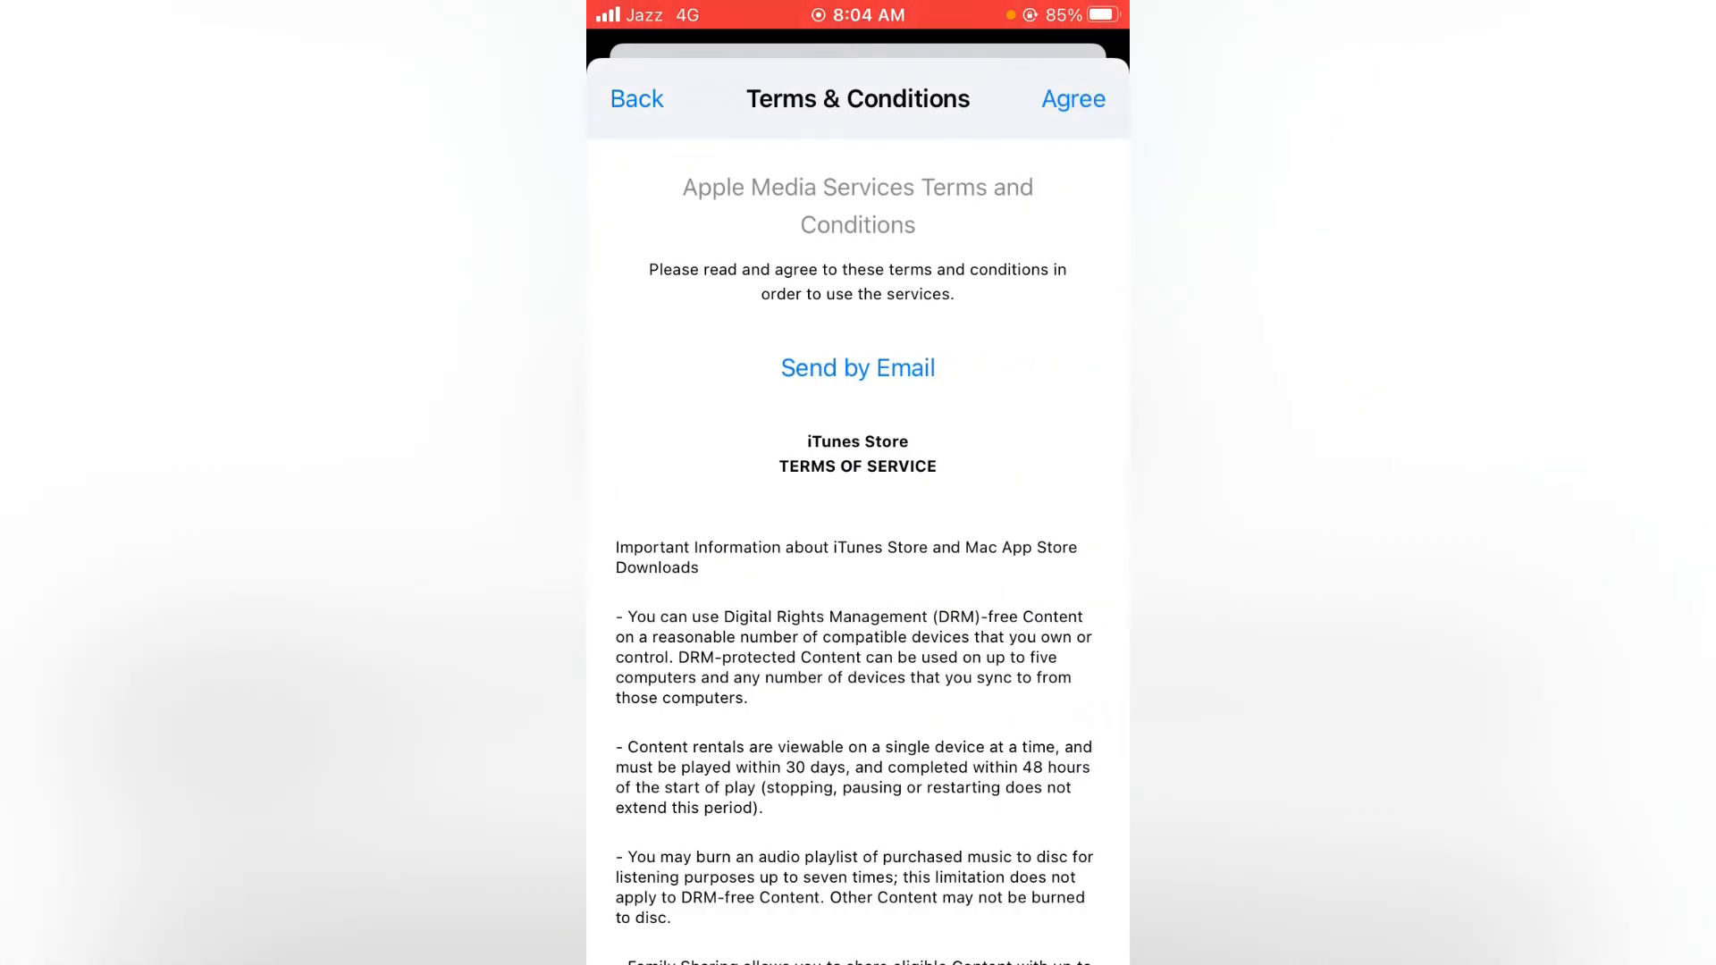
Agree to the Apple Media Services terms and confirm in the alert
click(1073, 98)
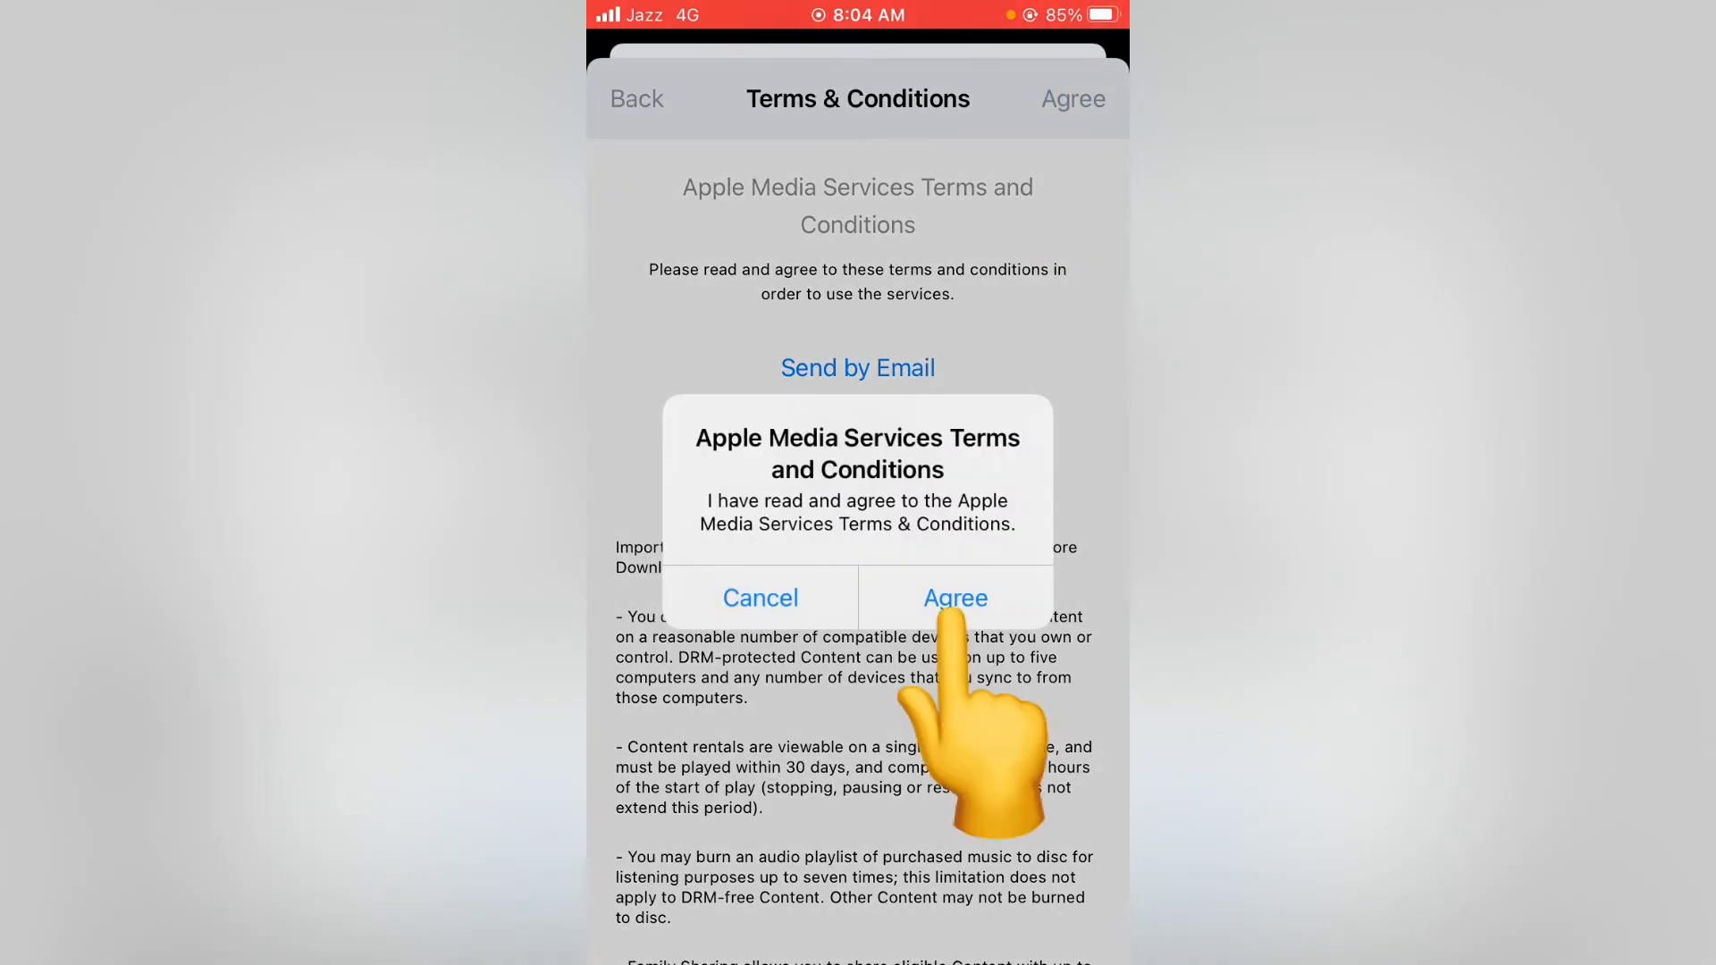
click(954, 598)
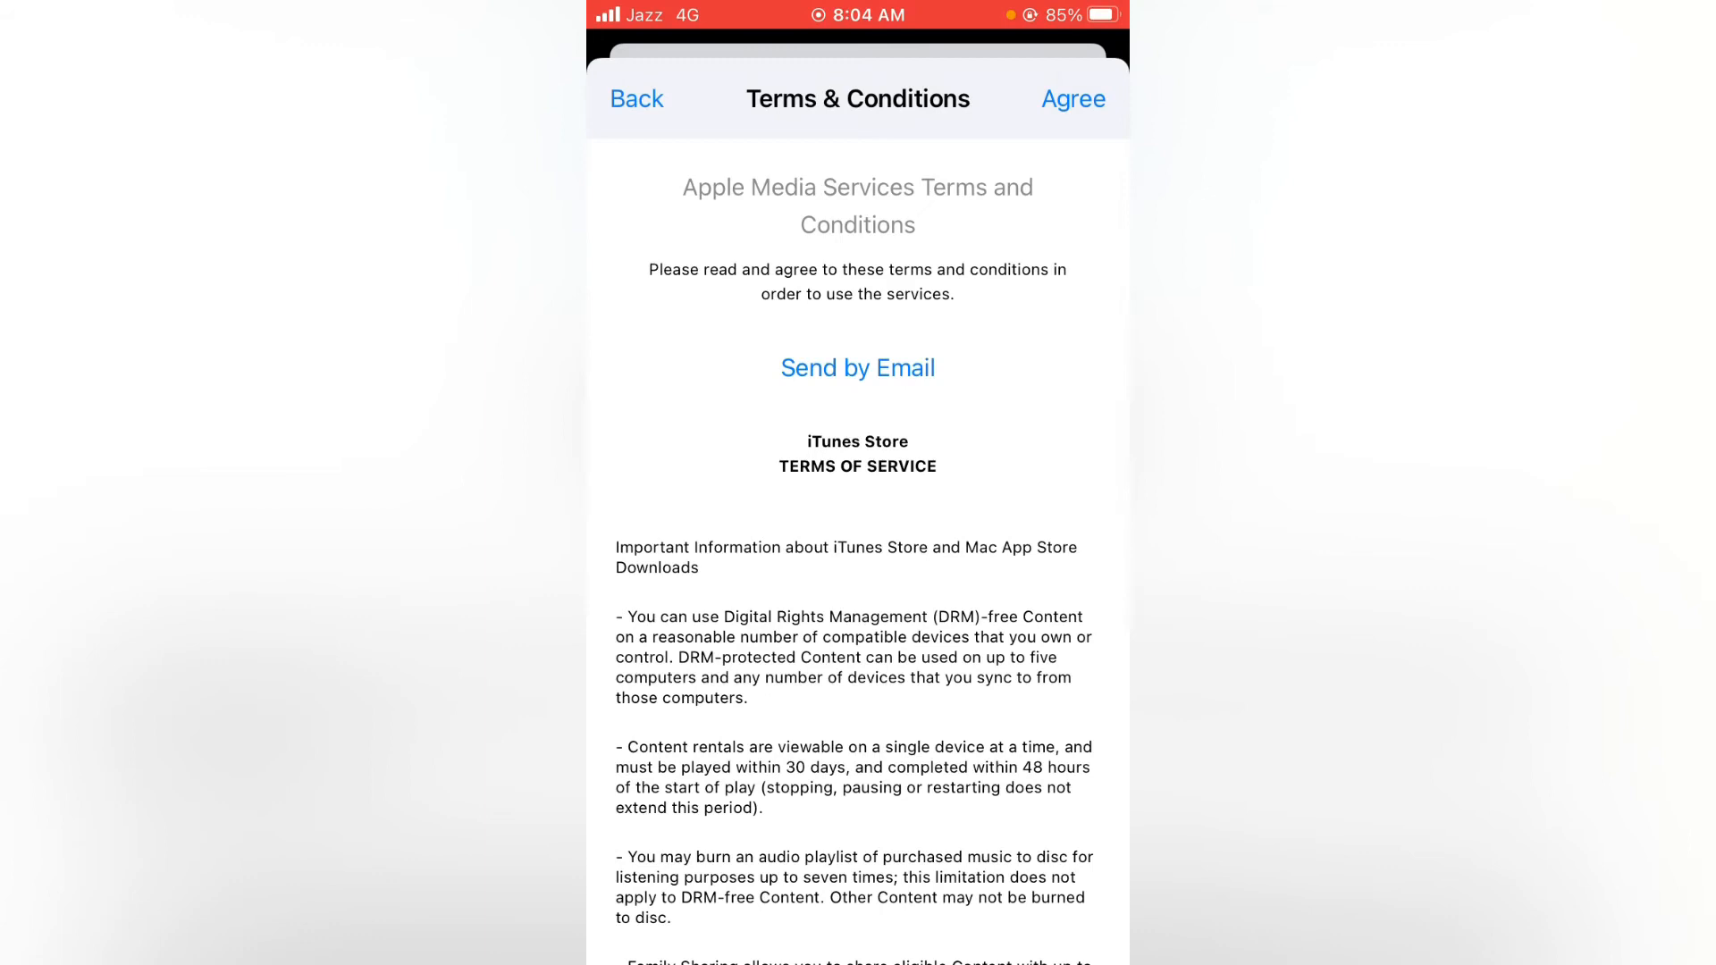
click(1072, 98)
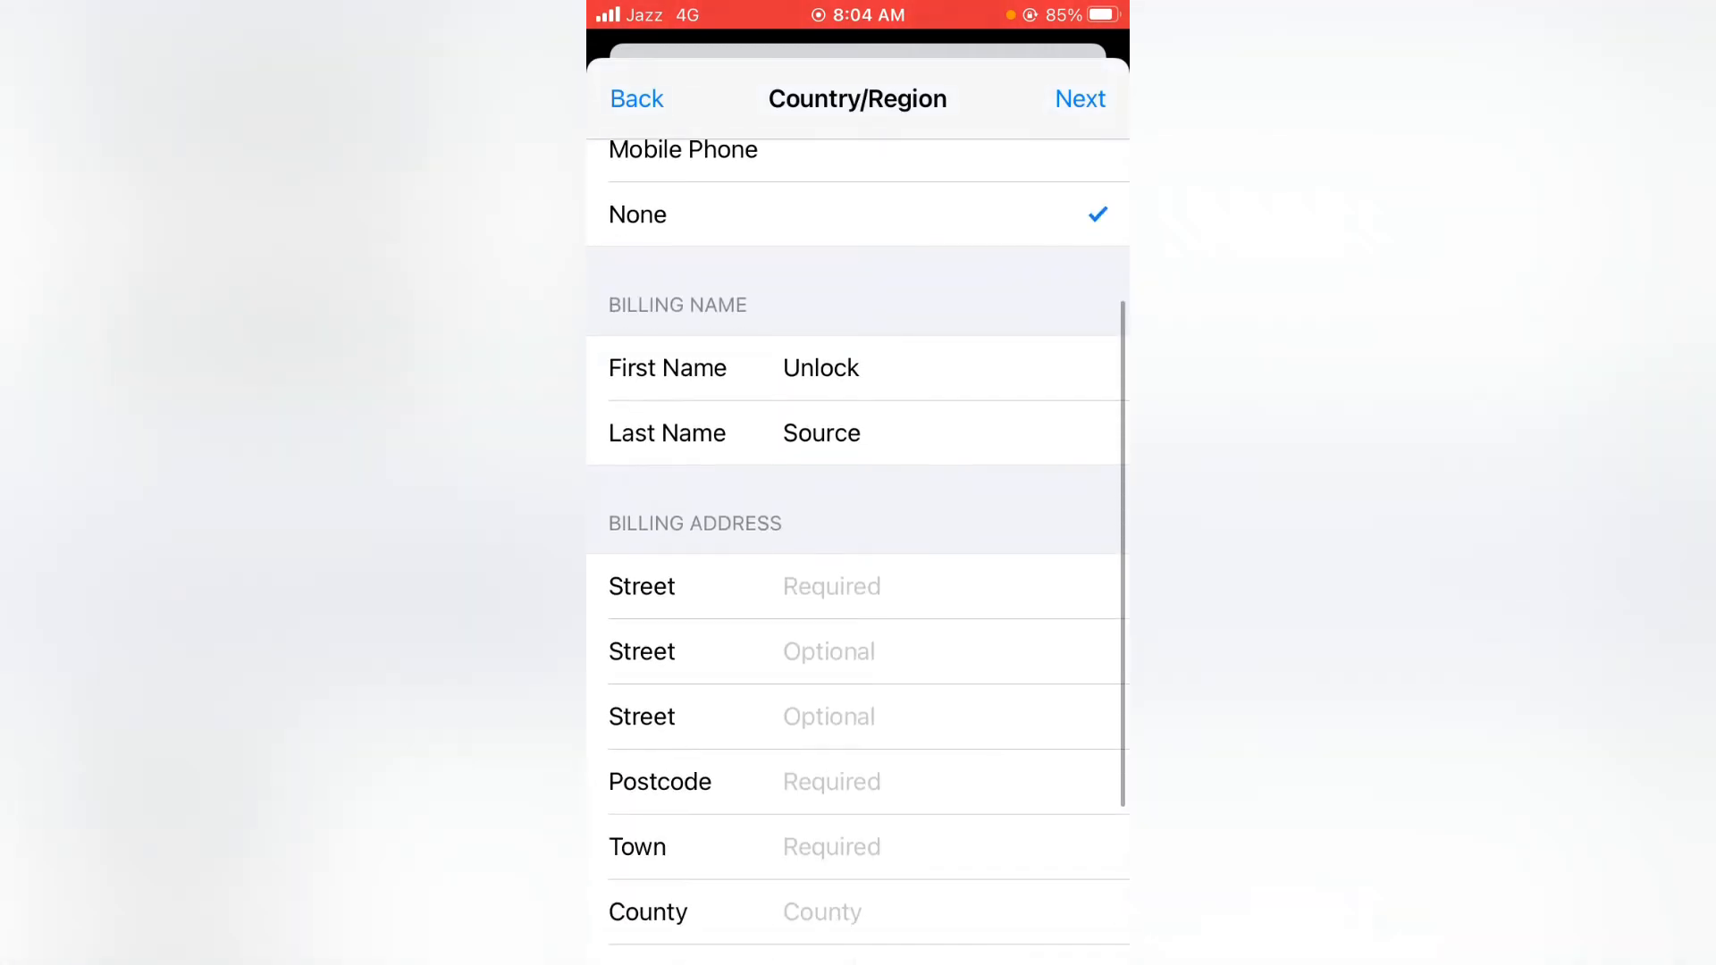
Fill in the billing street lines and town 'London'
text(Fjvb)
text(Fjvj)
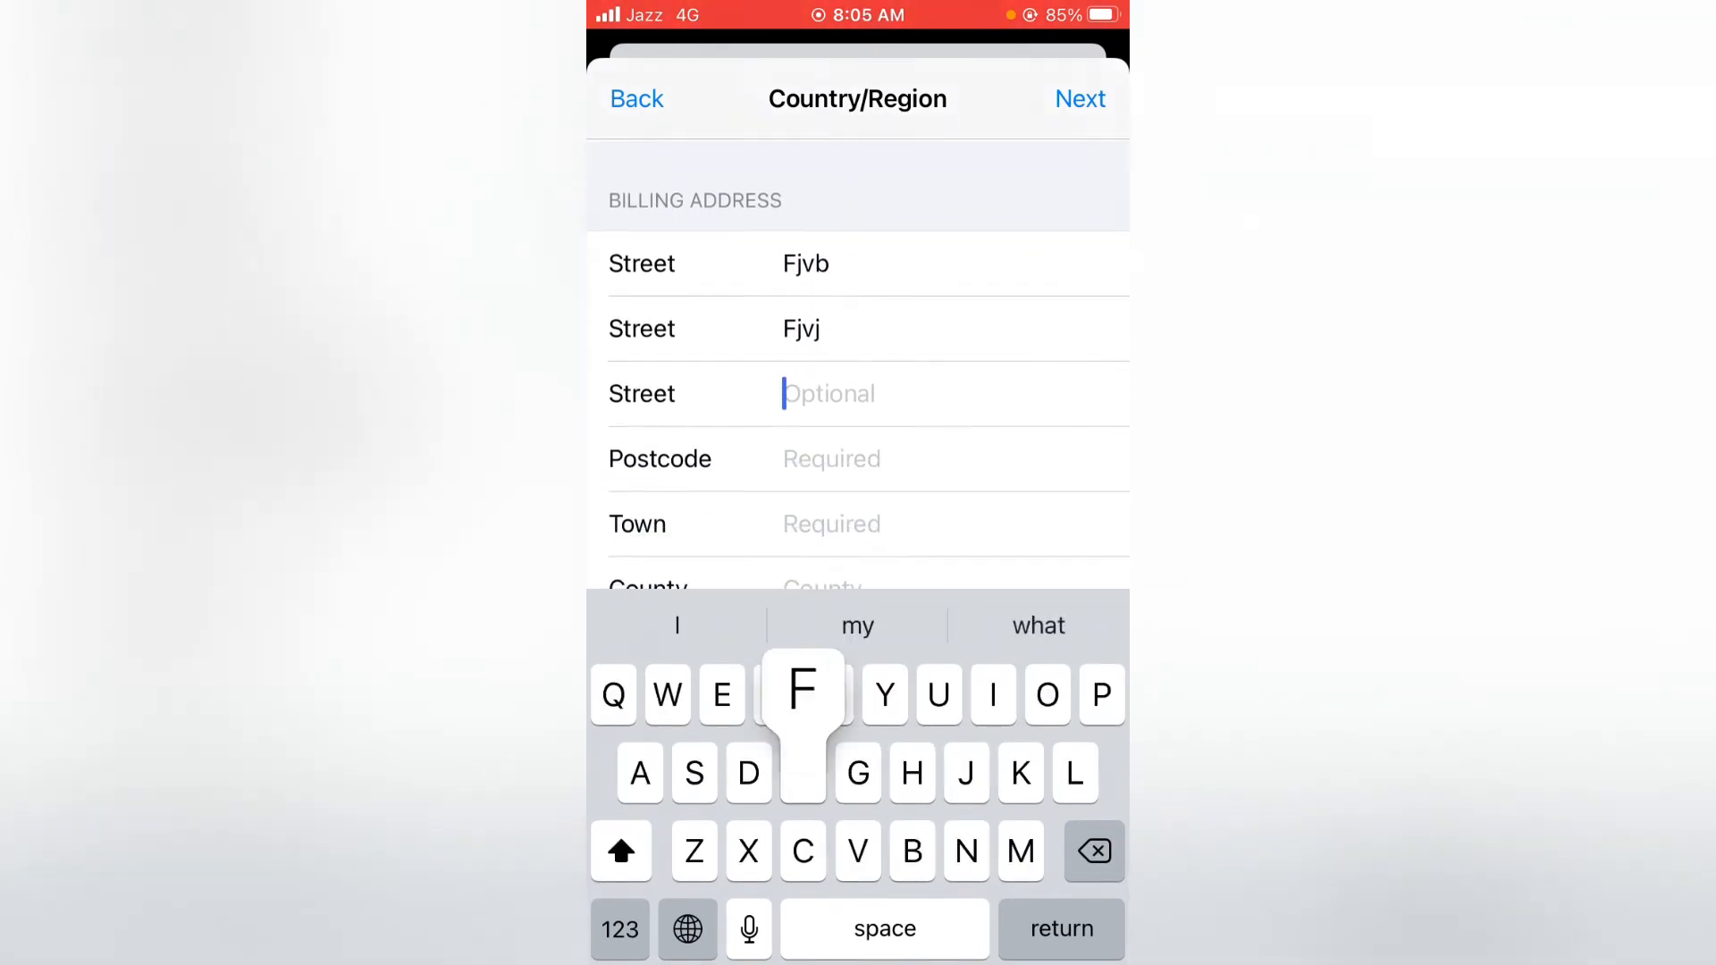
text(Fivj)
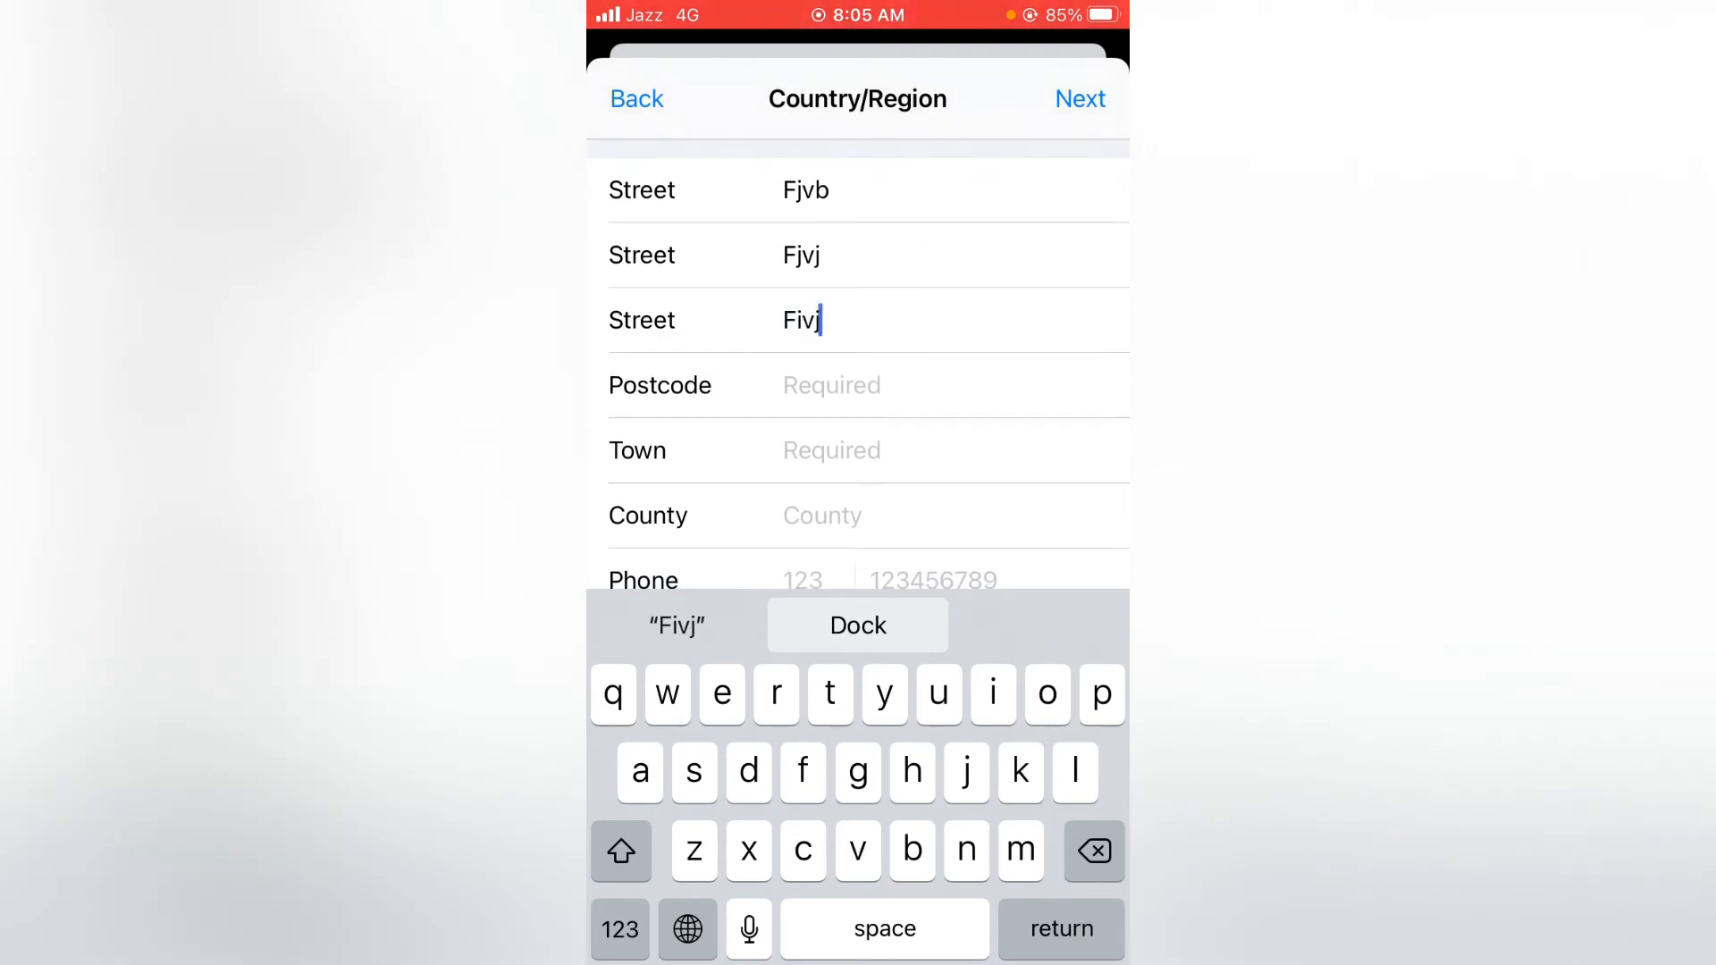
click(868, 450)
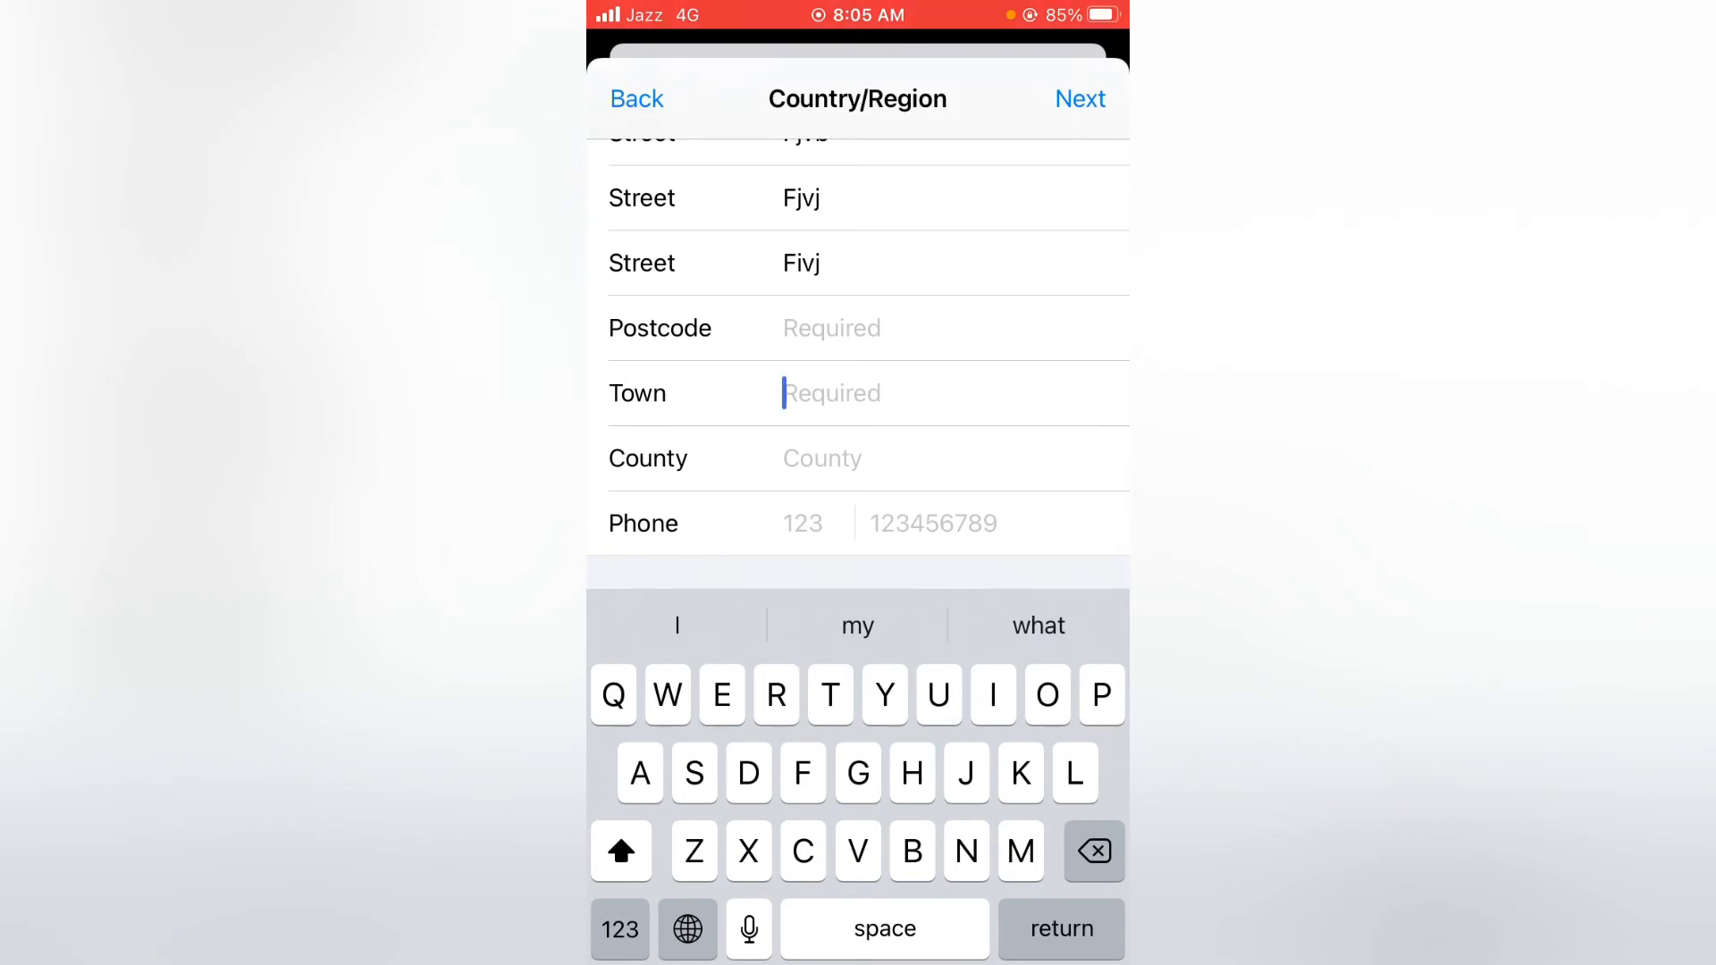
click(621, 852)
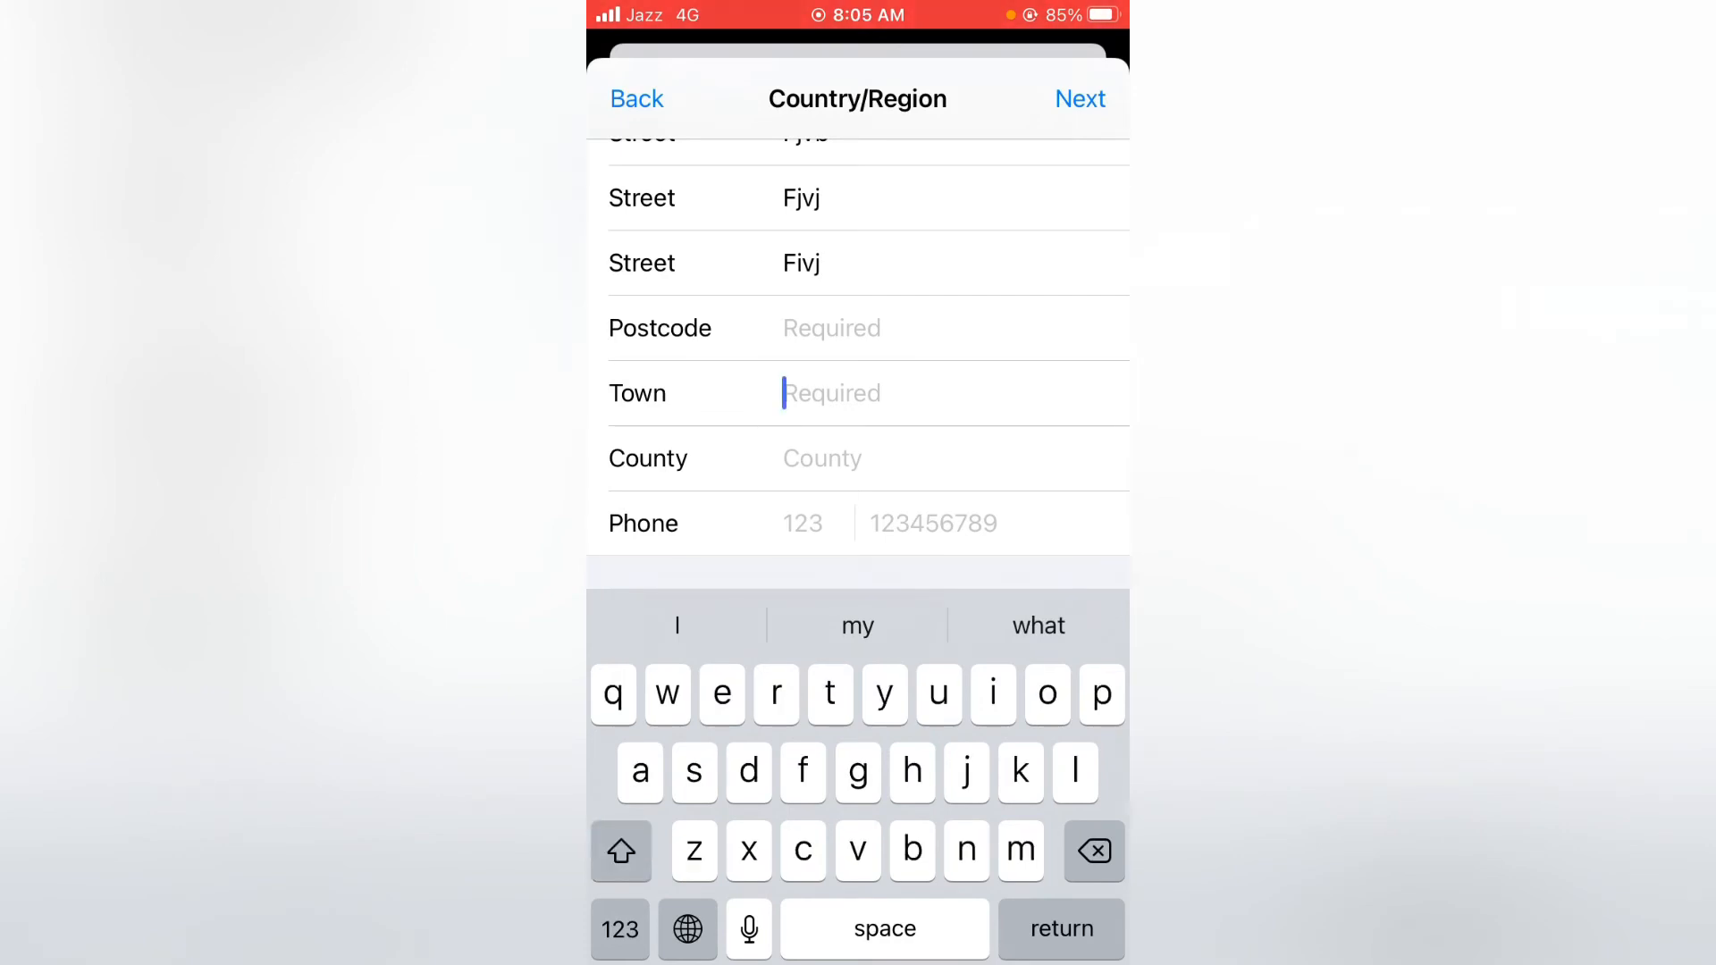
text(Lon)
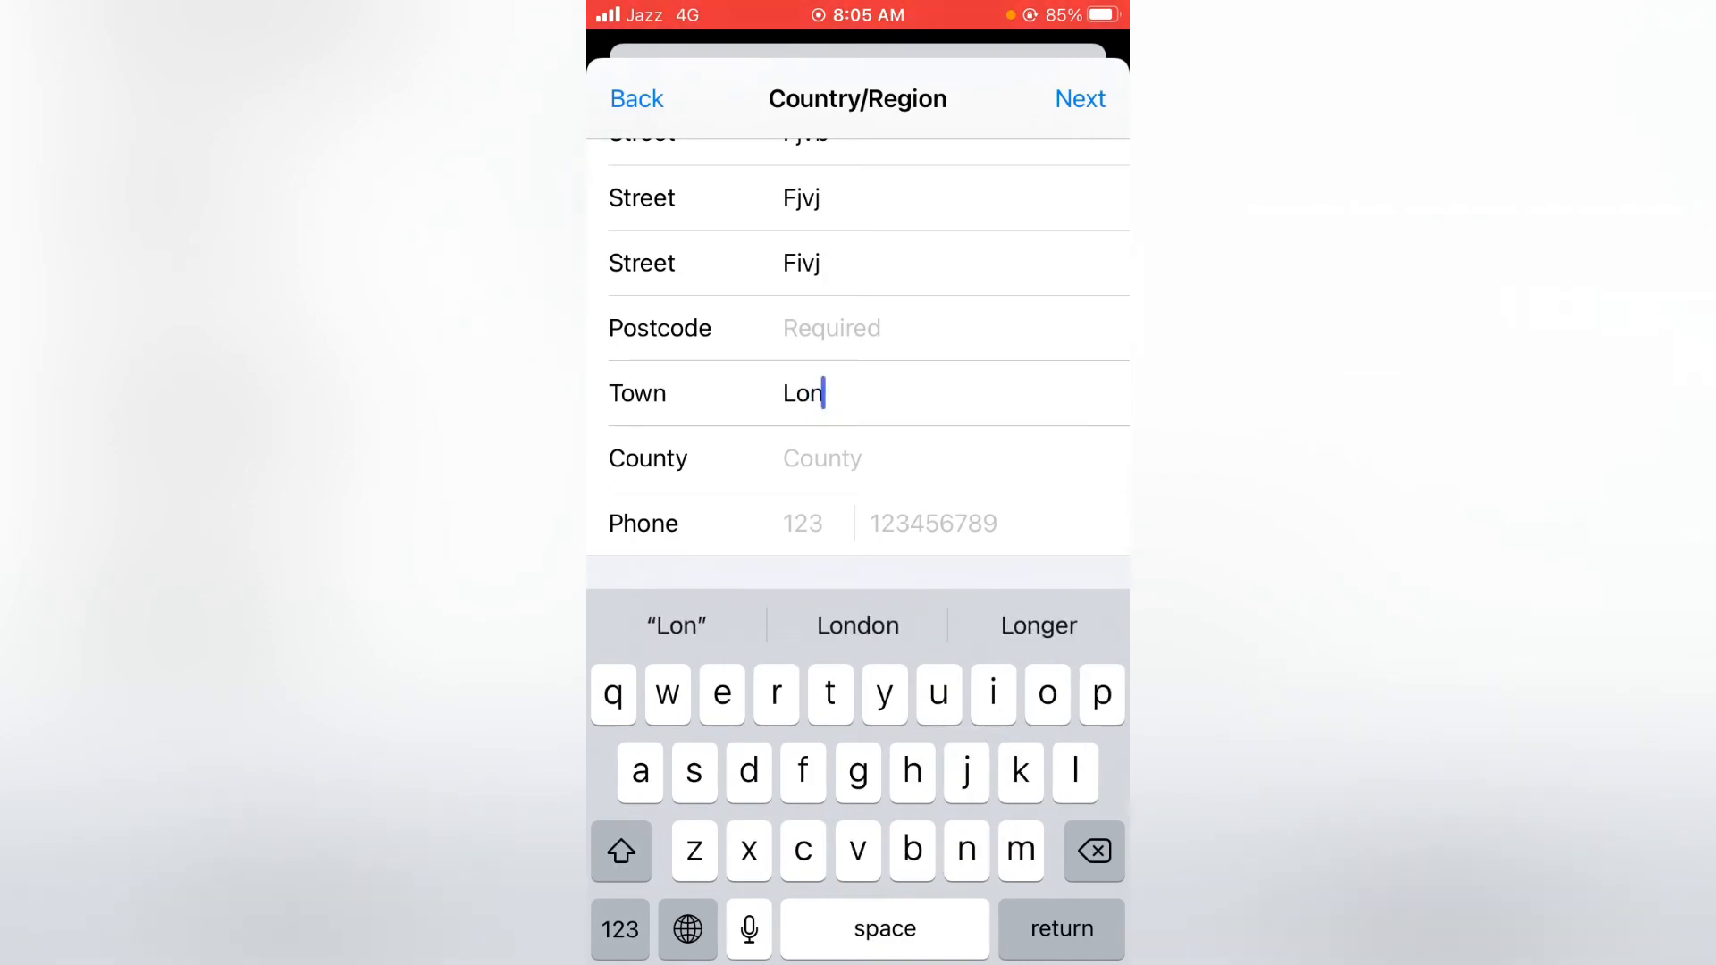
text(don)
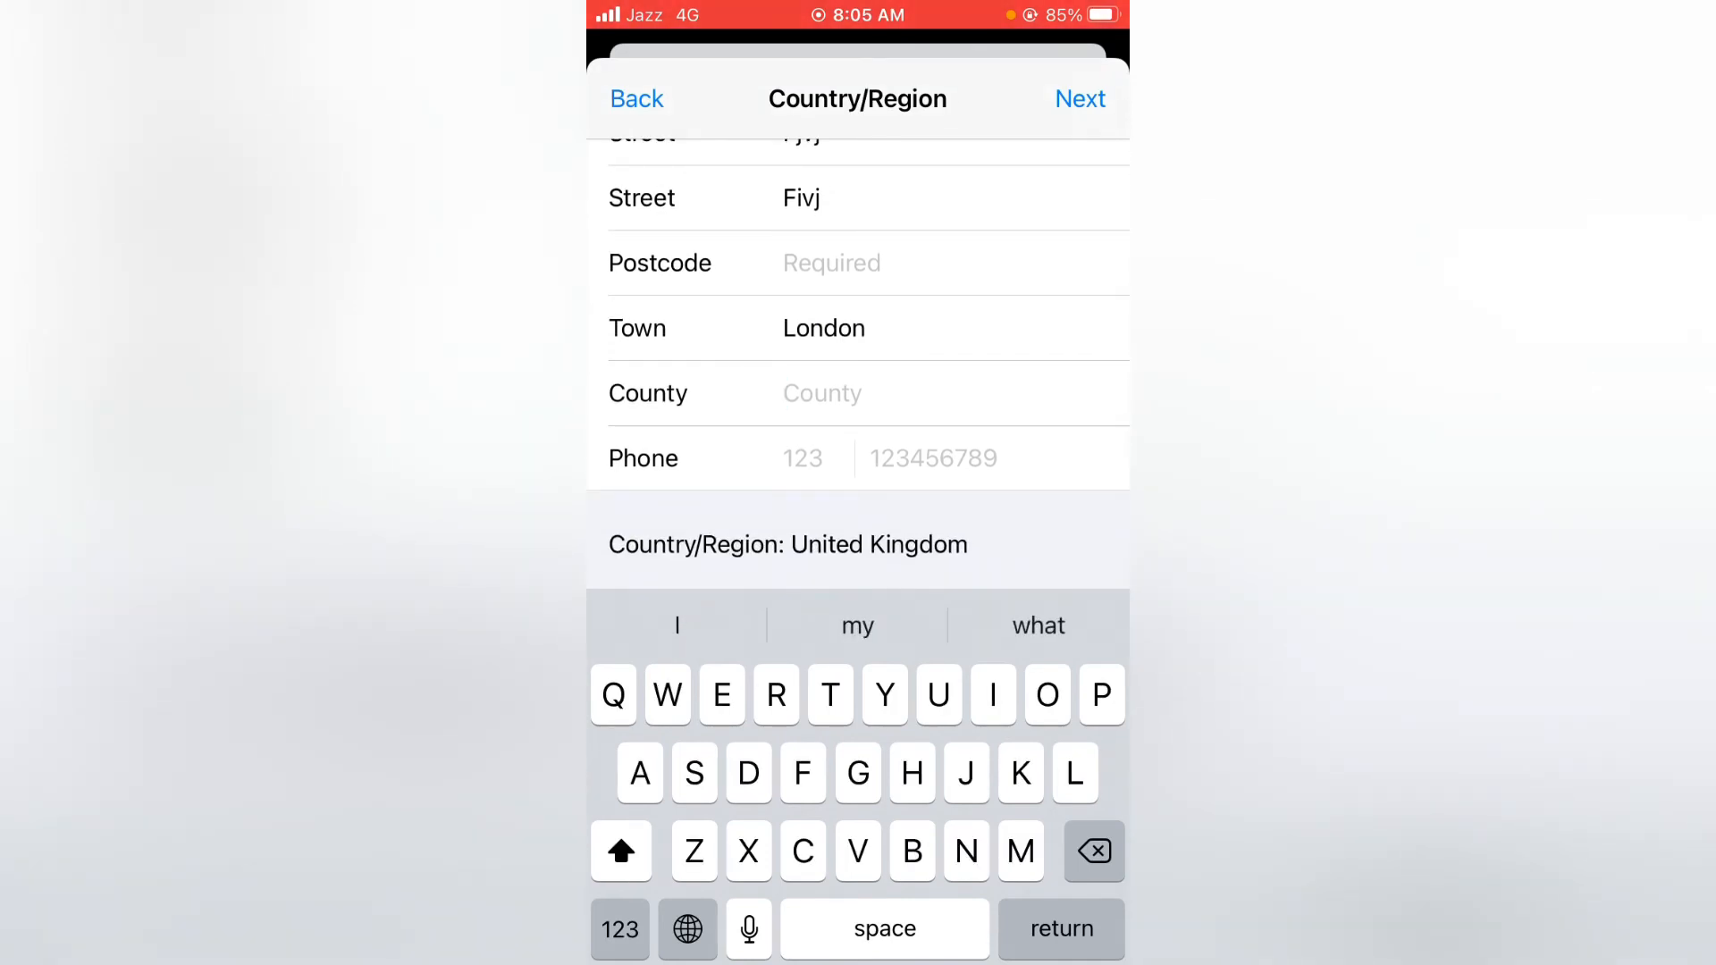
Enter county United Kingdom and postcode 36575, then save with Done
text(U)
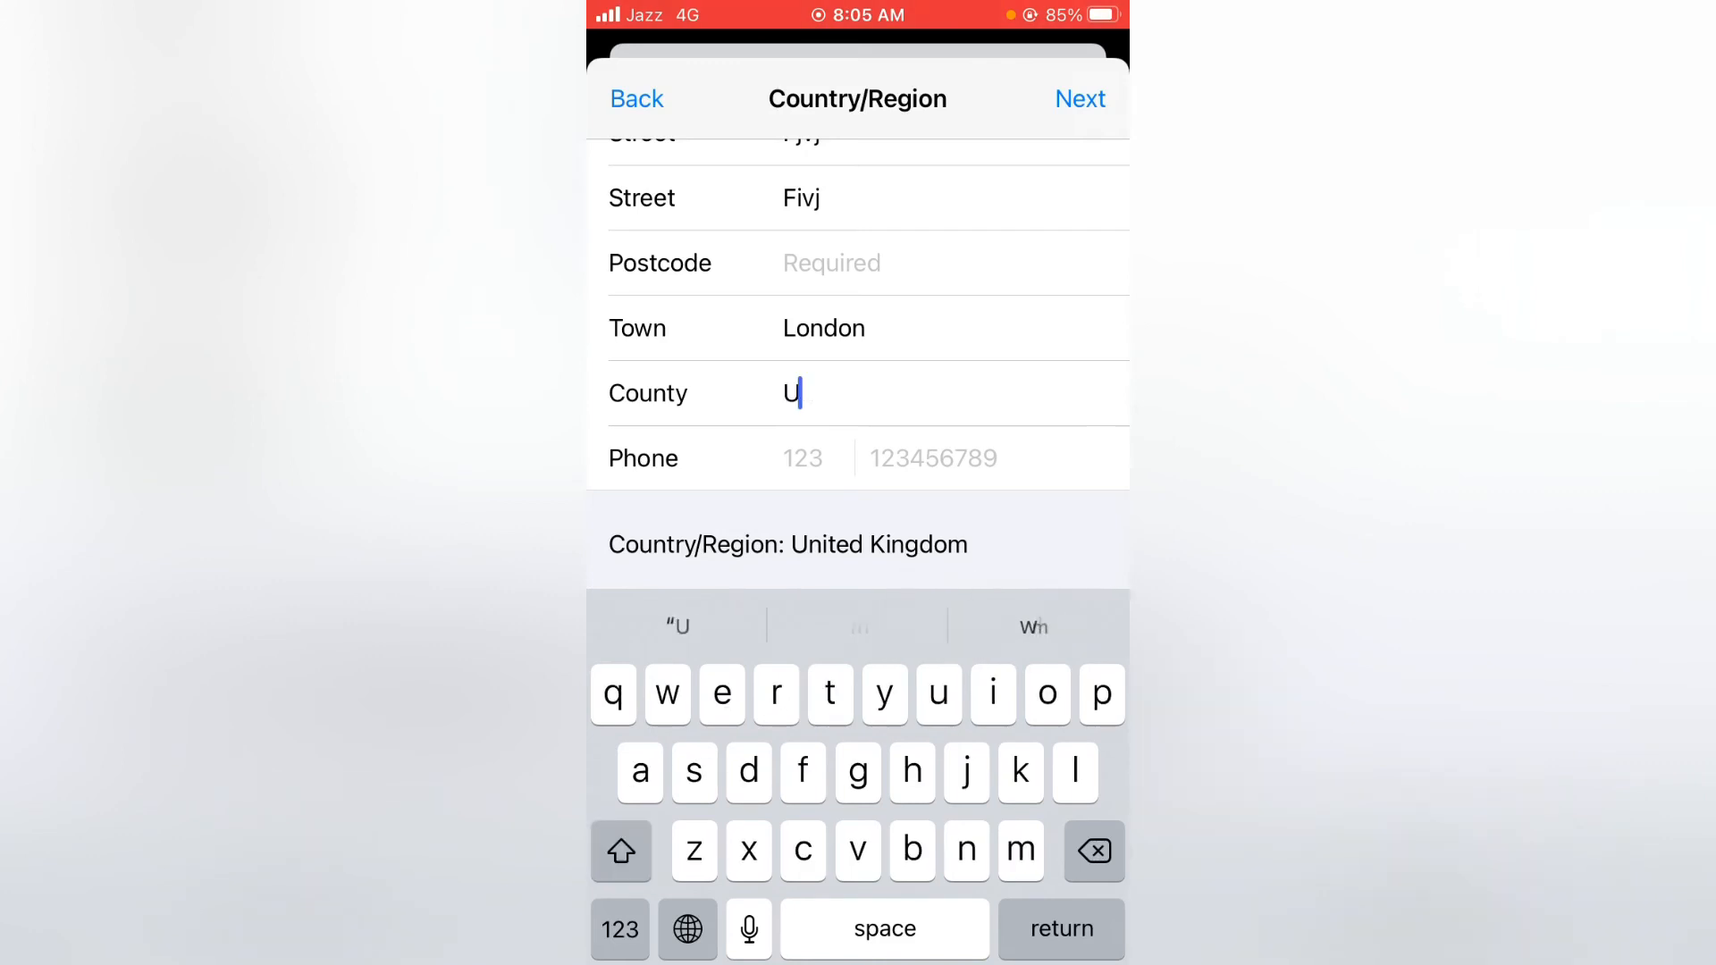
text(ni)
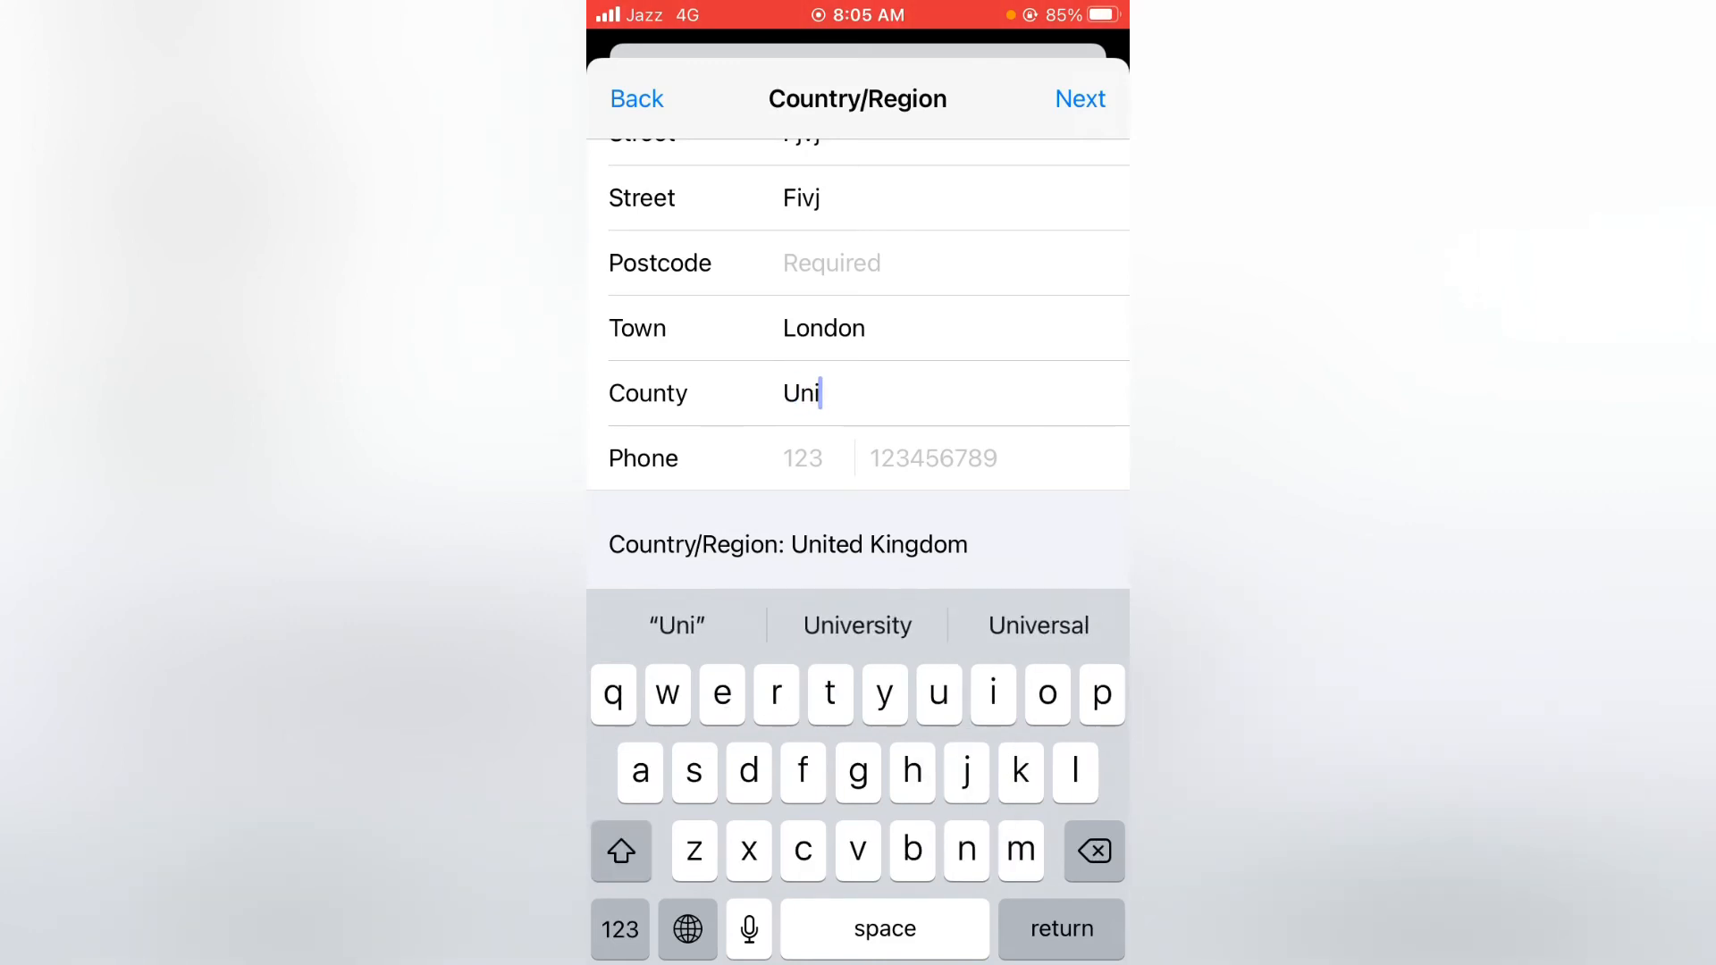
text(ted)
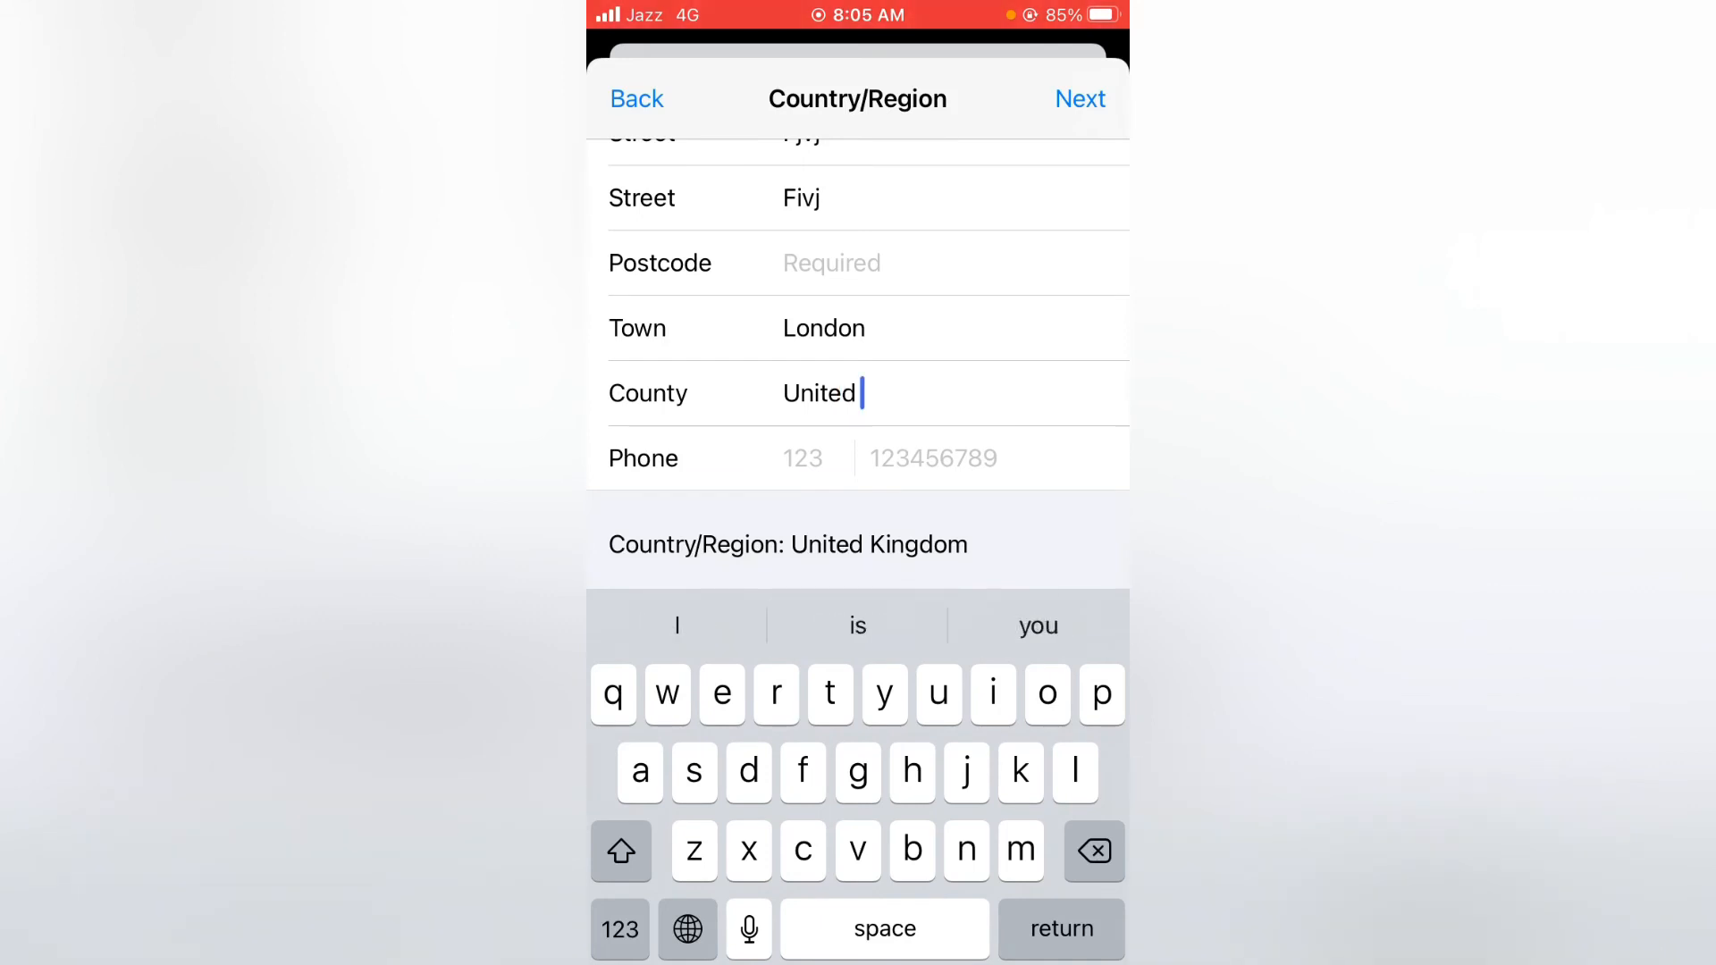
text(kingdom)
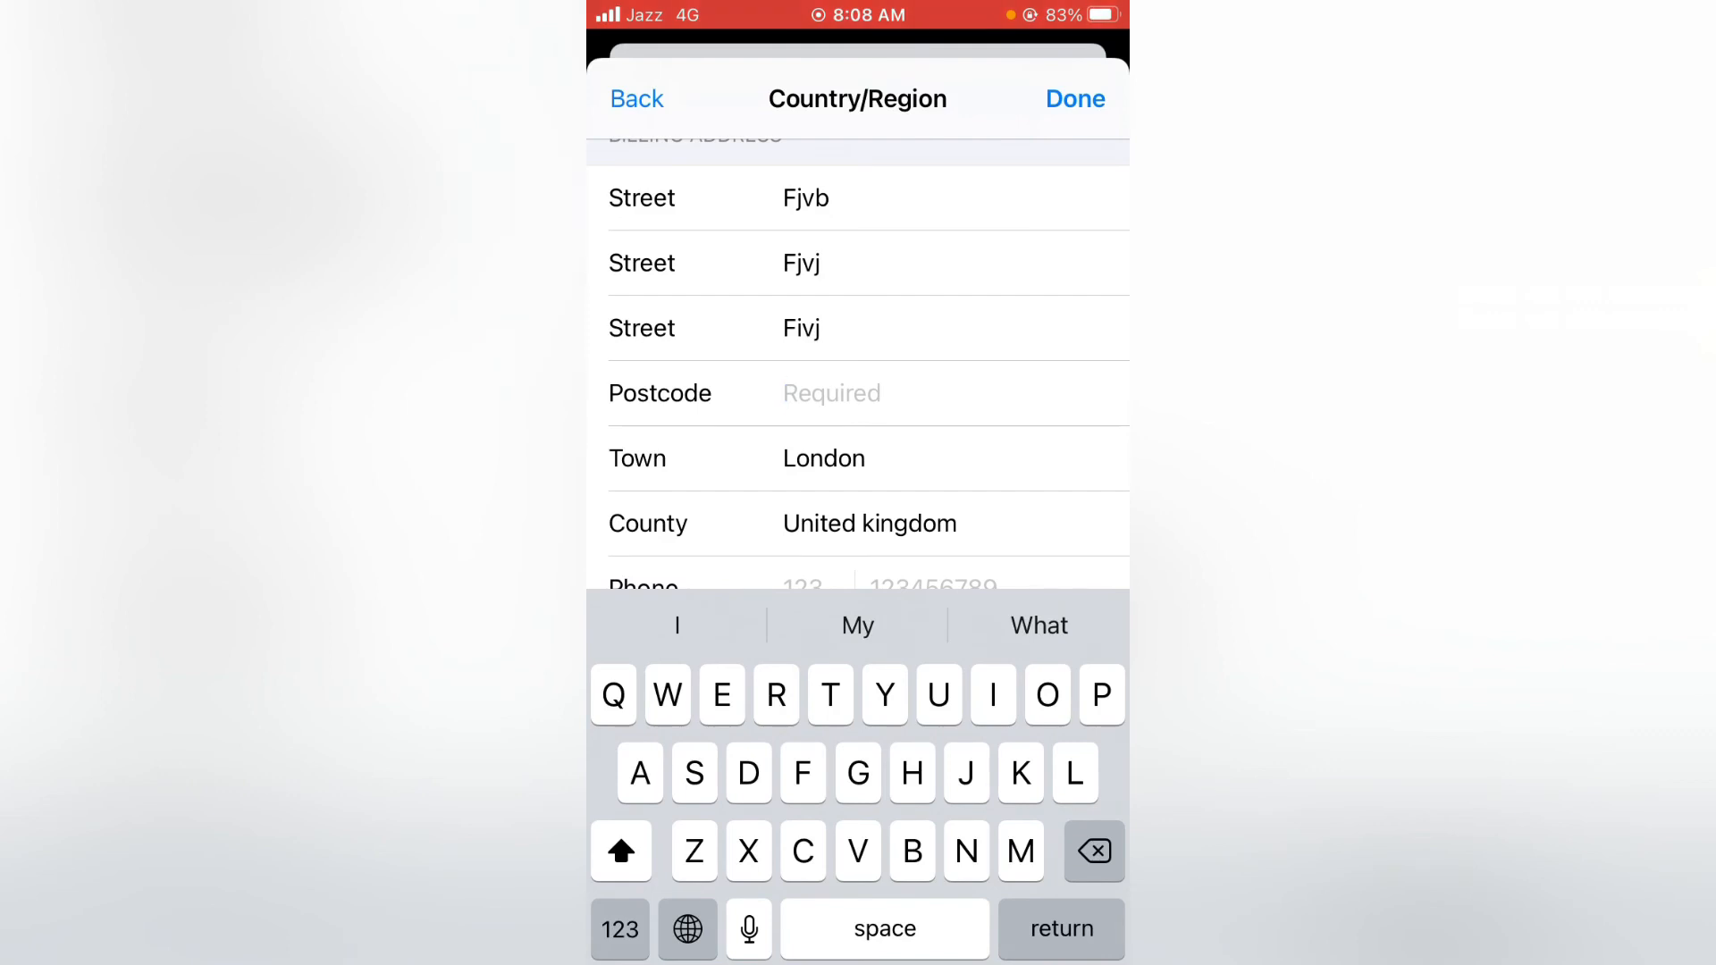
text(365757)
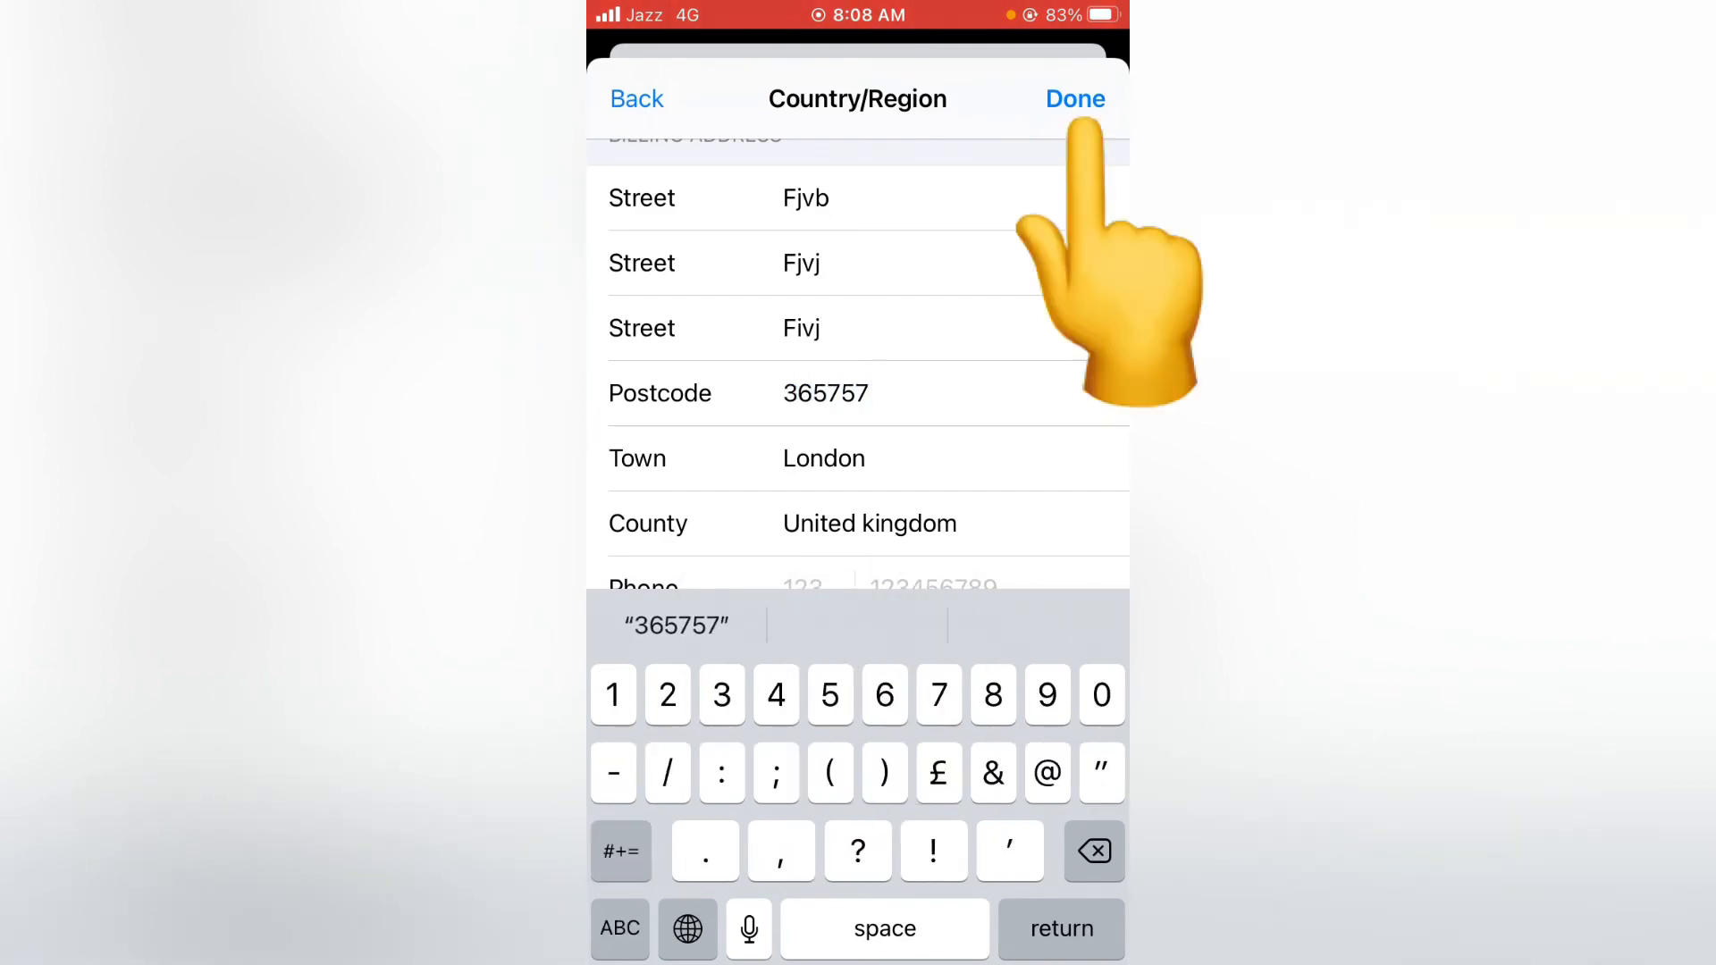
click(1075, 98)
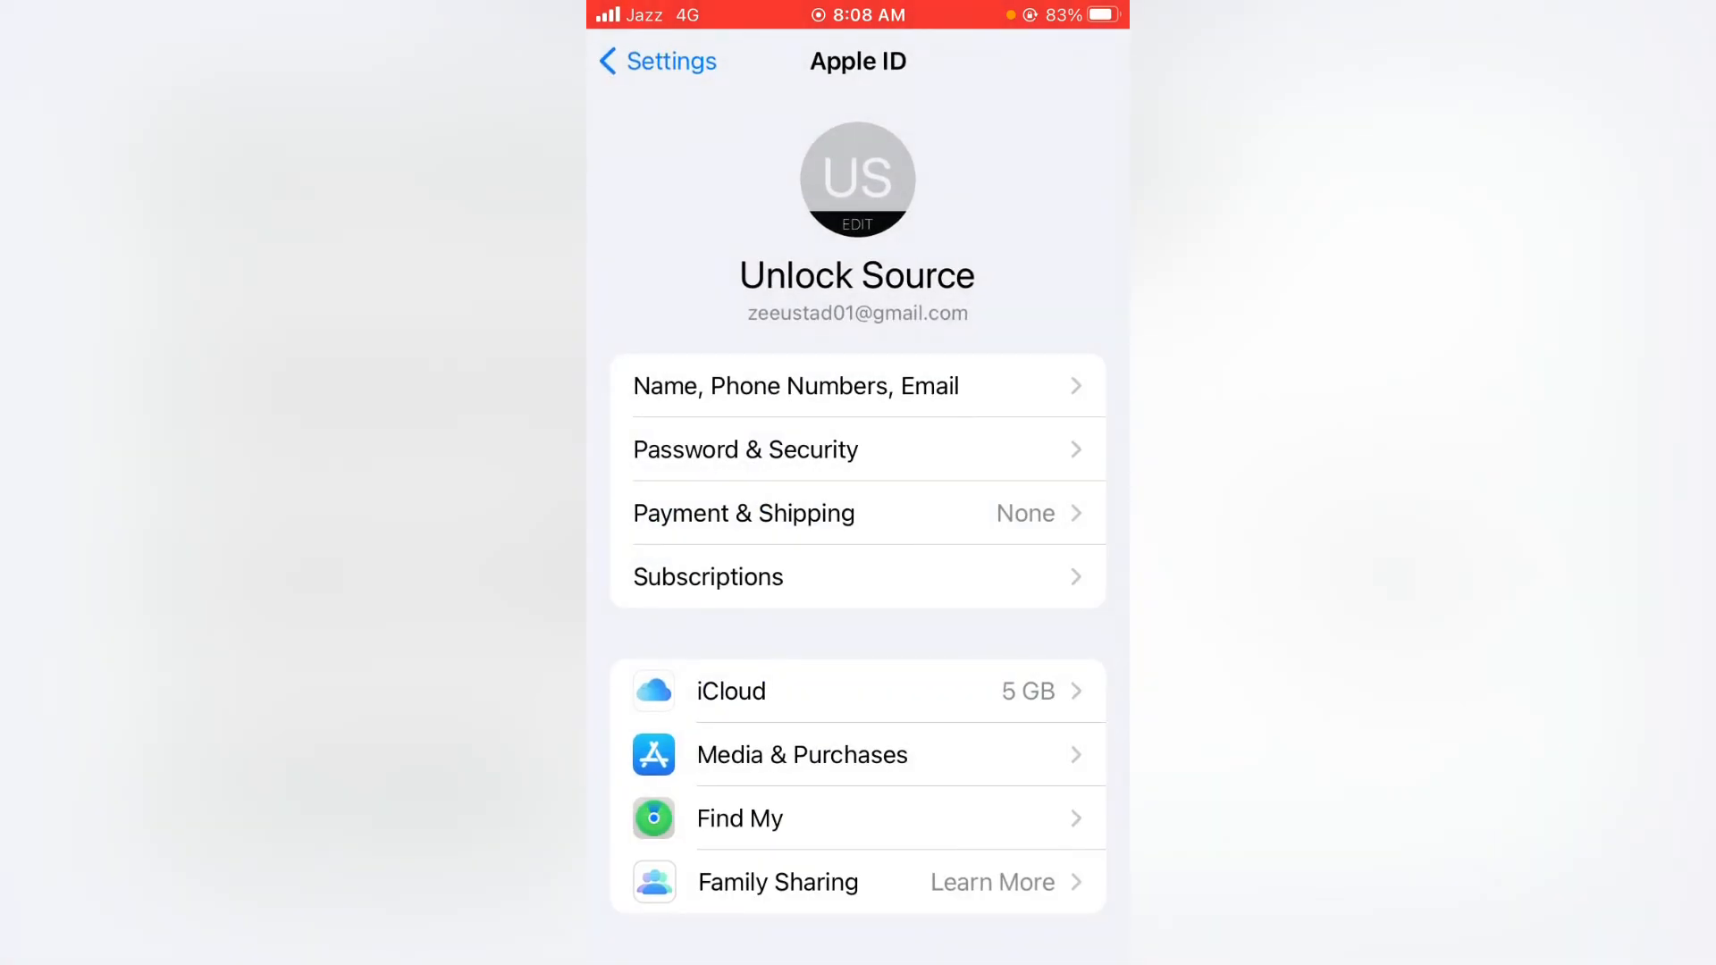
Launch iTunes Store and browse the Music Featured page showing pound prices
key(home)
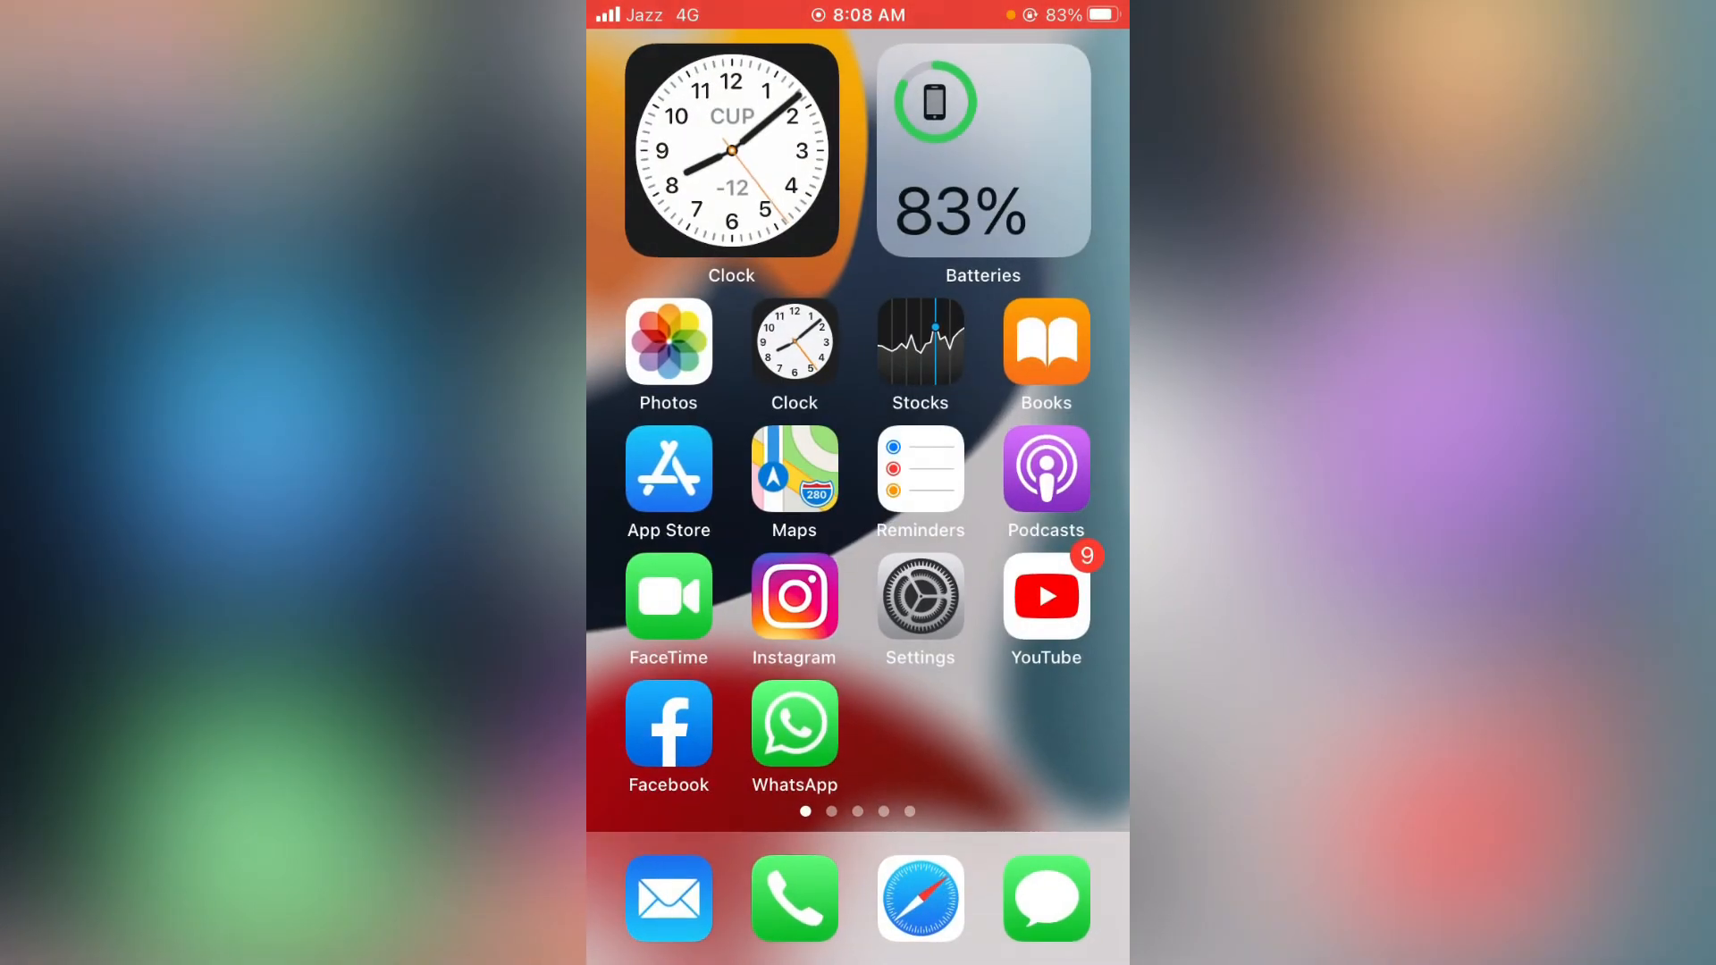
scroll(left, 3)
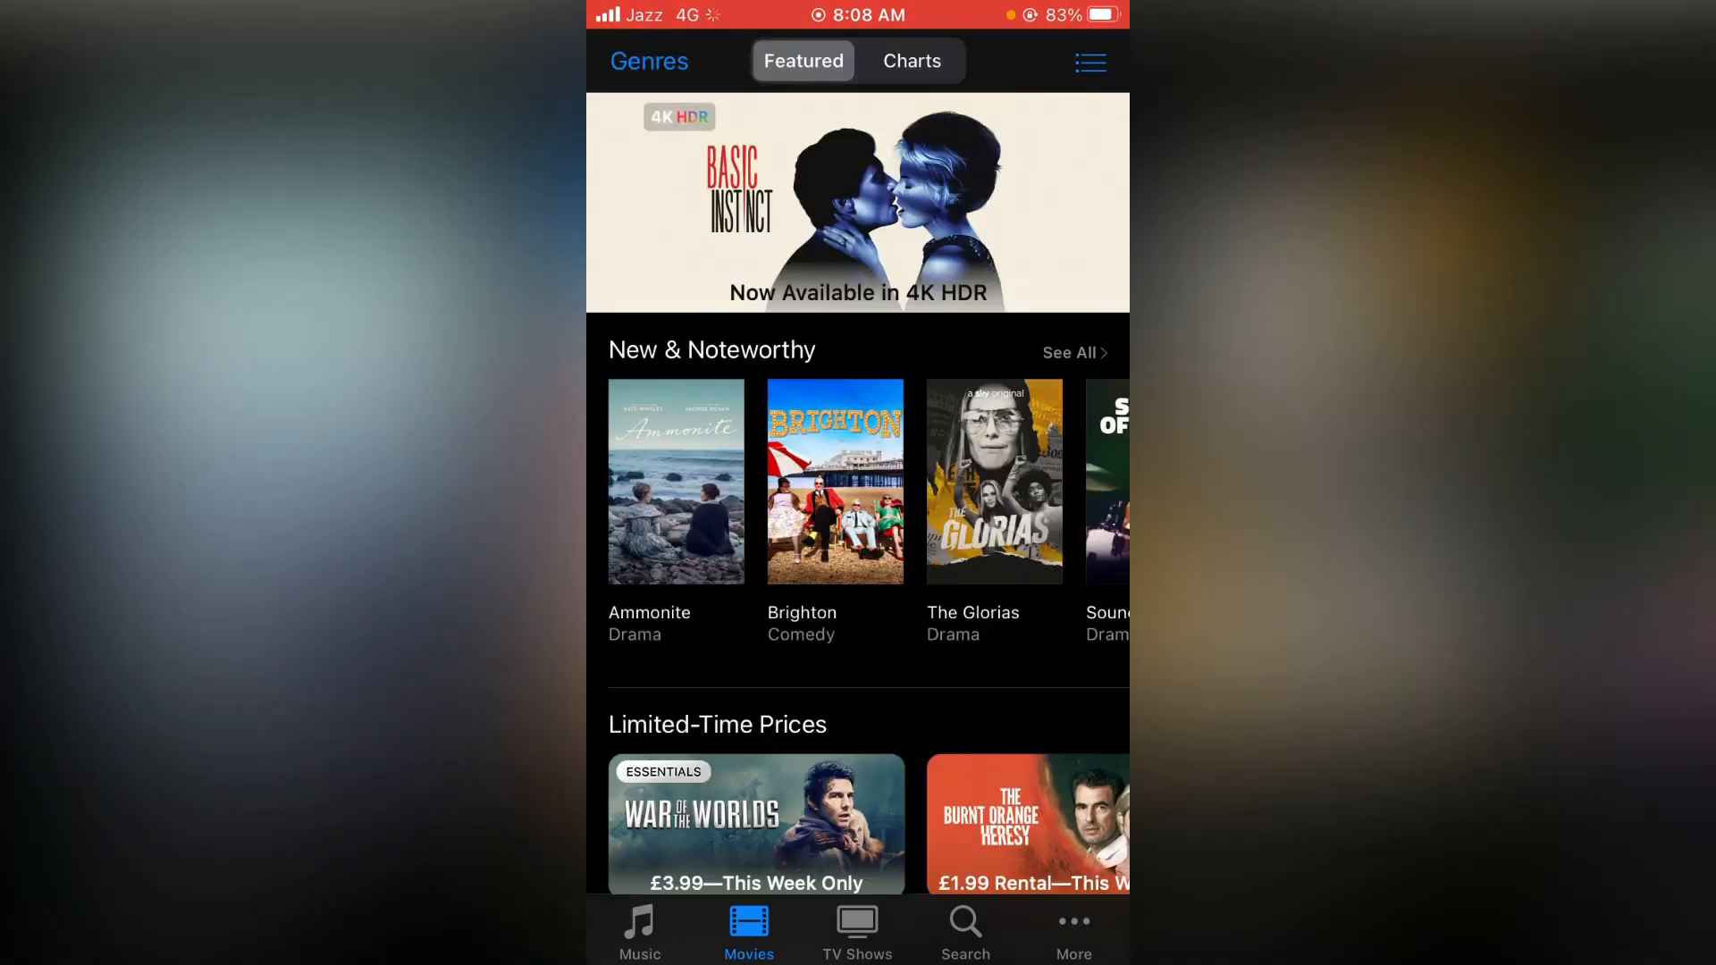
click(640, 932)
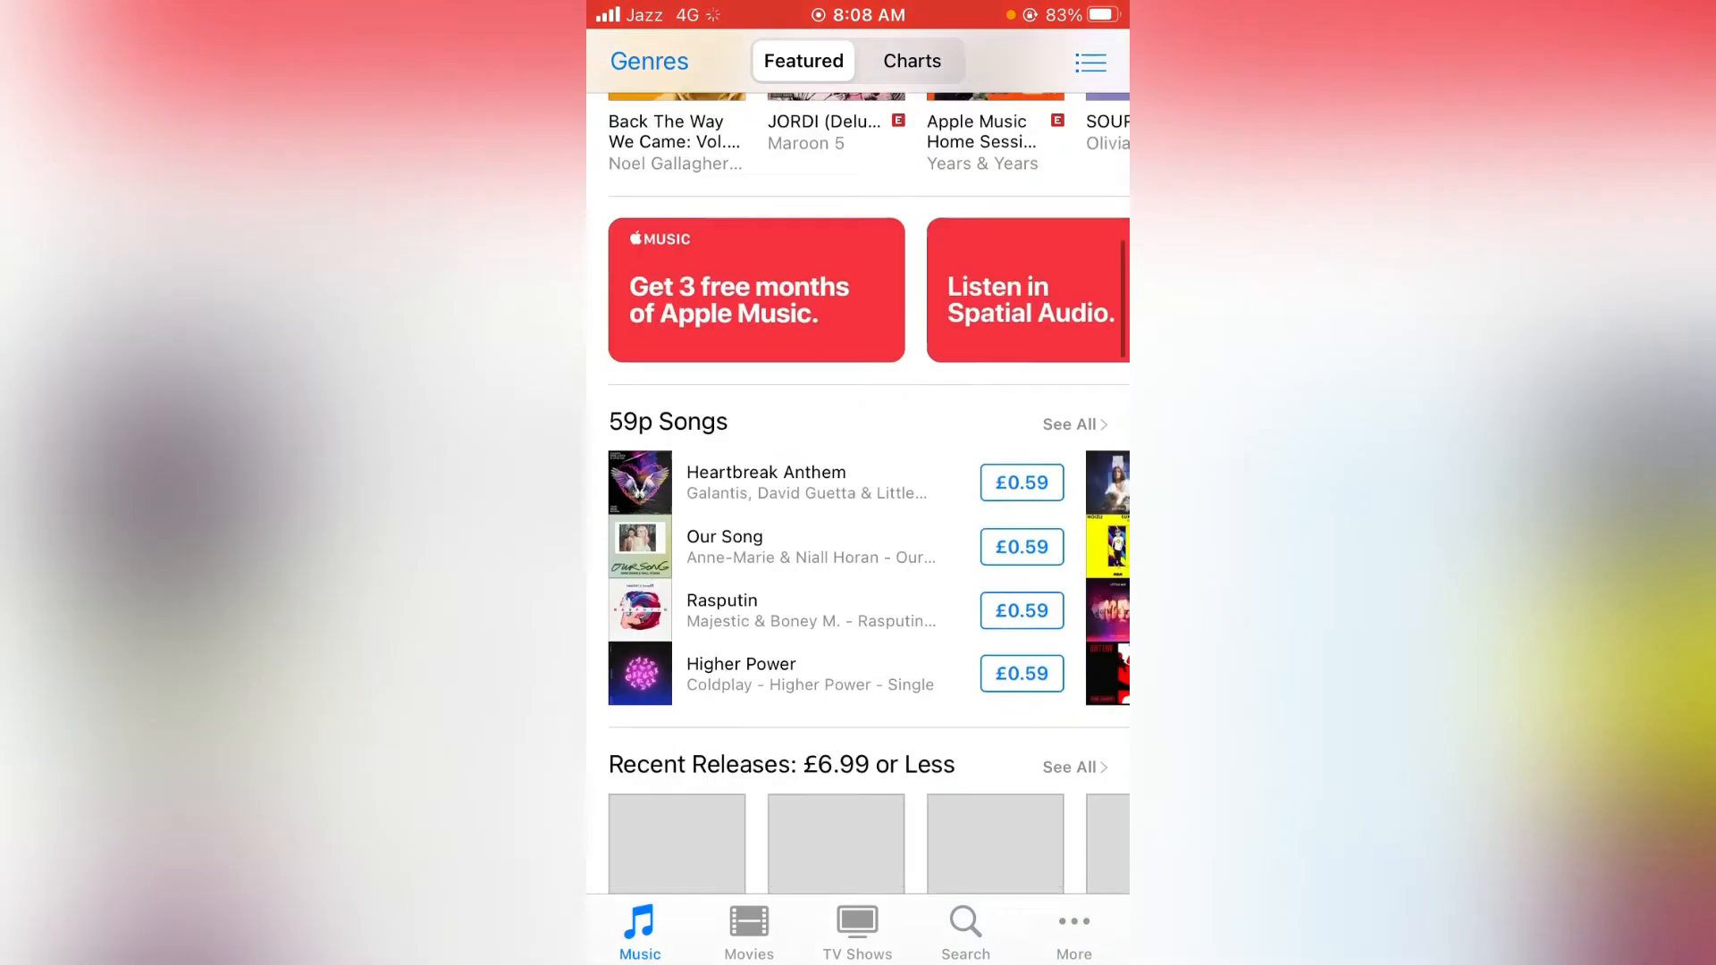
scroll(down, 3)
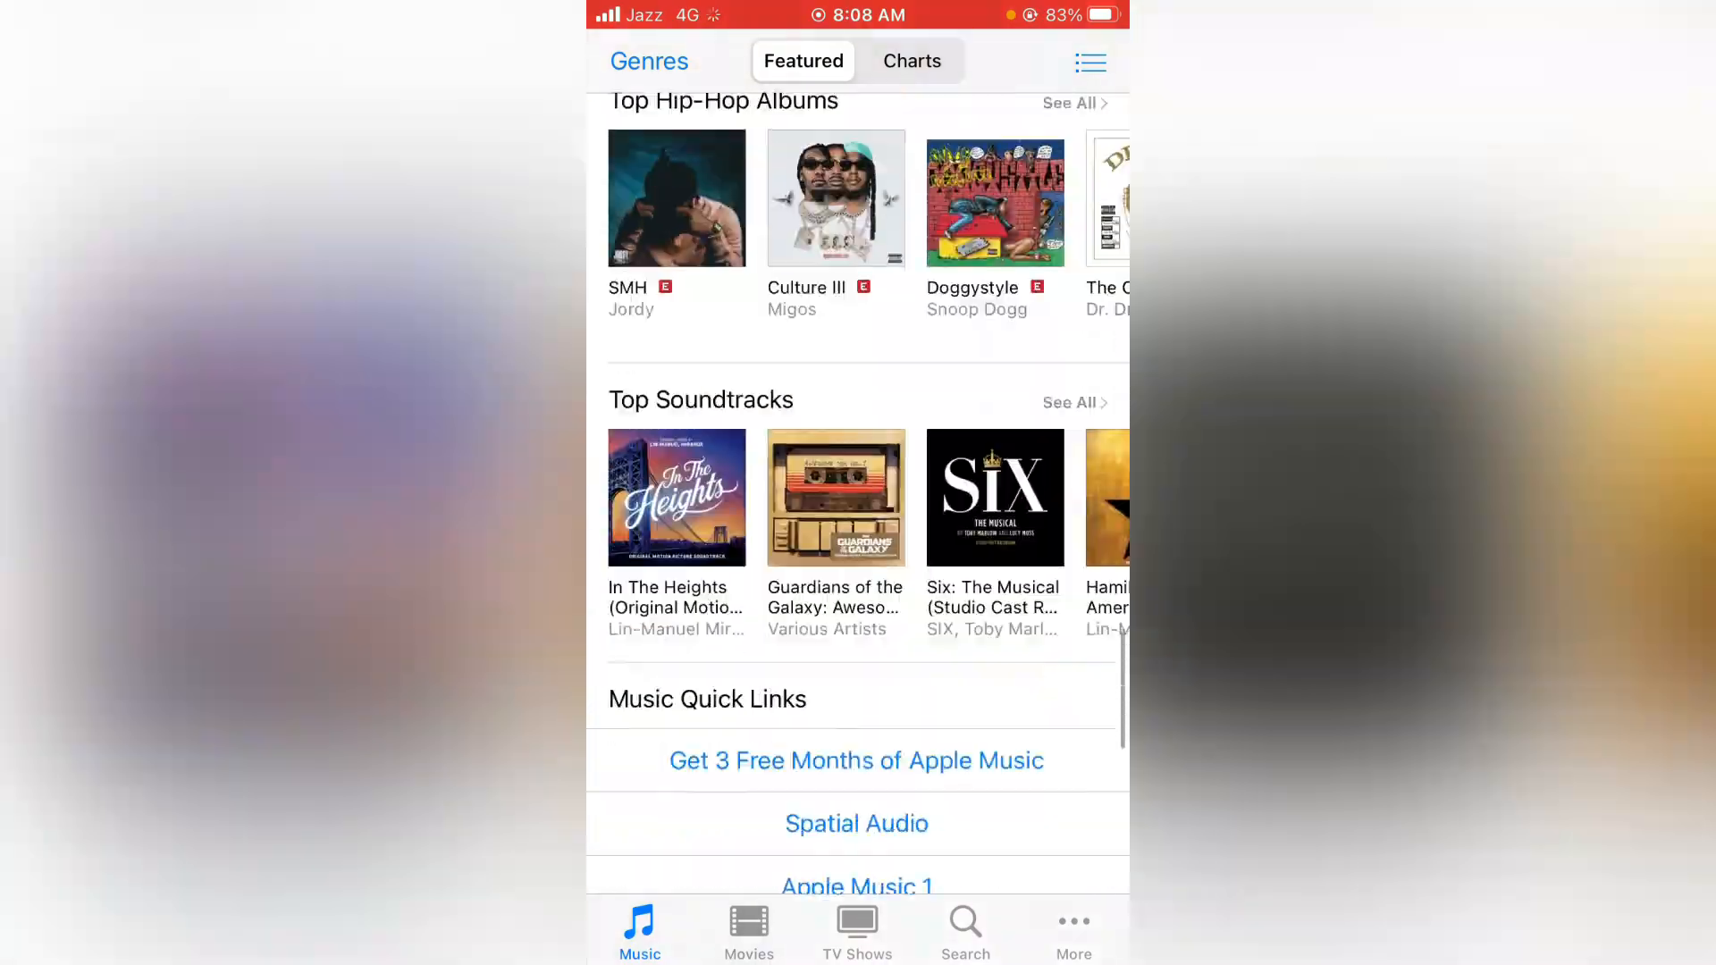